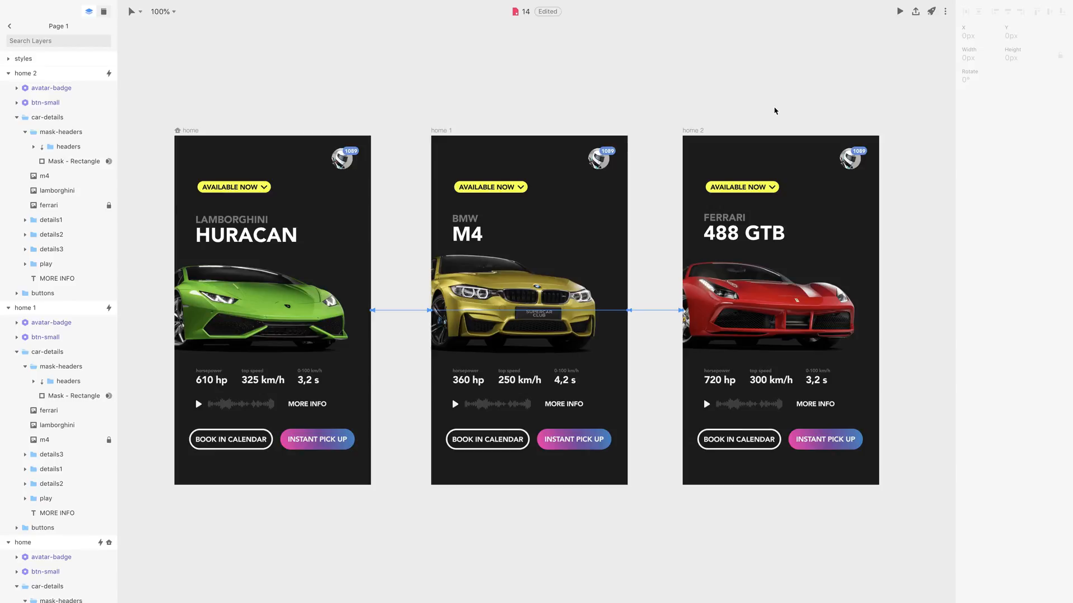
Rename the screens lamborghini, m4 and ferrari, then duplicate the ferrari artboard.
{"action": "left_click", "coordinate": [188, 134]}
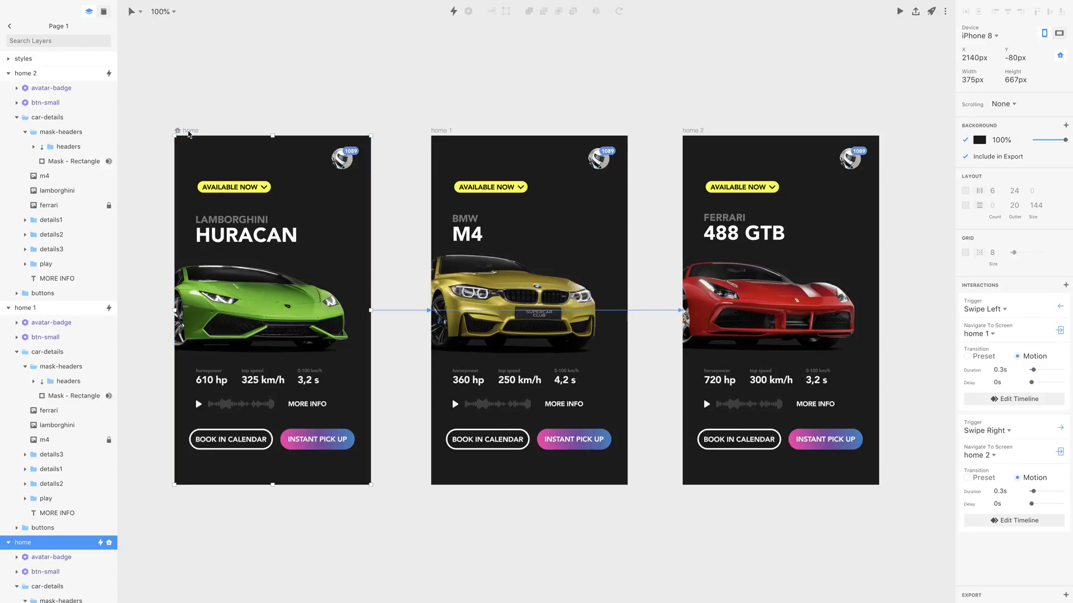
{"action": "key", "text": "cmd+r"}
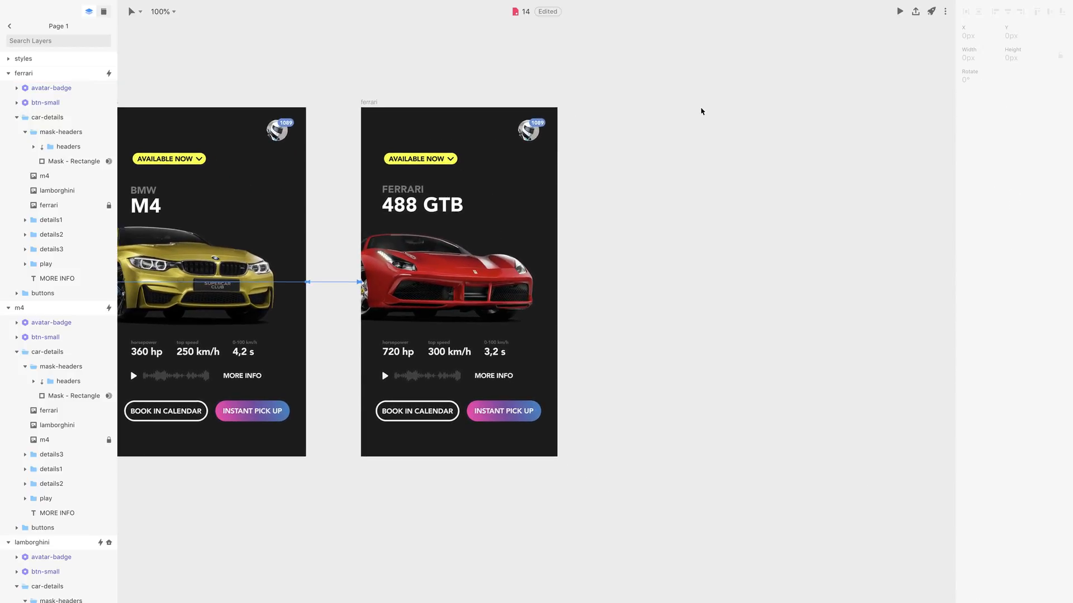
{"action": "left_click", "coordinate": [369, 102]}
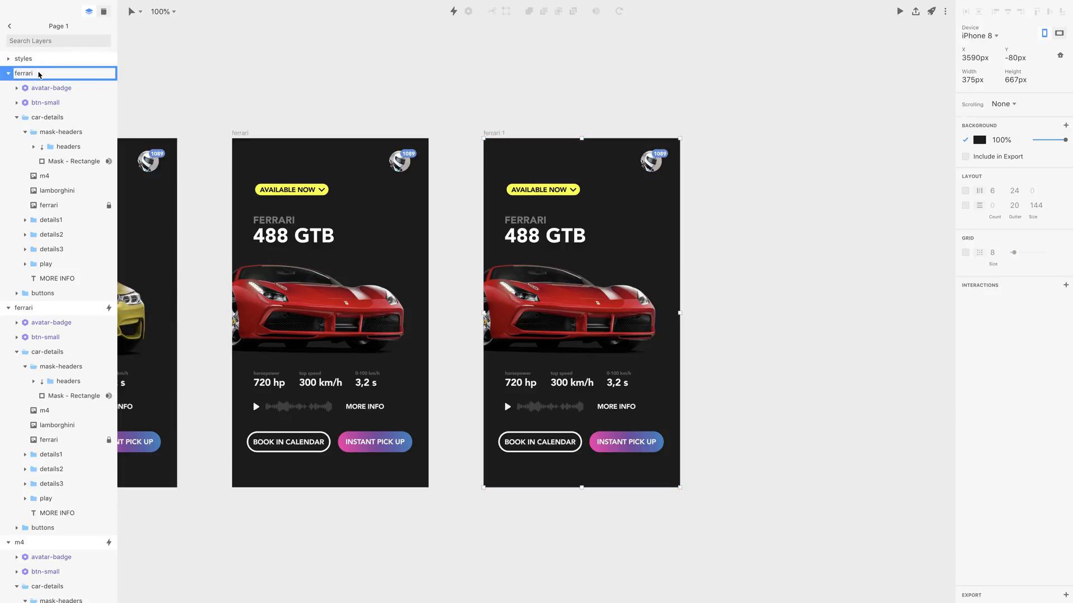
Name the copy ferrari-details, delete the AVAILABLE NOW badge and drag the Ferrari header to the top.
{"action": "double_click", "coordinate": [29, 74]}
{"action": "type", "text": "-details"}
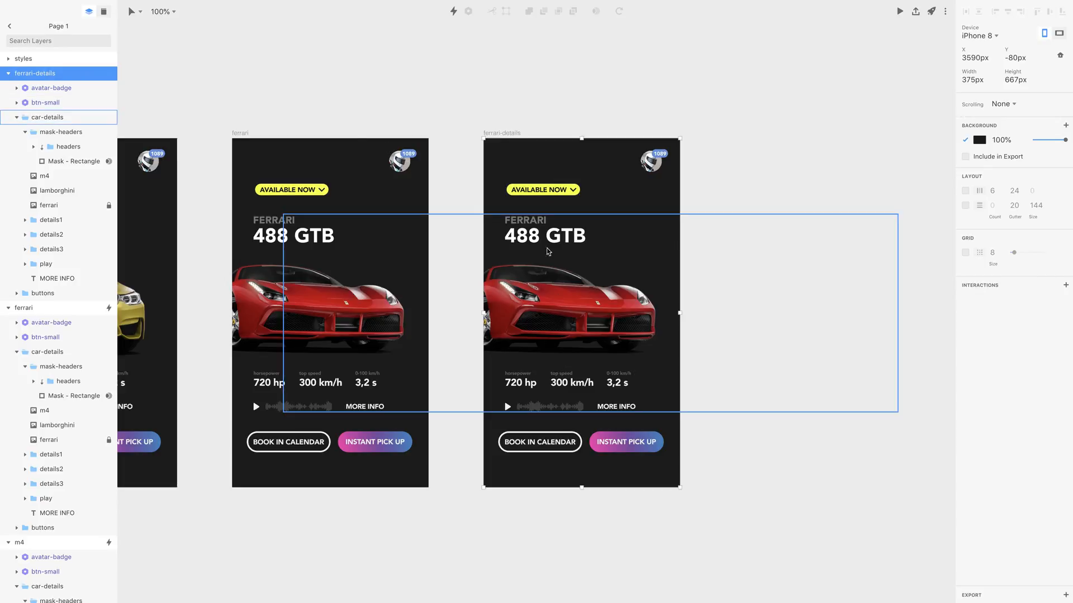
{"action": "left_click", "coordinate": [542, 190]}
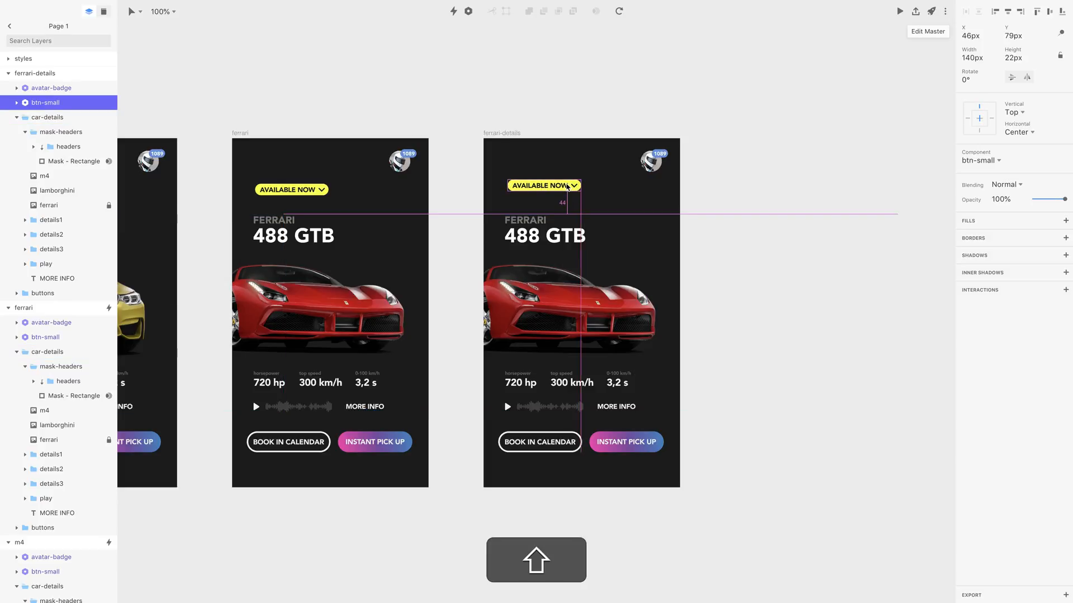
{"action": "left_click_drag", "start_coordinate": [544, 185], "coordinate": [544, 123]}
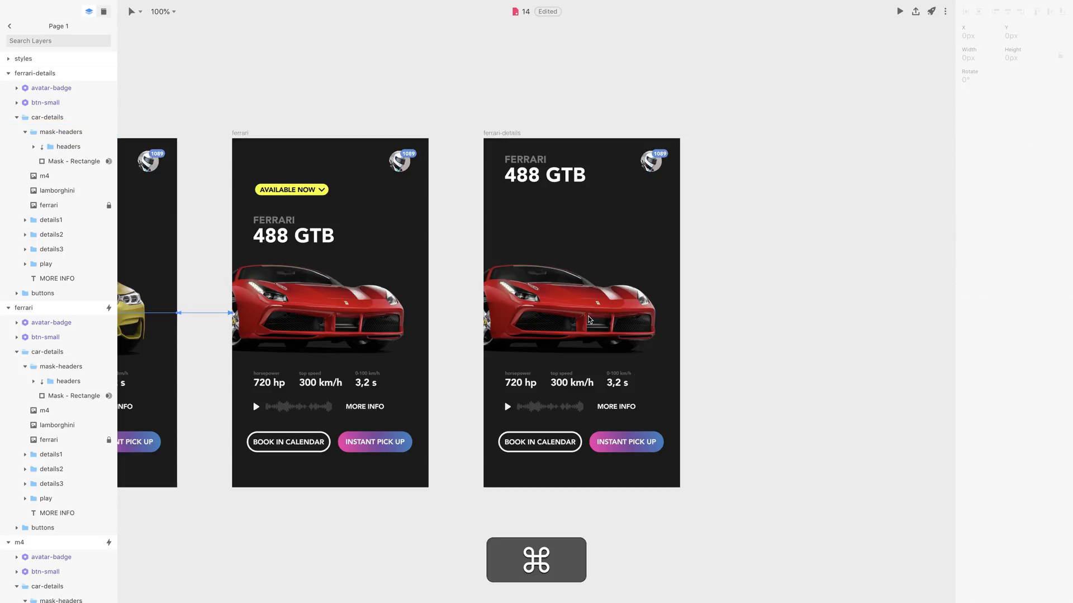
Delete the m4 and lamborghini images and the details1/details2 groups, then move the Ferrari photo up under the header.
{"action": "left_click", "coordinate": [61, 132]}
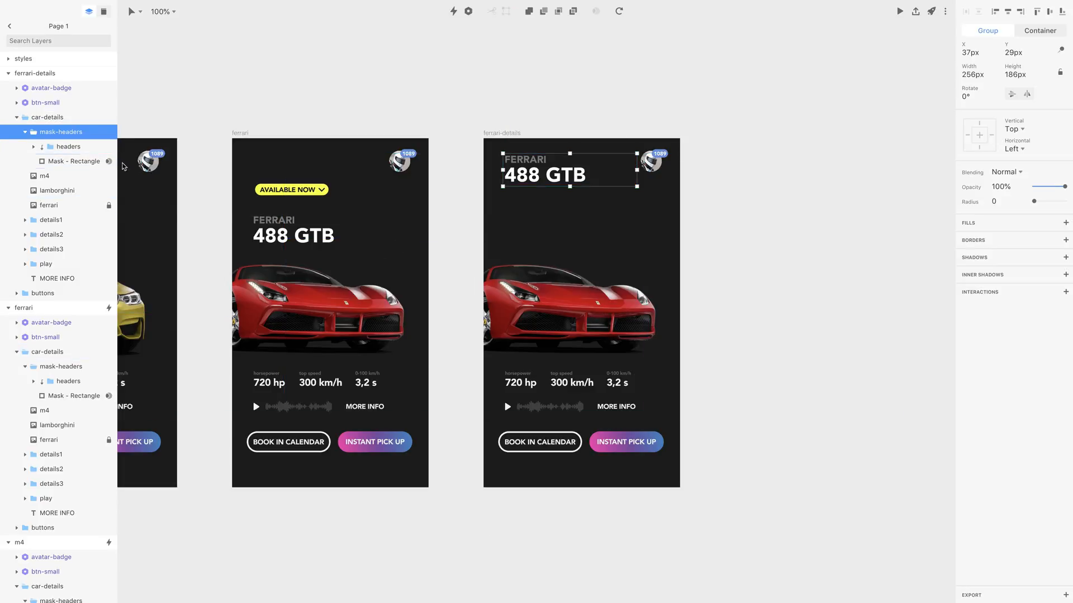
{"action": "left_click", "coordinate": [47, 118]}
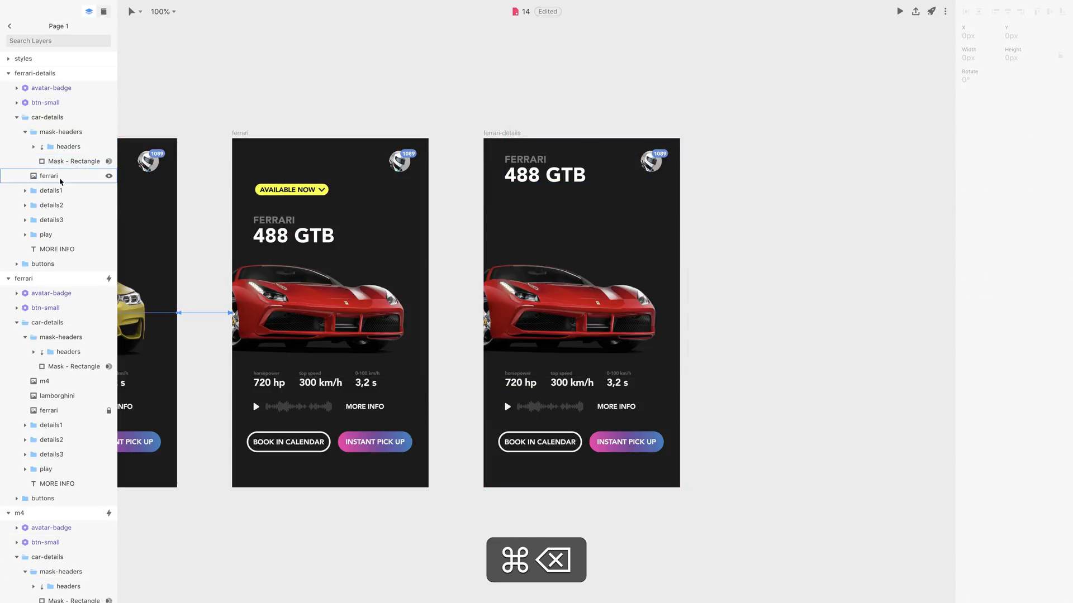
{"action": "left_click", "coordinate": [51, 190]}
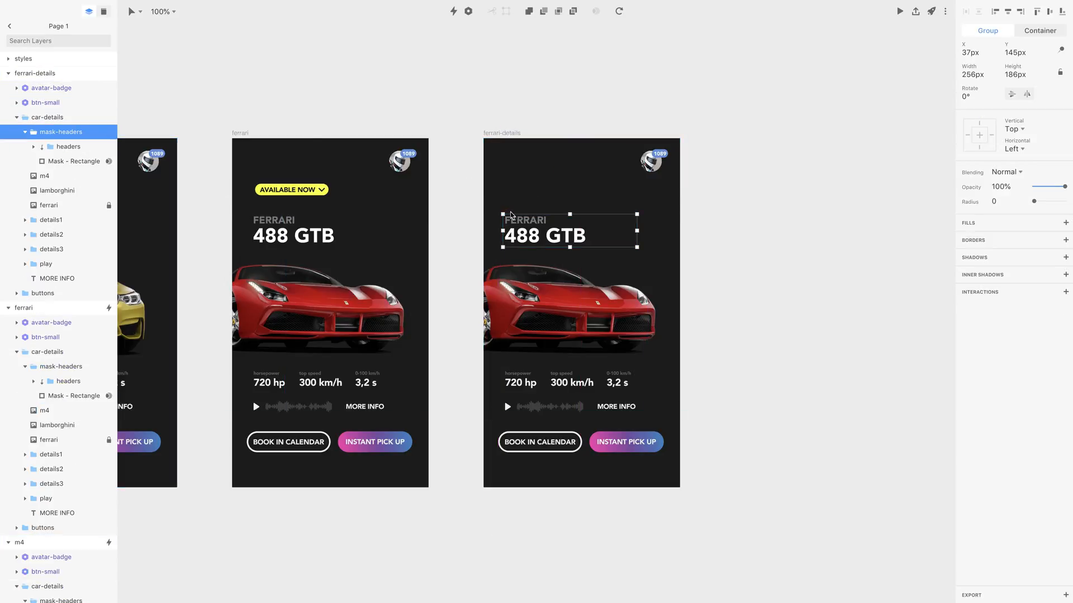
{"action": "left_click_drag", "start_coordinate": [543, 232], "coordinate": [543, 173]}
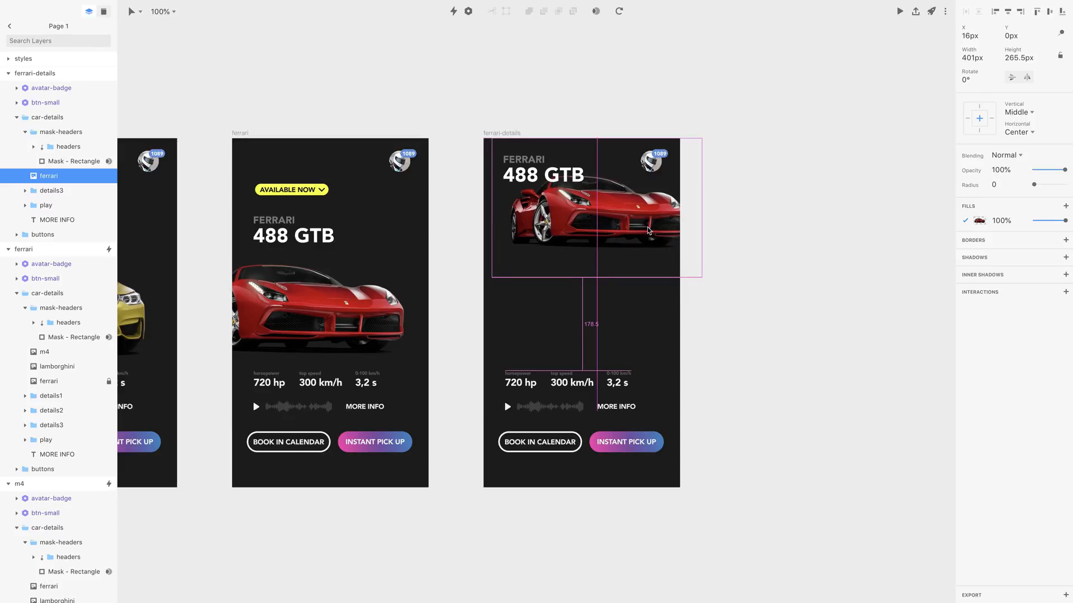
Draw a full-width 375×405 rectangle over the lower half of ferrari-details below the car photo.
{"action": "left_click", "coordinate": [520, 382]}
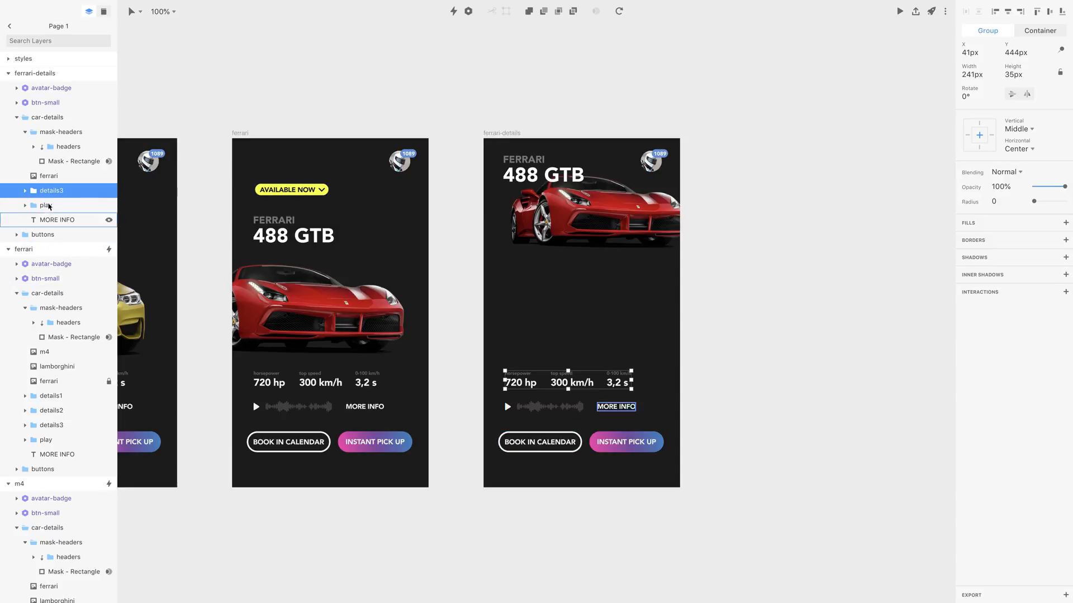
{"action": "left_click", "coordinate": [57, 220]}
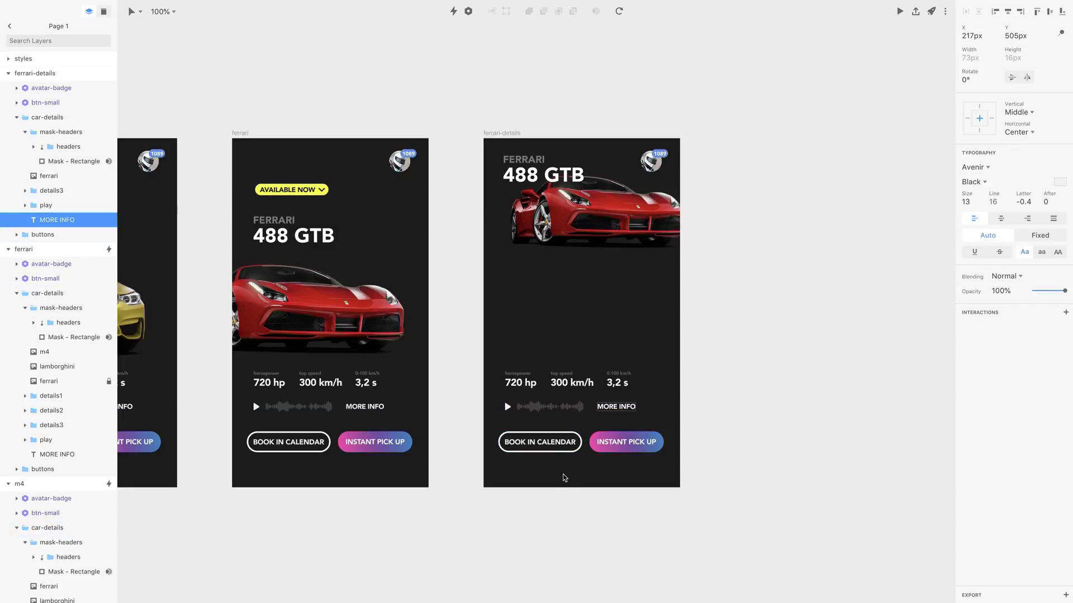
{"action": "left_click", "coordinate": [614, 382]}
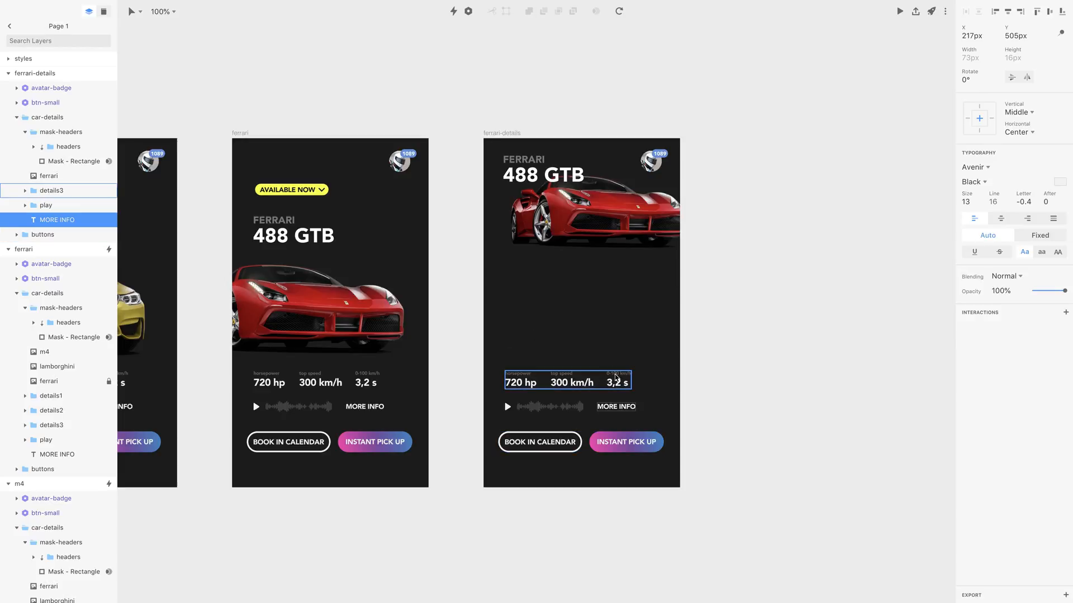
{"action": "left_click", "coordinate": [568, 315]}
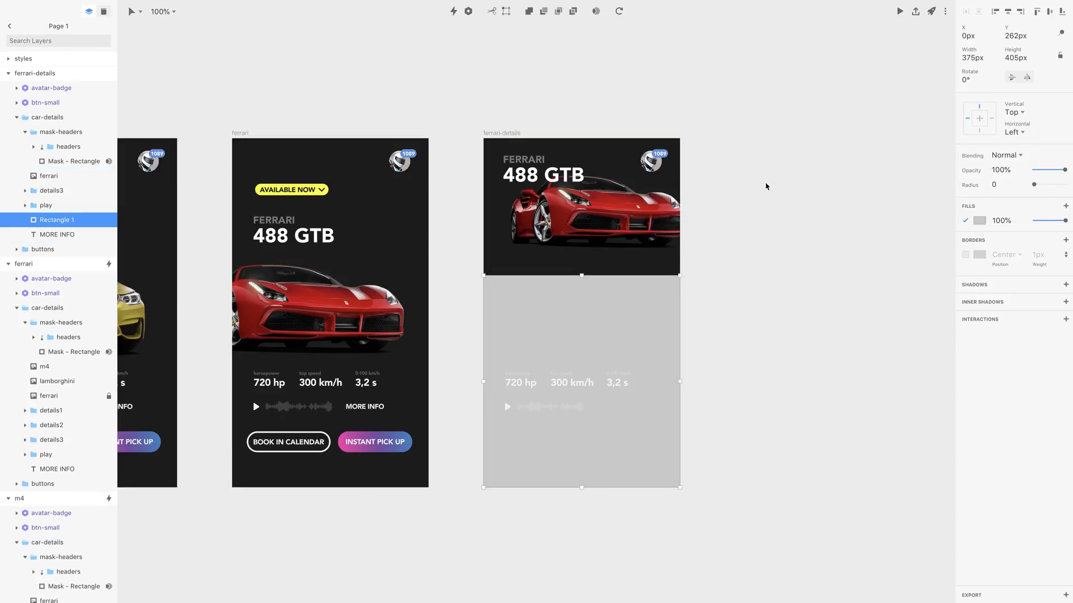
Inset the rectangle, round its top corners, fill it dark grey and layer it above car-details.
{"action": "left_click", "coordinate": [979, 36]}
{"action": "type", "text": "100"}
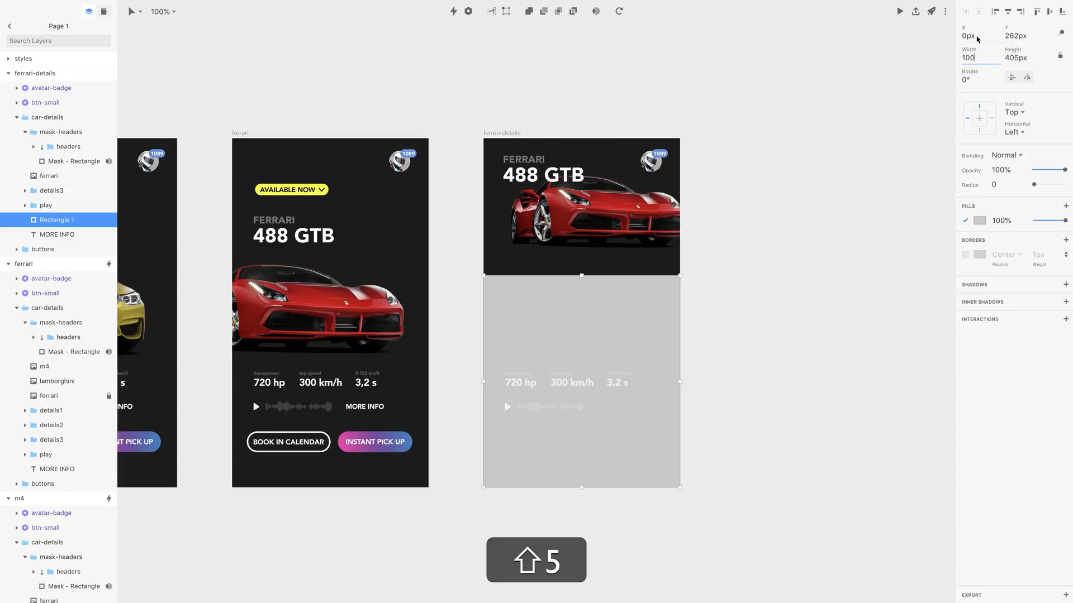
{"action": "left_click", "coordinate": [57, 236]}
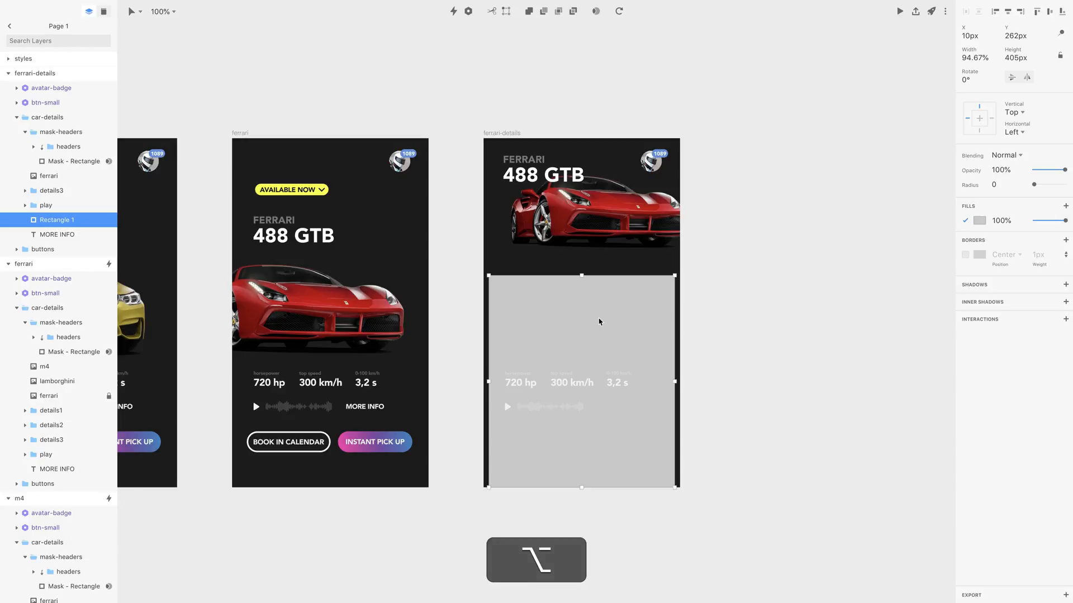
{"action": "mouse_move", "coordinate": [495, 286]}
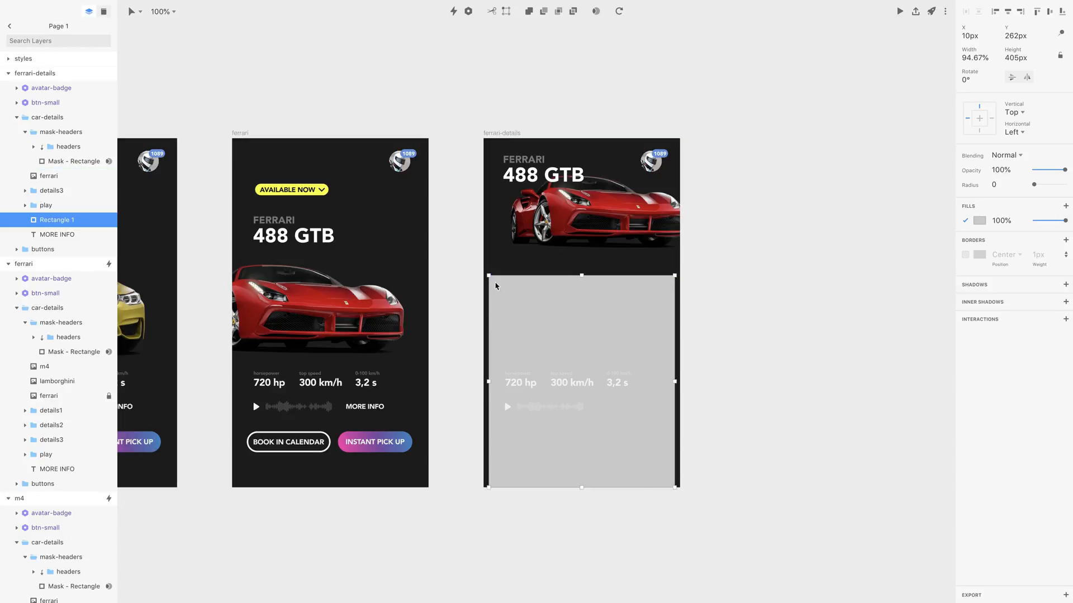
{"action": "mouse_move", "coordinate": [504, 280]}
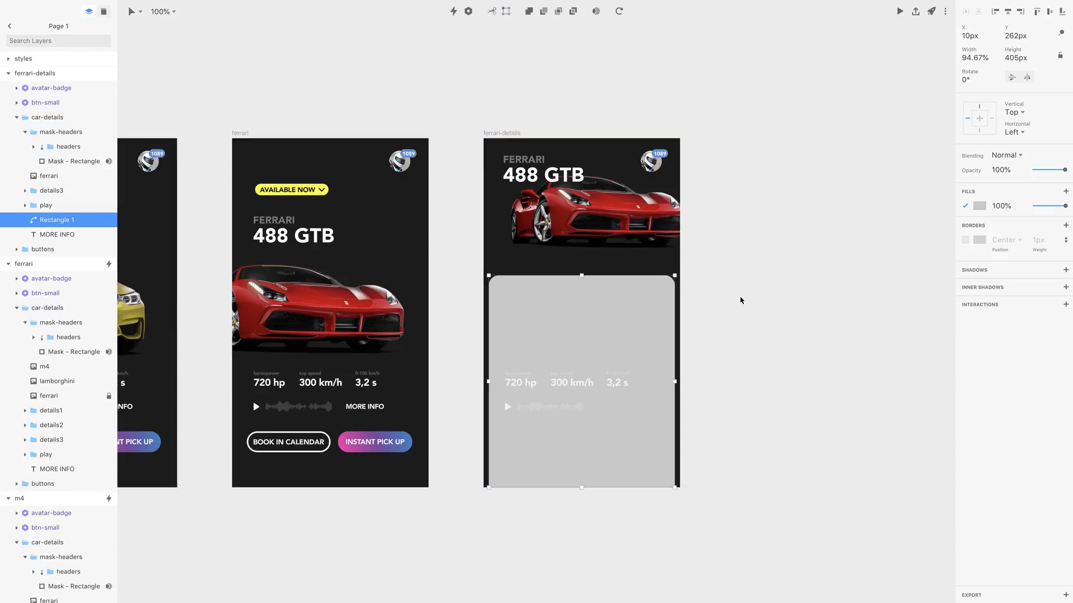
{"action": "left_click", "coordinate": [980, 205]}
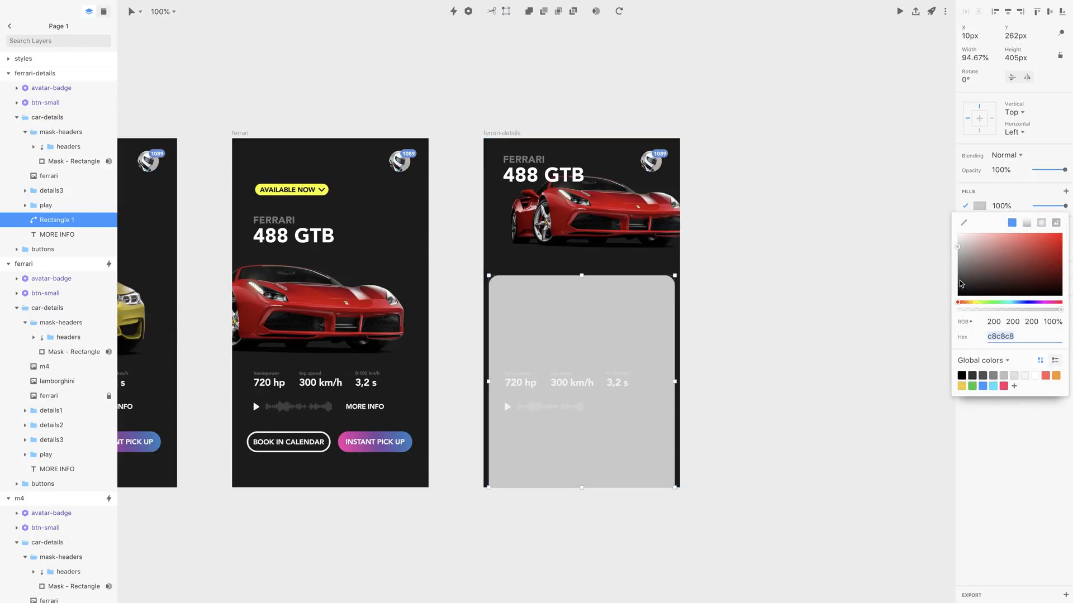
{"action": "left_click", "coordinate": [958, 282]}
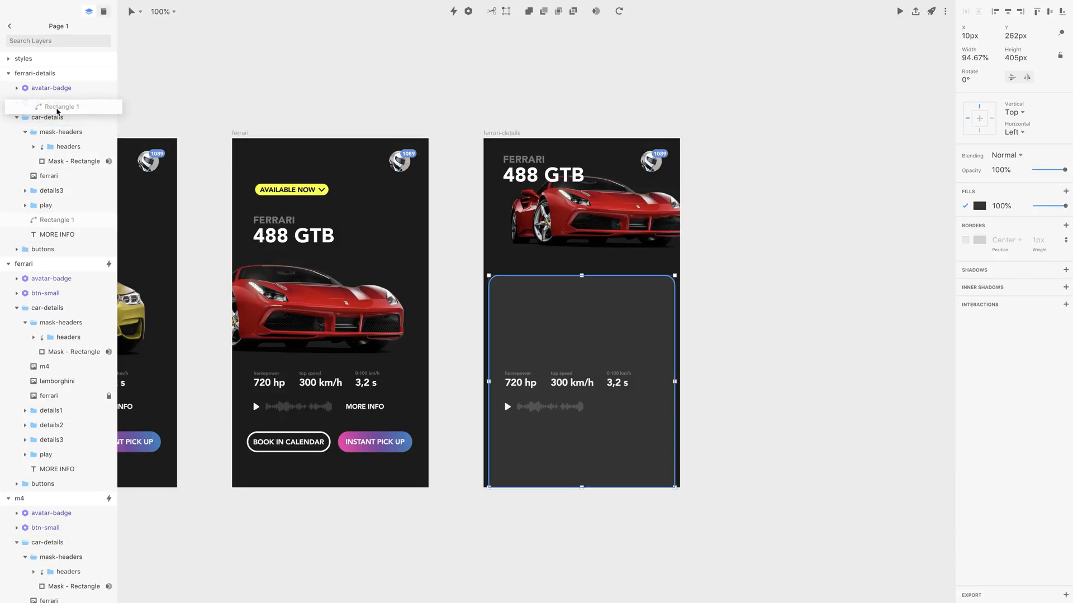
{"action": "left_click", "coordinate": [57, 117]}
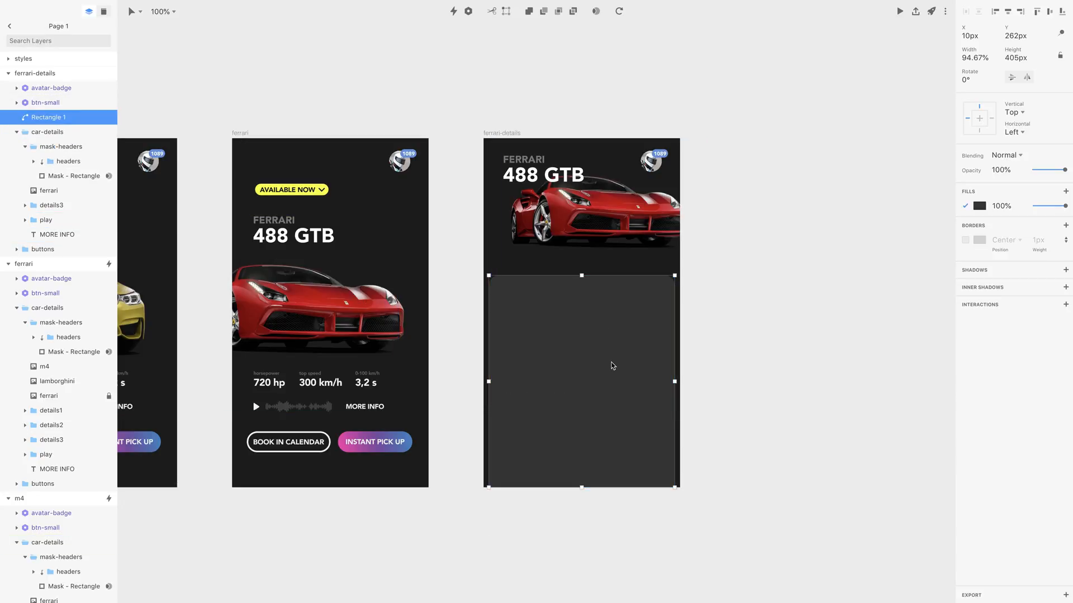
{"action": "mouse_move", "coordinate": [560, 561]}
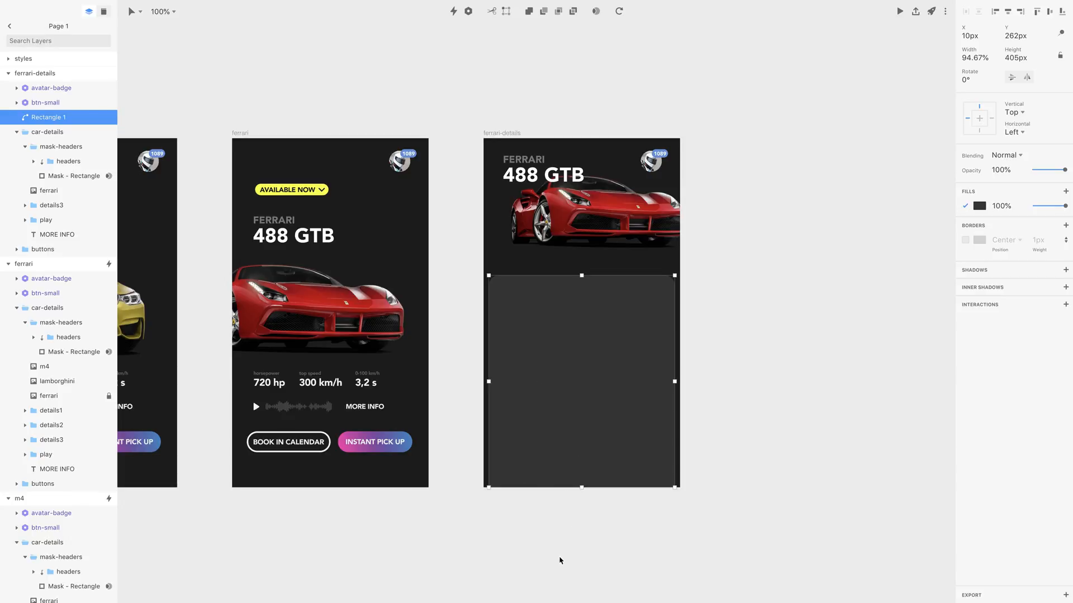
{"action": "mouse_move", "coordinate": [553, 399]}
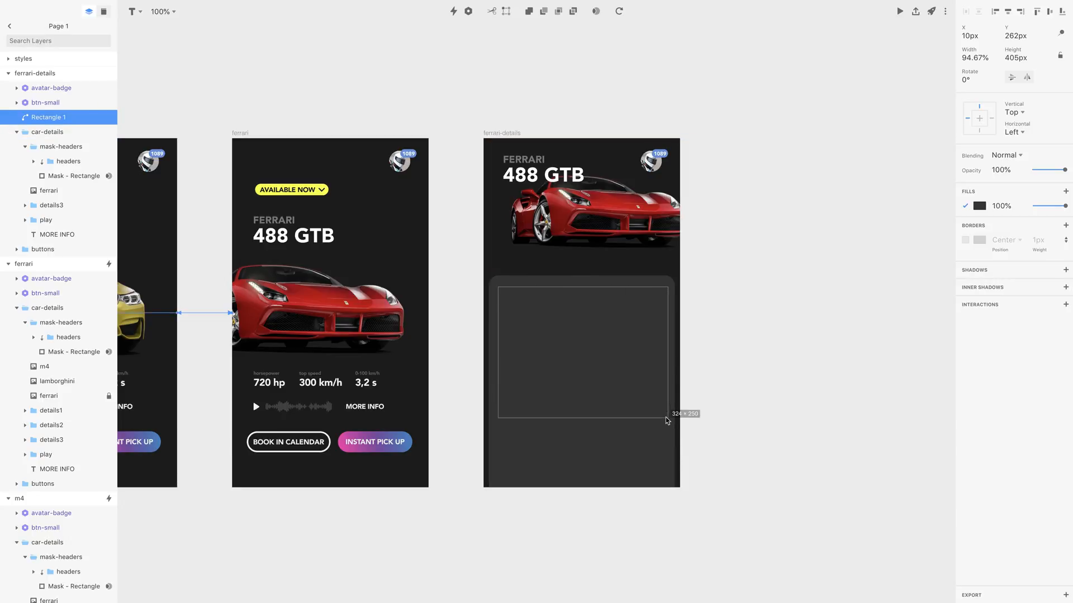
Paste the 488 GTB description into the panel in Avenir Light 16 with line height 21.
{"action": "key", "text": "cmd+v"}
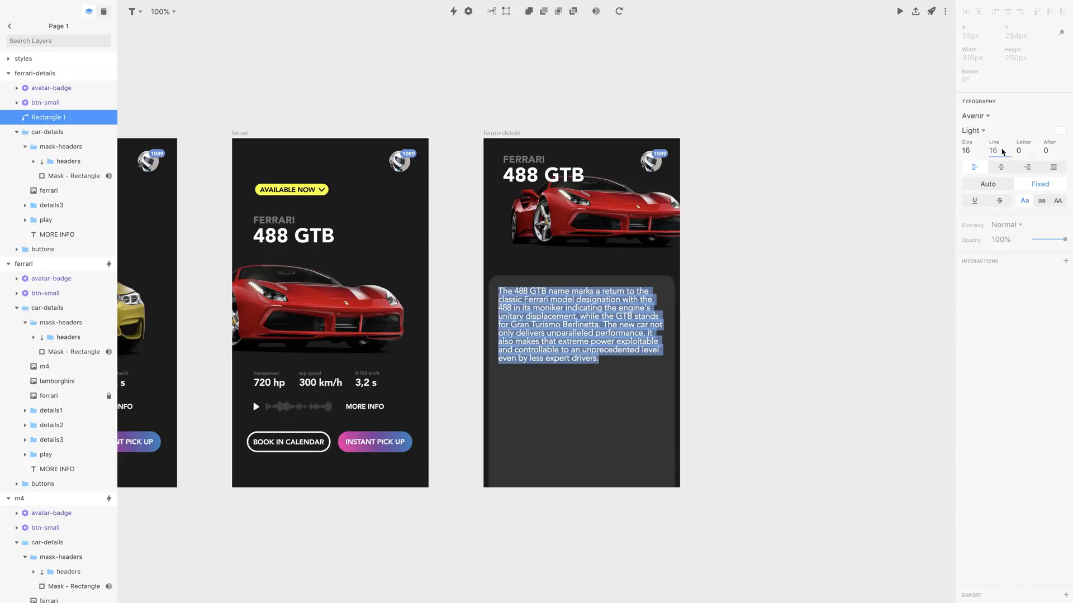
{"action": "type", "text": "20"}
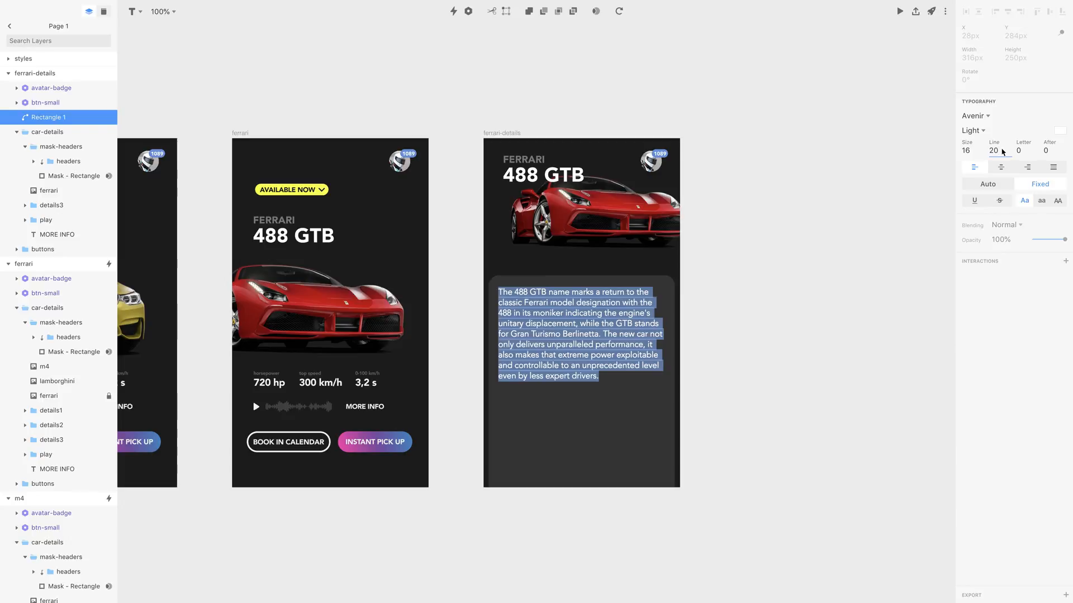
{"action": "left_click", "coordinate": [994, 150]}
{"action": "type", "text": "21"}
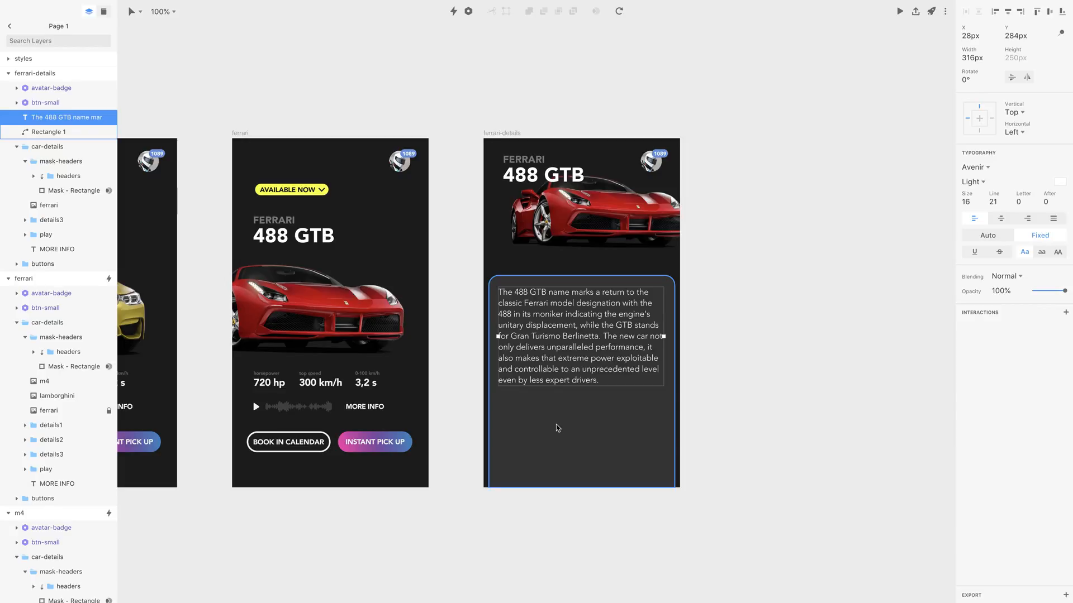
{"action": "left_click", "coordinate": [131, 26]}
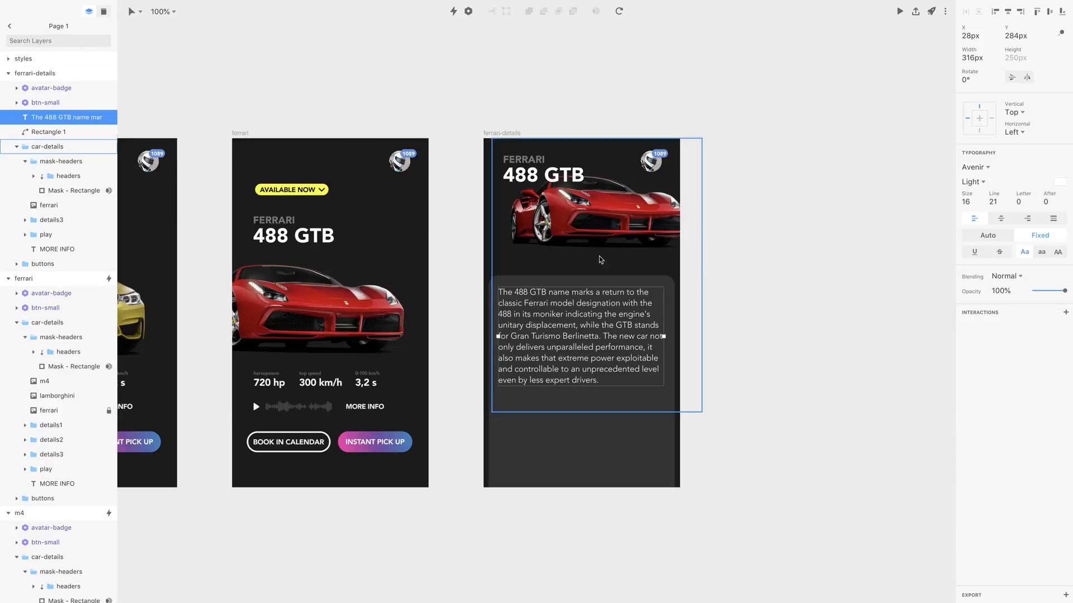
Draw a divider path beneath the description and set its border weight to 3px.
{"action": "left_click", "coordinate": [49, 132]}
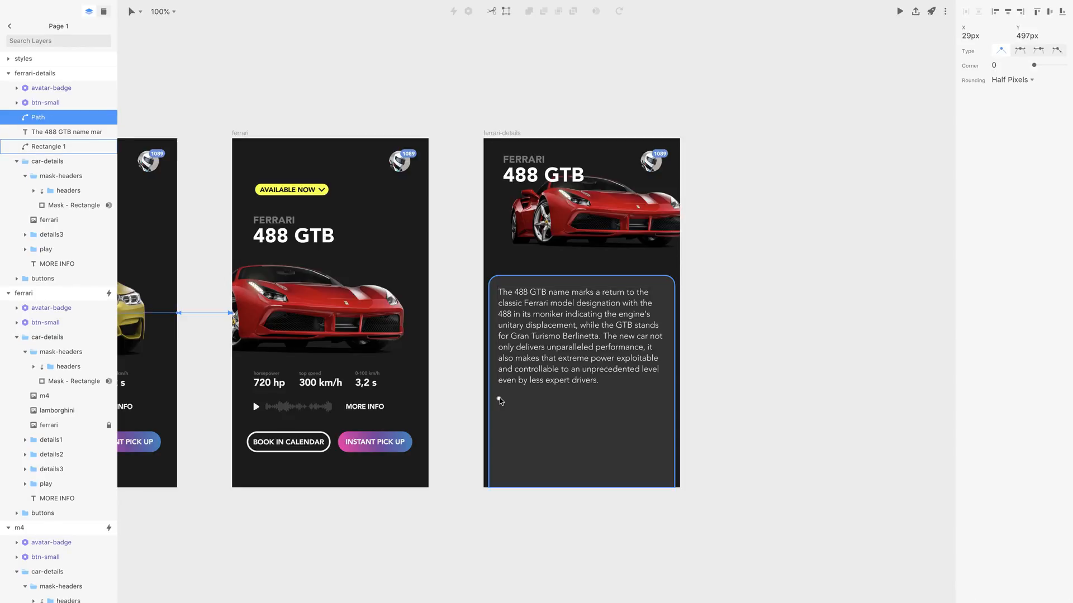
{"action": "mouse_move", "coordinate": [506, 410]}
{"action": "type", "text": "2"}
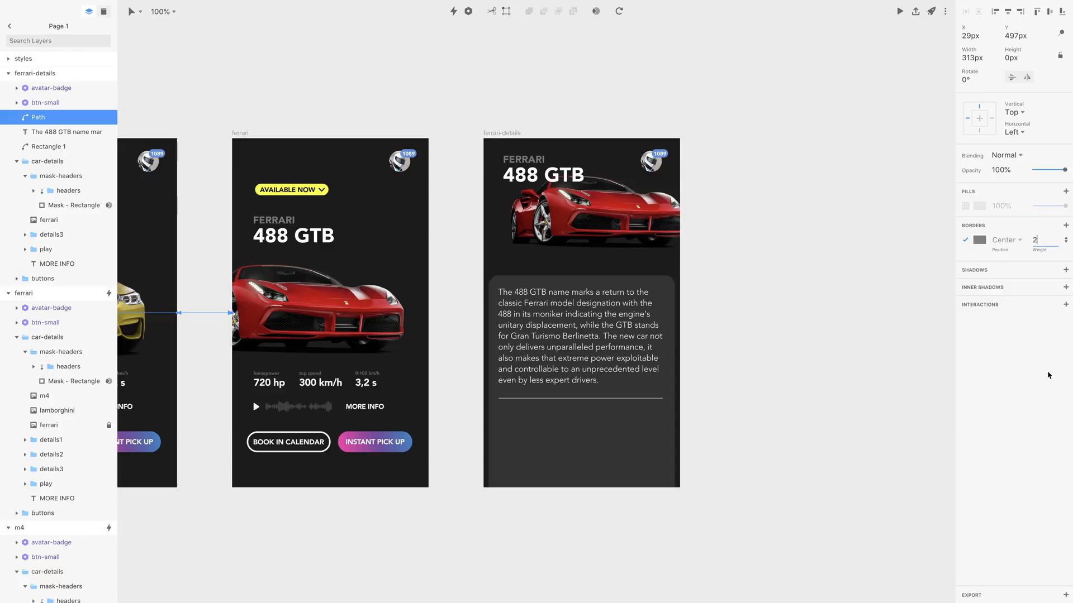
{"action": "type", "text": "3"}
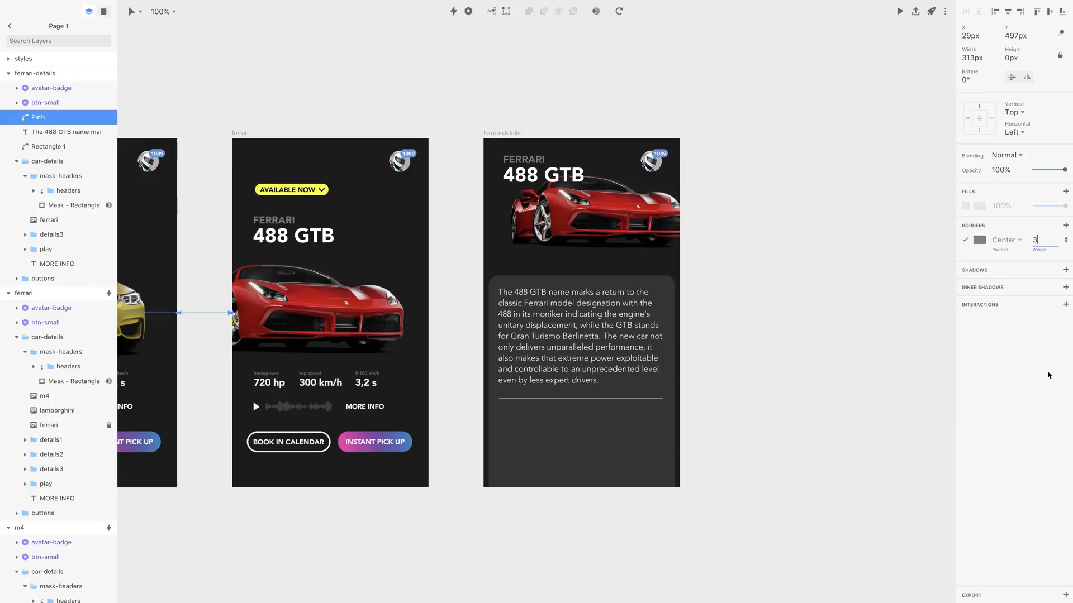
{"action": "mouse_move", "coordinate": [1004, 280]}
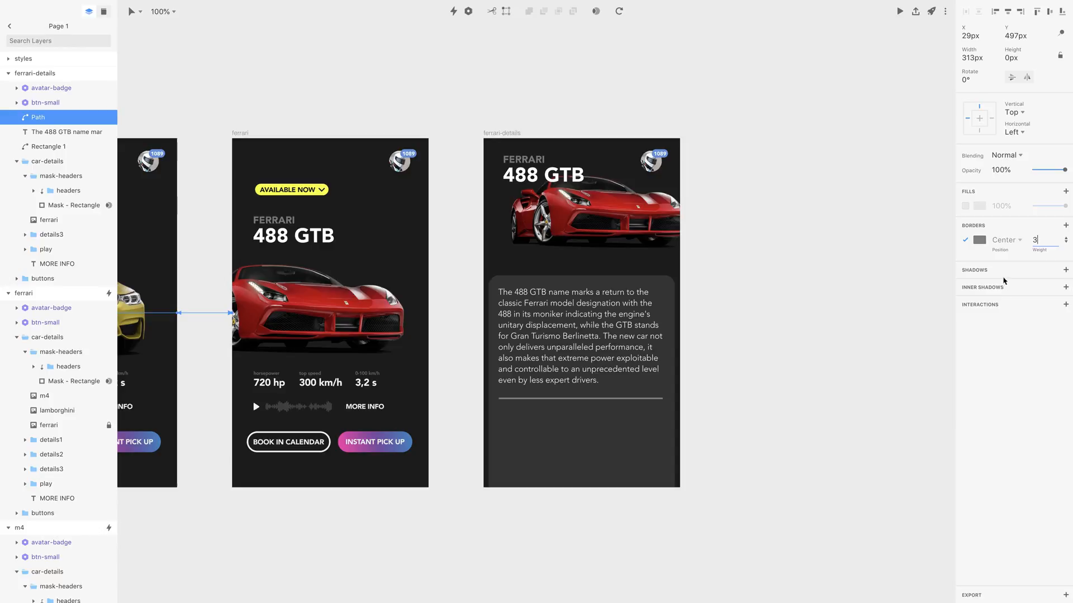
{"action": "left_click", "coordinate": [979, 239]}
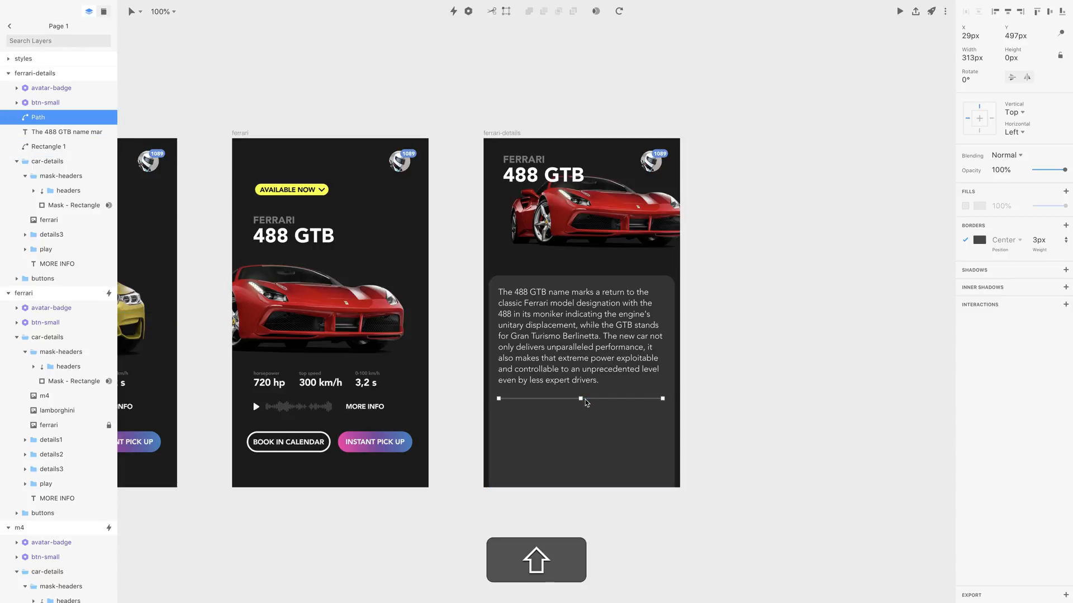
Add a 'previous rides' heading copy under the description, set uppercase Avenir Heavy.
{"action": "left_click", "coordinate": [68, 131]}
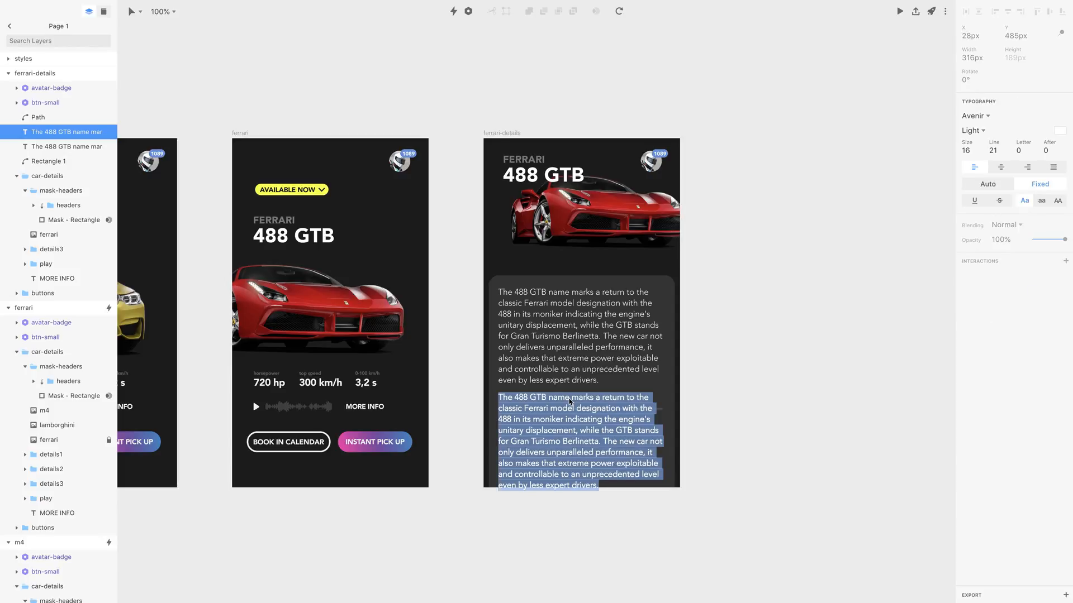
{"action": "type", "text": "pre"}
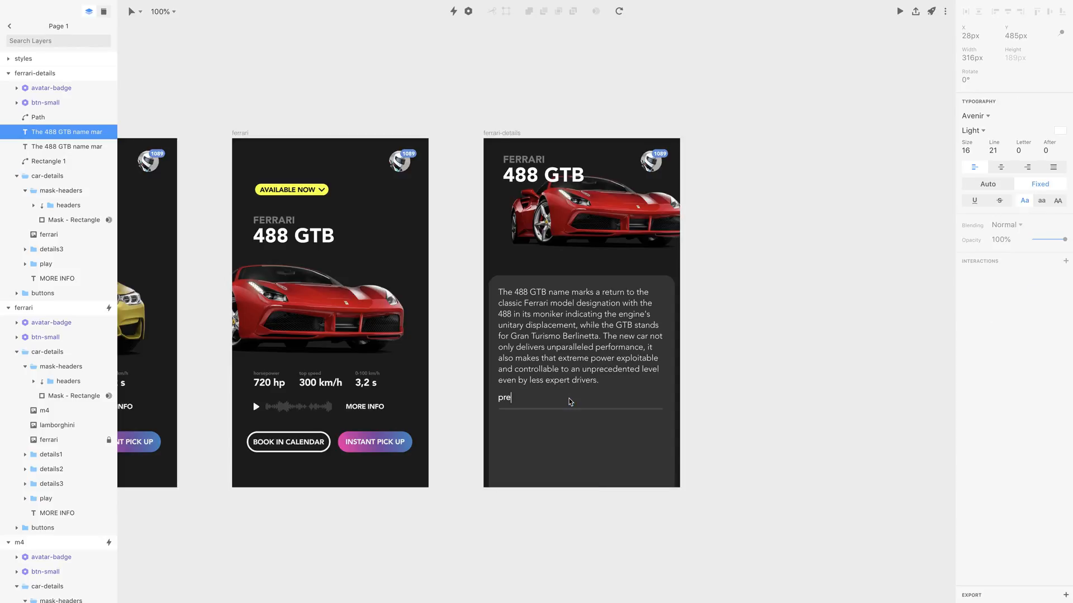
{"action": "type", "text": "vious ride"}
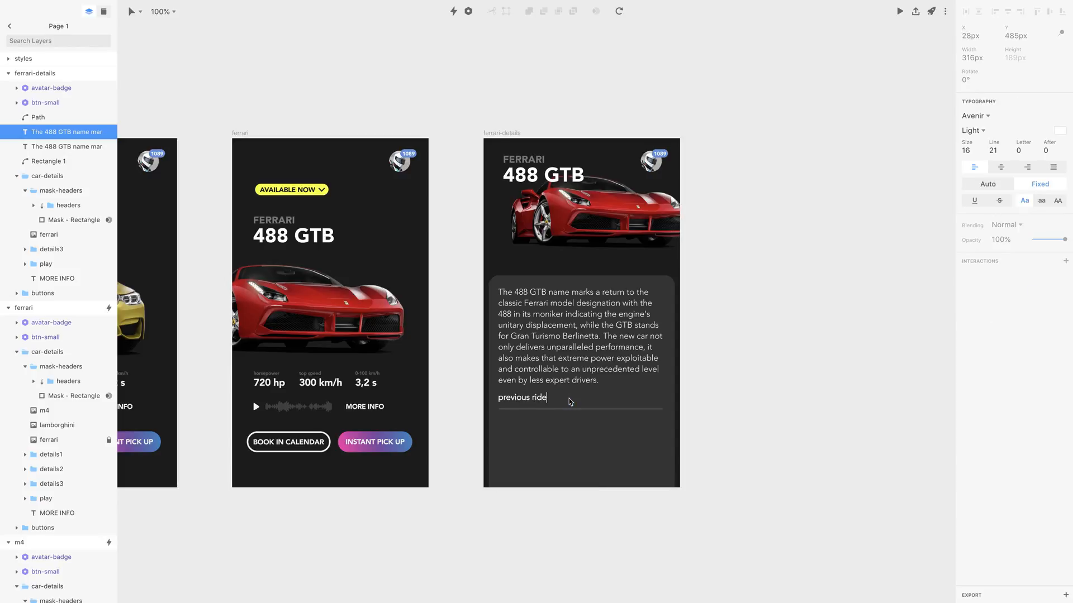
{"action": "type", "text": "s"}
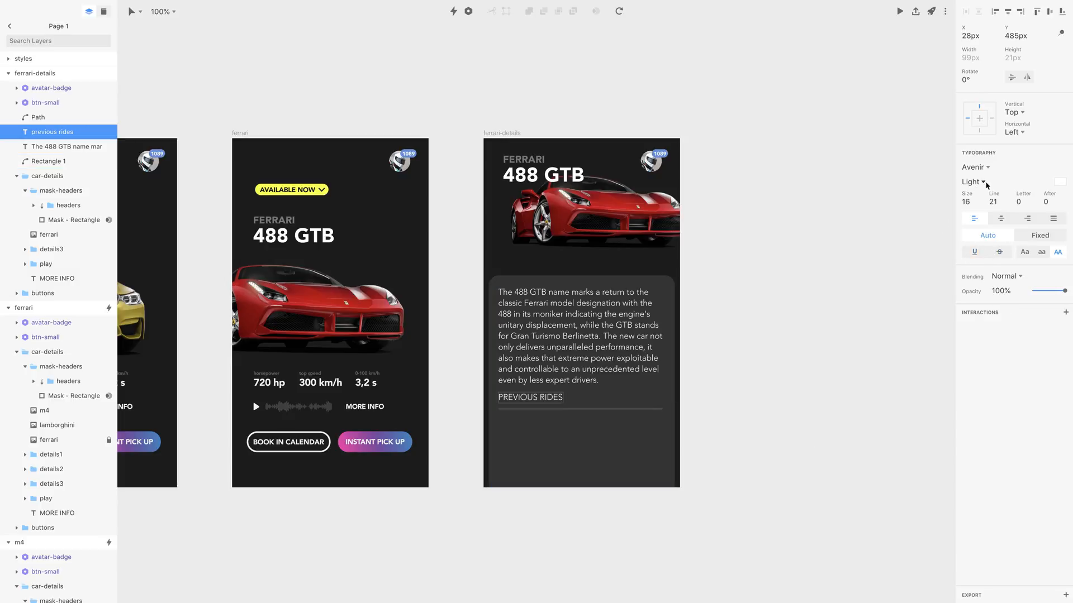
{"action": "left_click", "coordinate": [971, 182]}
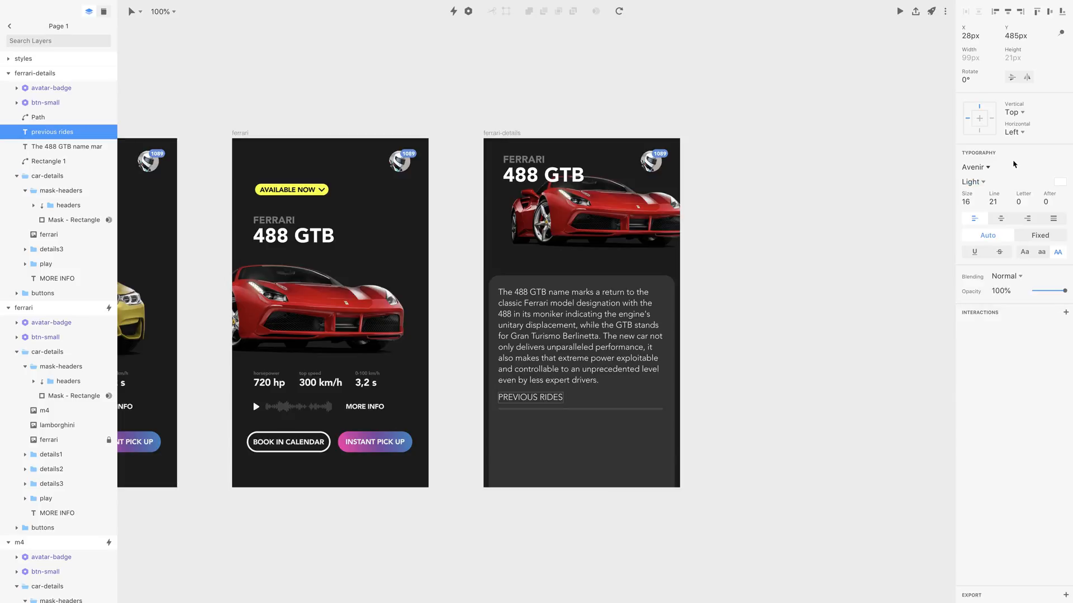
{"action": "left_click", "coordinate": [973, 251]}
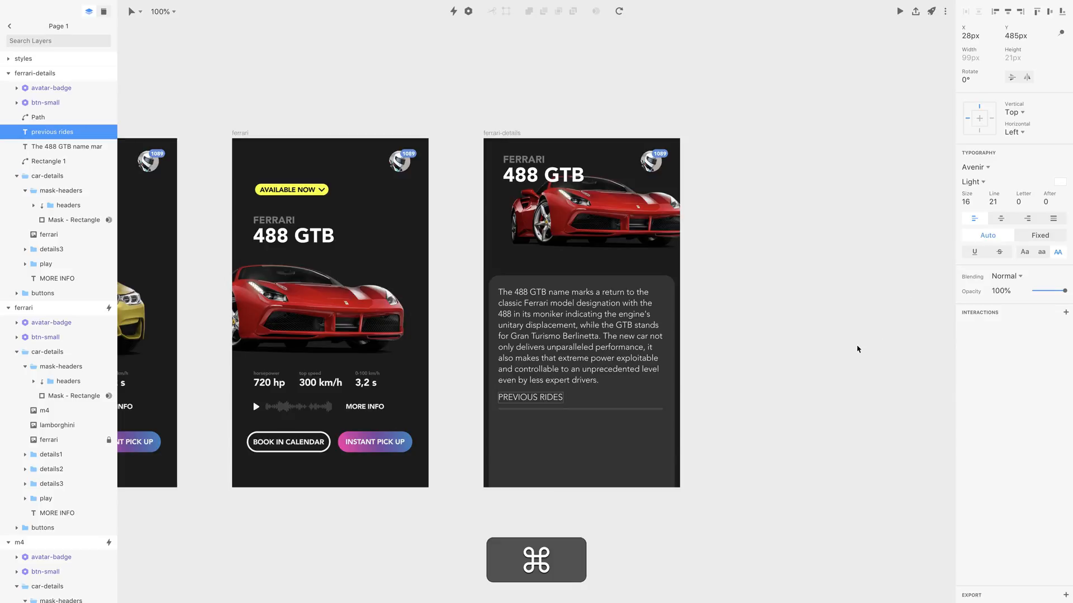
{"action": "left_click", "coordinate": [972, 181]}
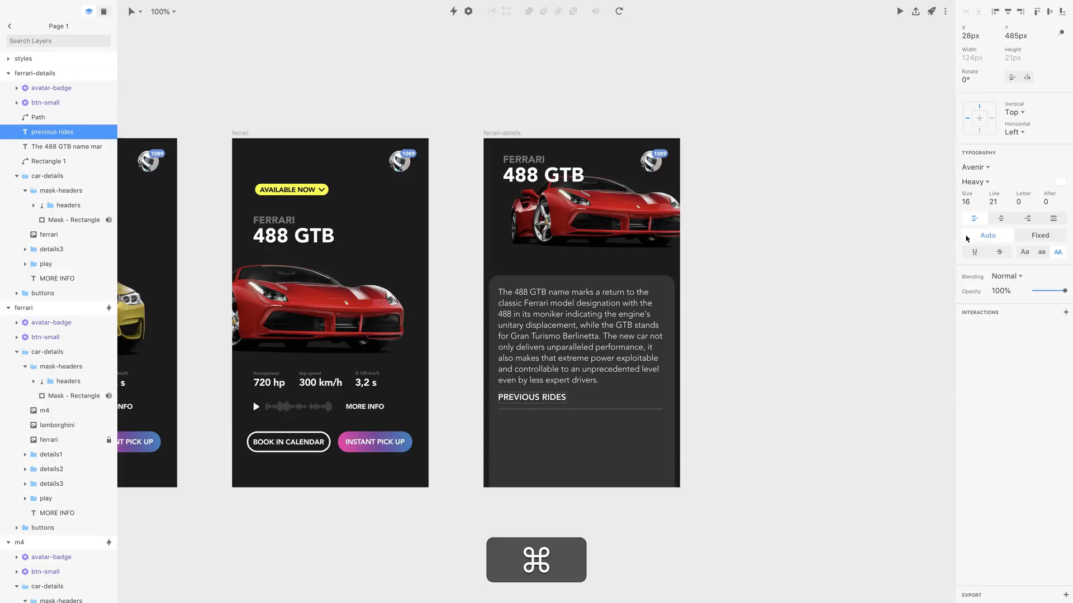
{"action": "mouse_move", "coordinate": [983, 187]}
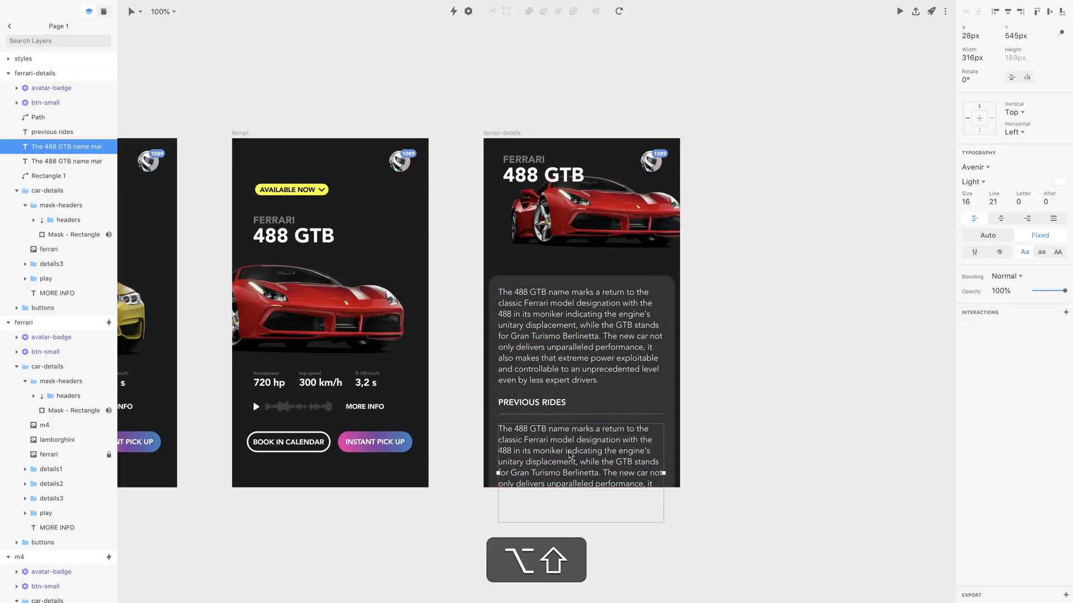
Add a ride row with the date text '29 june 2019' under the heading.
{"action": "type", "text": "29"}
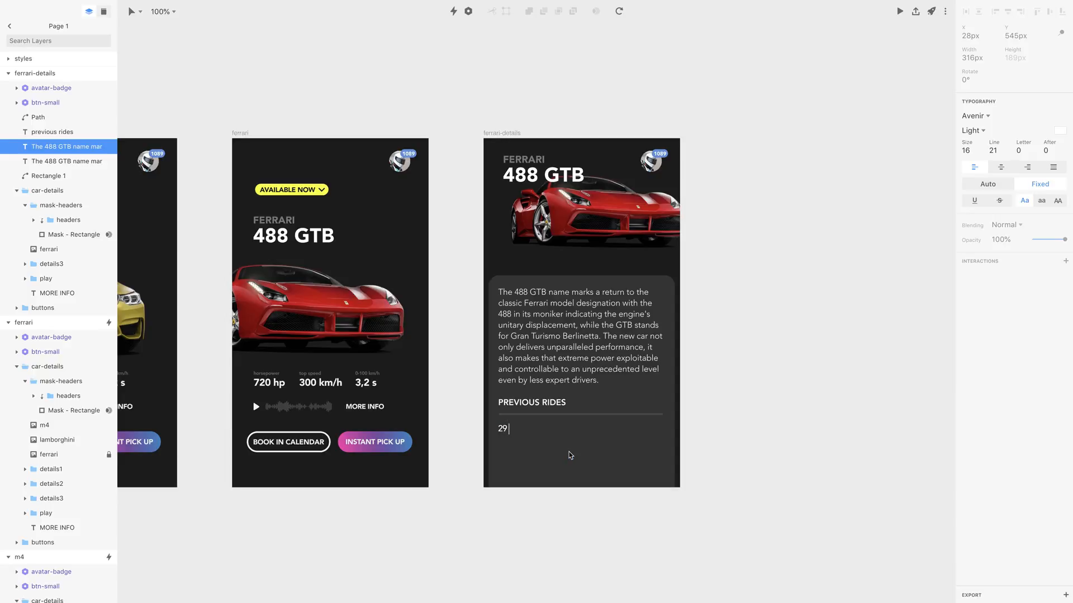
{"action": "type", "text": "june 20"}
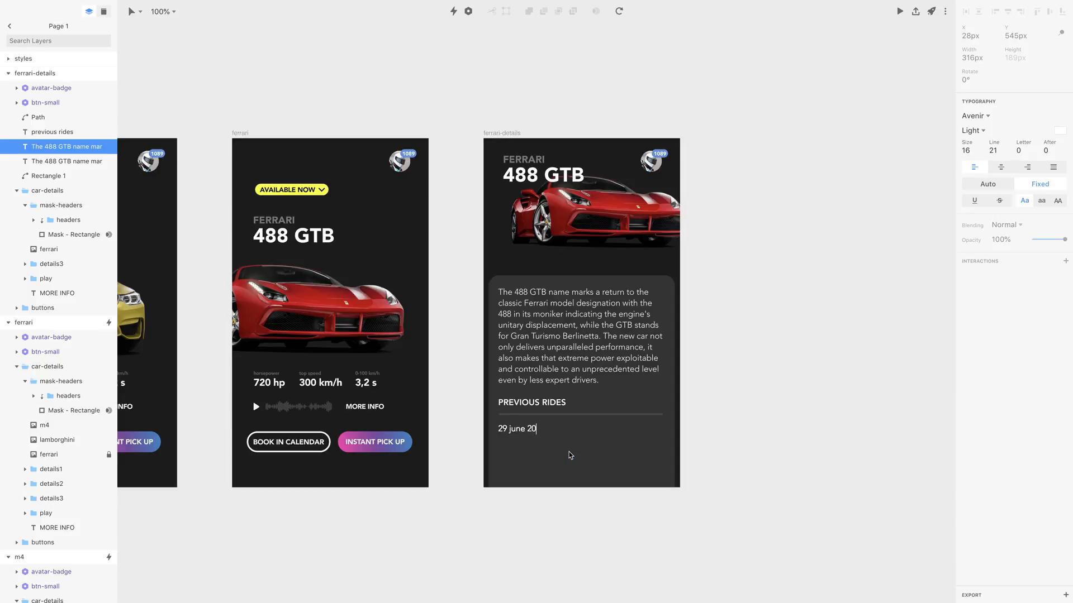
{"action": "type", "text": "19"}
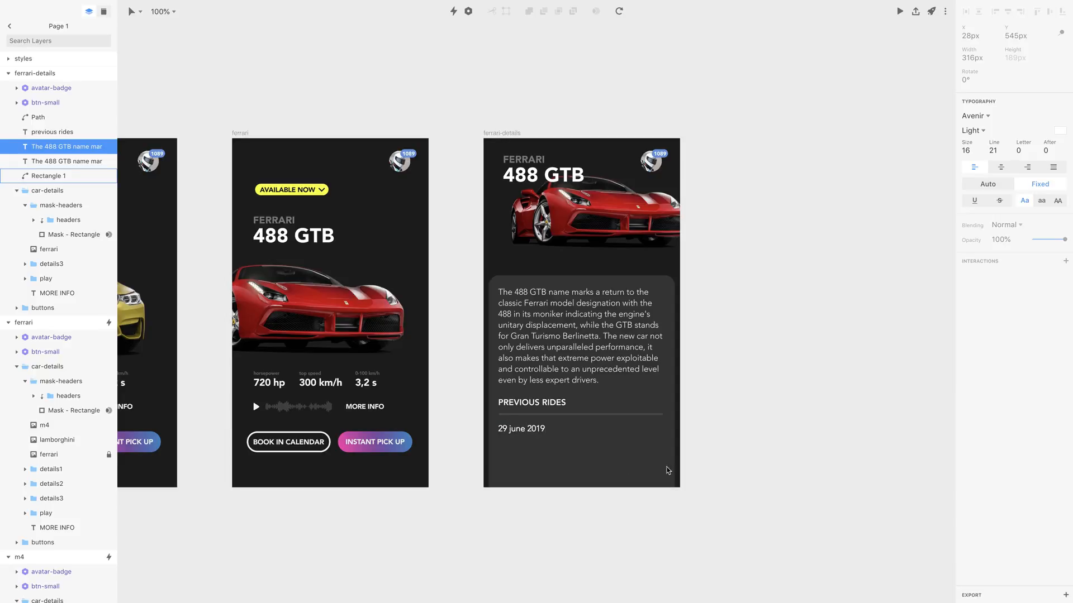
{"action": "left_click", "coordinate": [520, 428]}
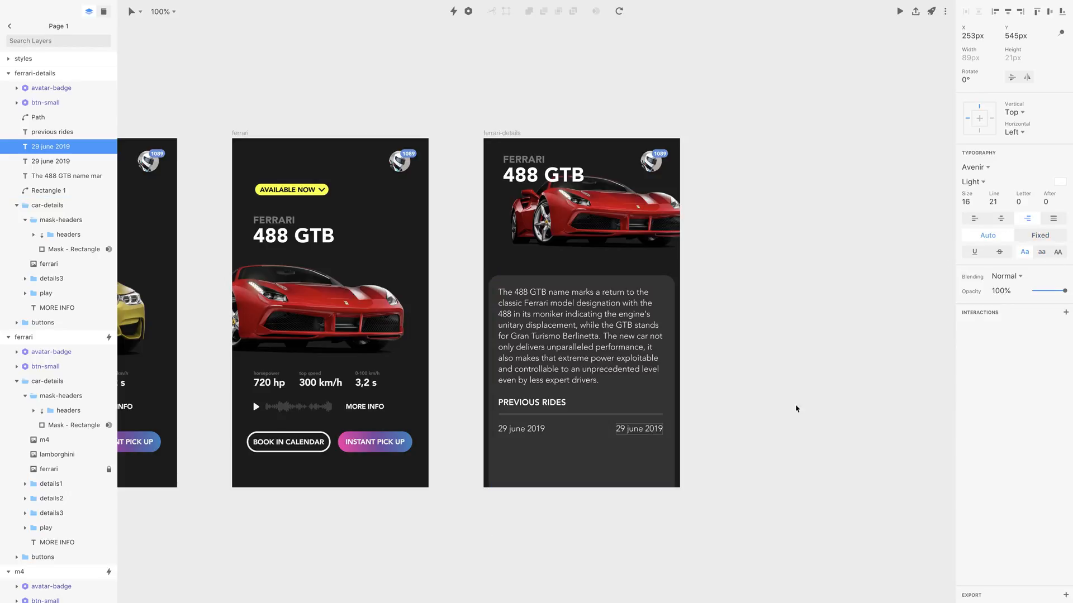
Rewrite the right-hand copy as 'prieview route', bold it and colour it yellow.
{"action": "double_click", "coordinate": [638, 429]}
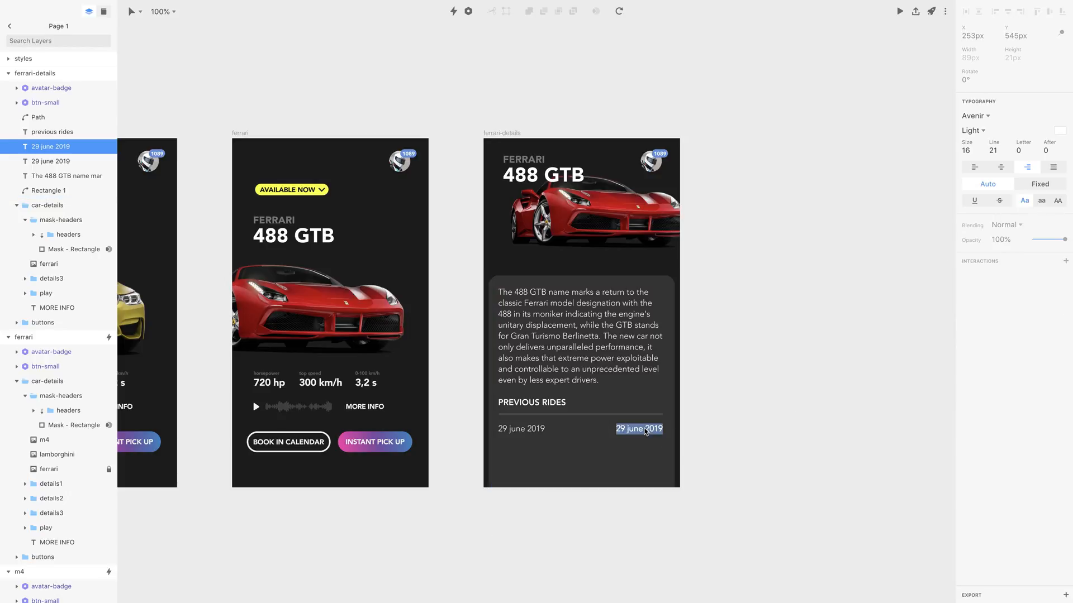
{"action": "type", "text": "preview route"}
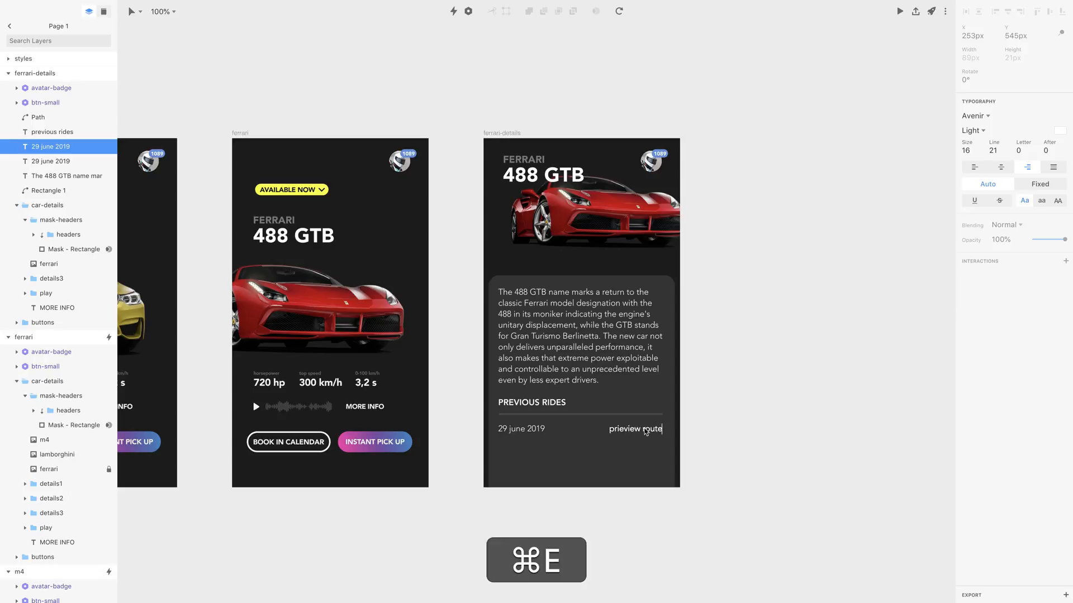
{"action": "key", "text": "cmd+b"}
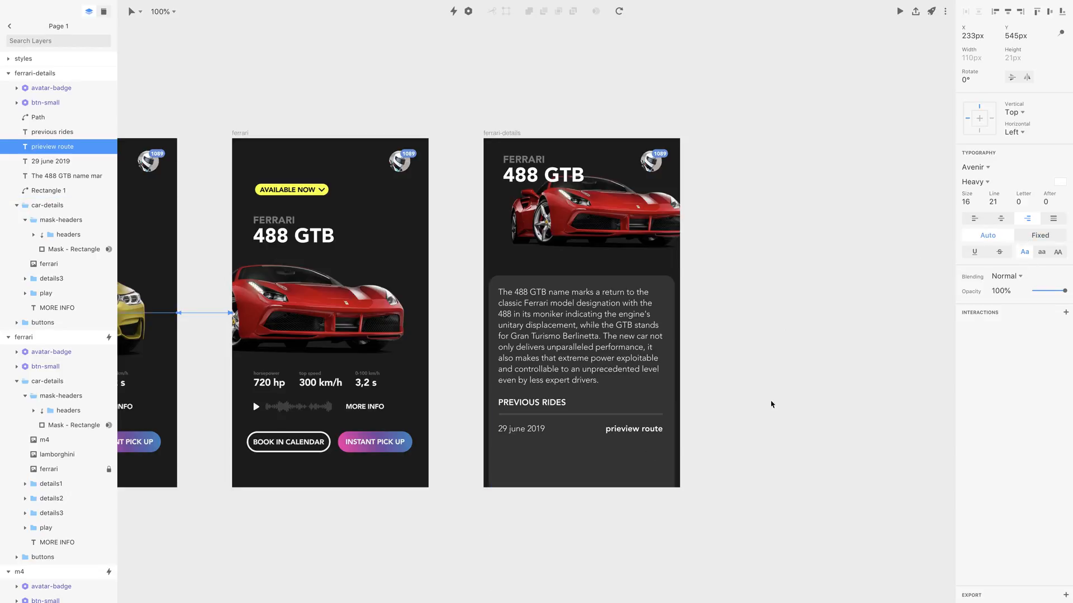
{"action": "left_click", "coordinate": [1059, 180]}
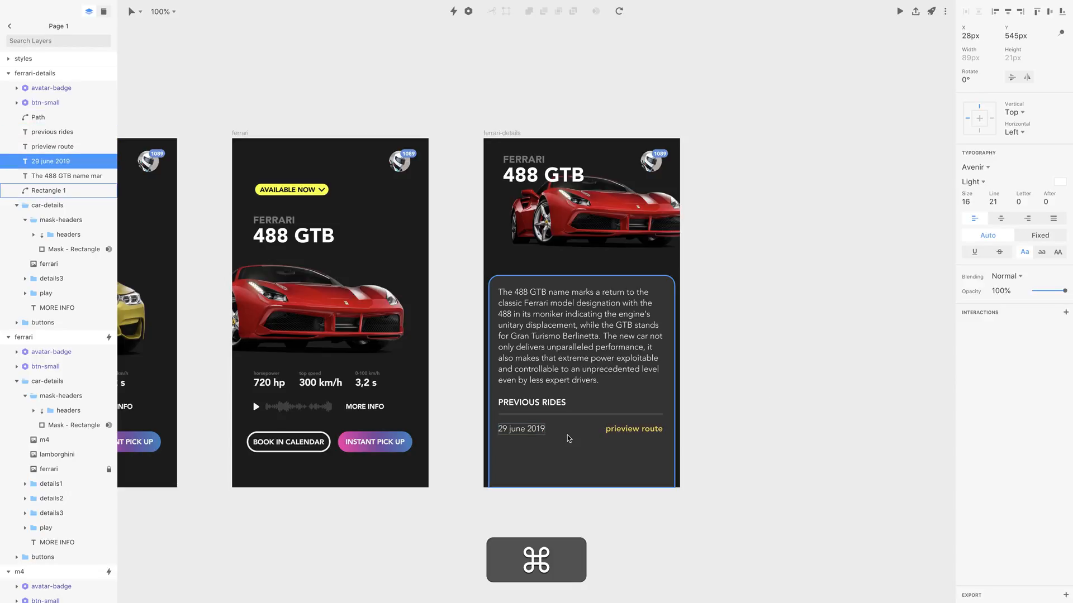
Duplicate the divider and ride row downward, making the separator 1px at 42% opacity.
{"action": "left_click", "coordinate": [38, 117]}
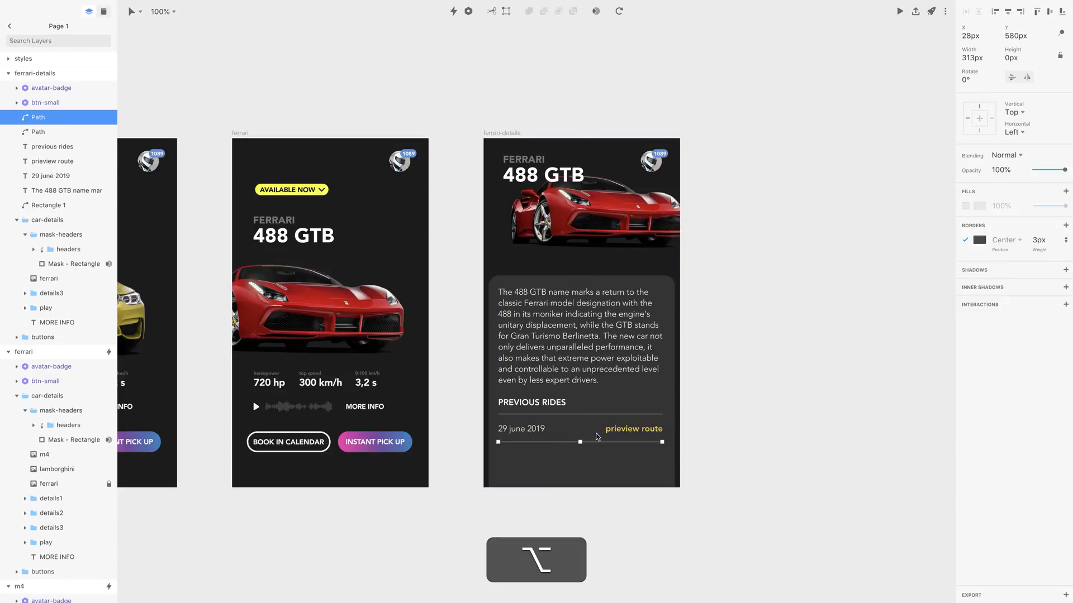
{"action": "left_click", "coordinate": [1040, 239]}
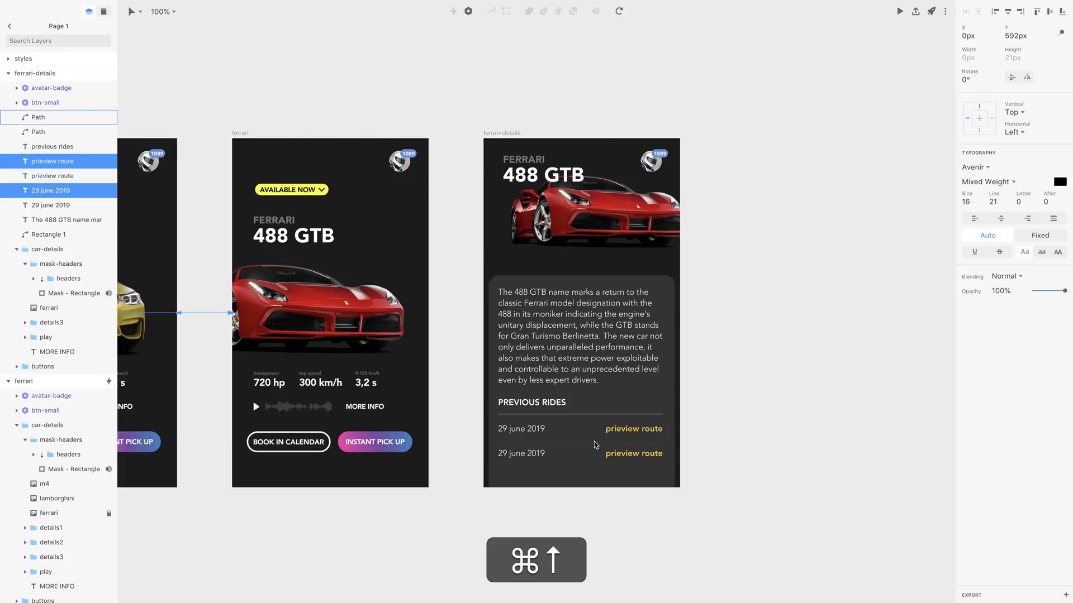
{"action": "left_click", "coordinate": [38, 118]}
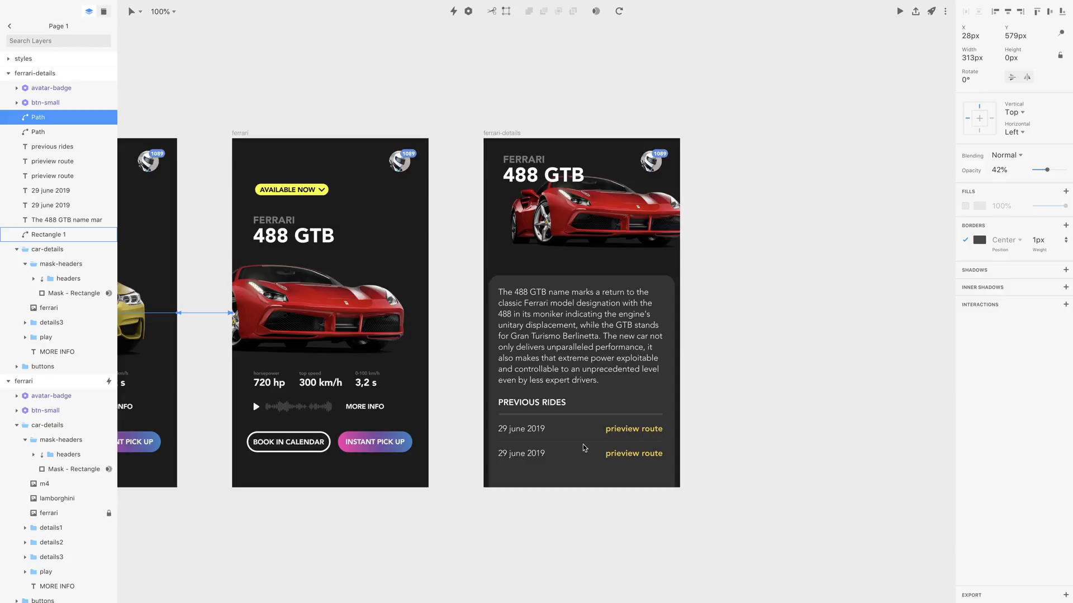
{"action": "left_click", "coordinate": [51, 233]}
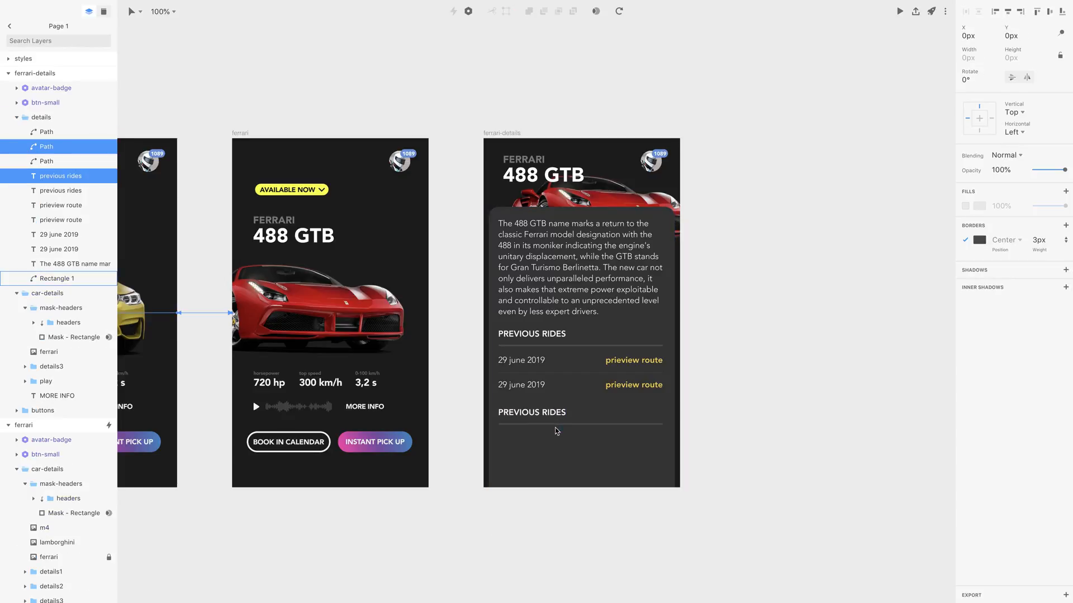
Rewrite the copied heading to read 'WHO ELSE LOVES THIS CAR?'.
{"action": "left_click", "coordinate": [532, 412]}
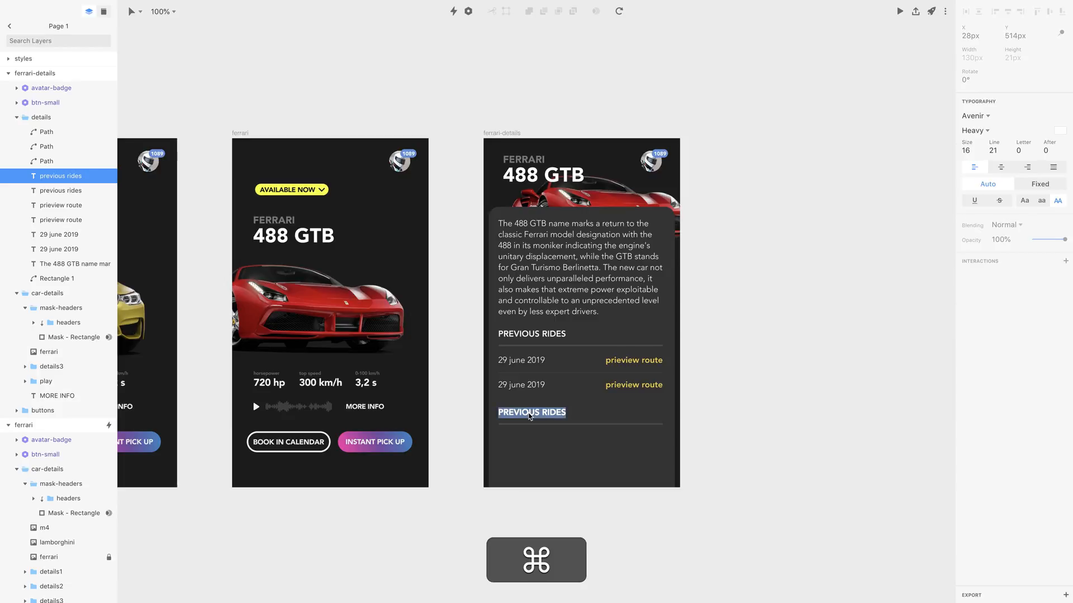
{"action": "type", "text": "WHO ELSE LOC"}
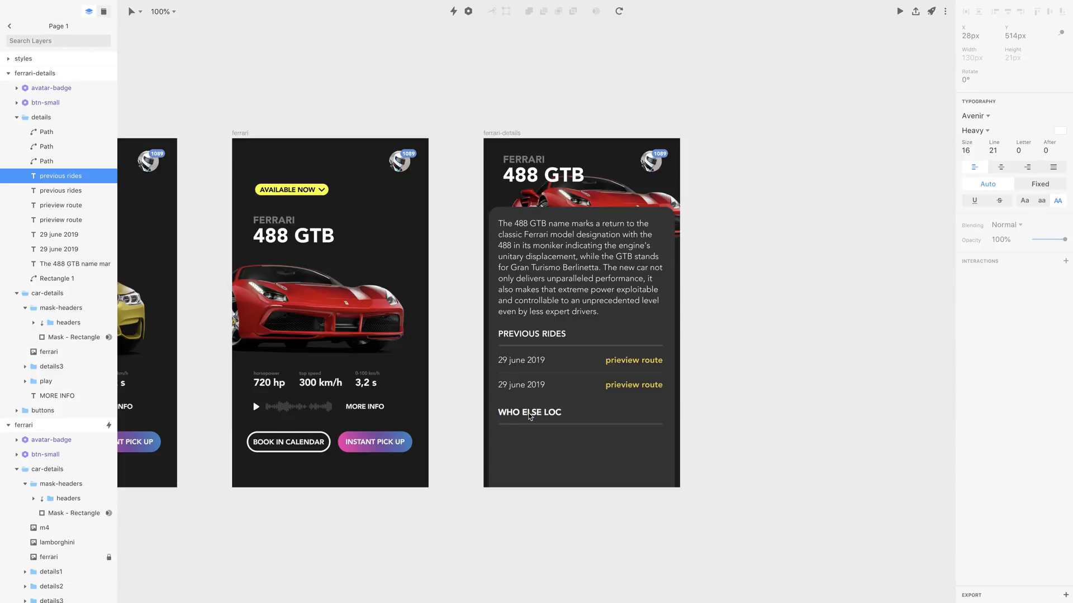
{"action": "type", "text": "LOVES THIS CAR?"}
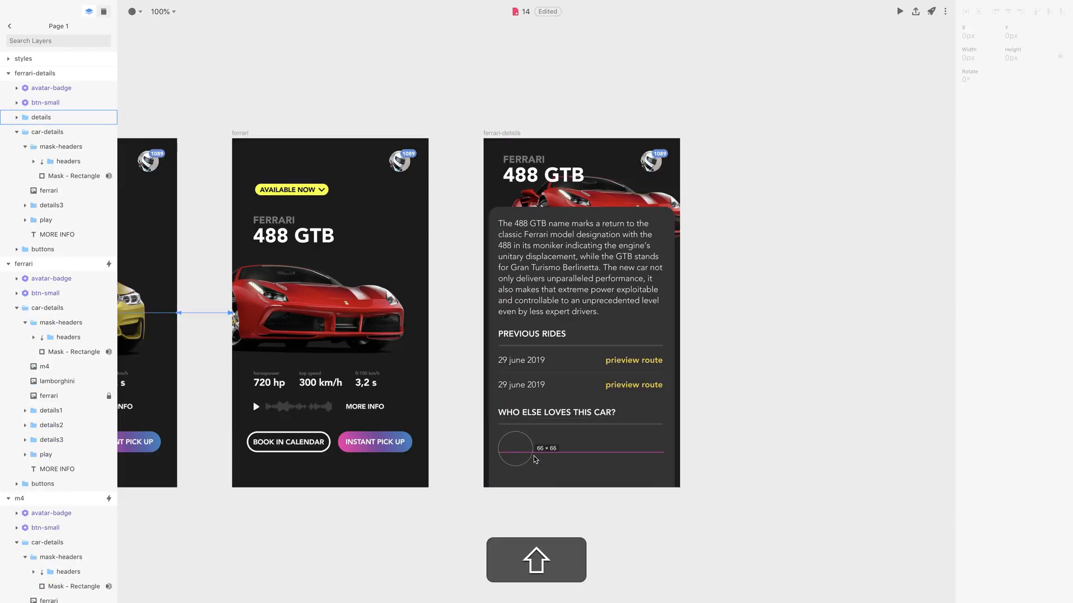
{"action": "left_click", "coordinate": [515, 448]}
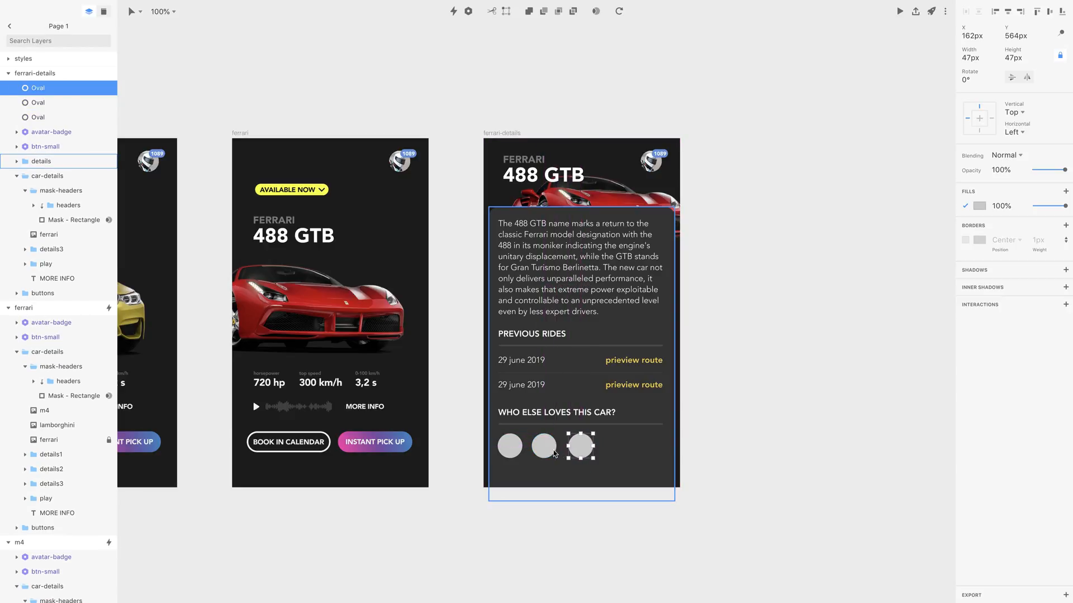
{"action": "left_click", "coordinate": [543, 446]}
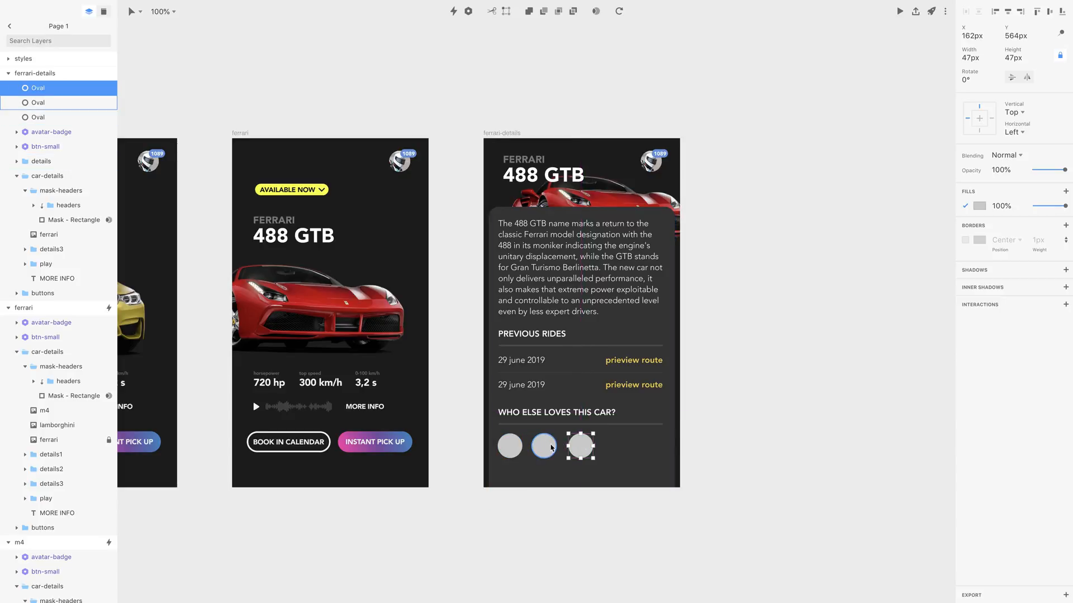
{"action": "left_click", "coordinate": [579, 446]}
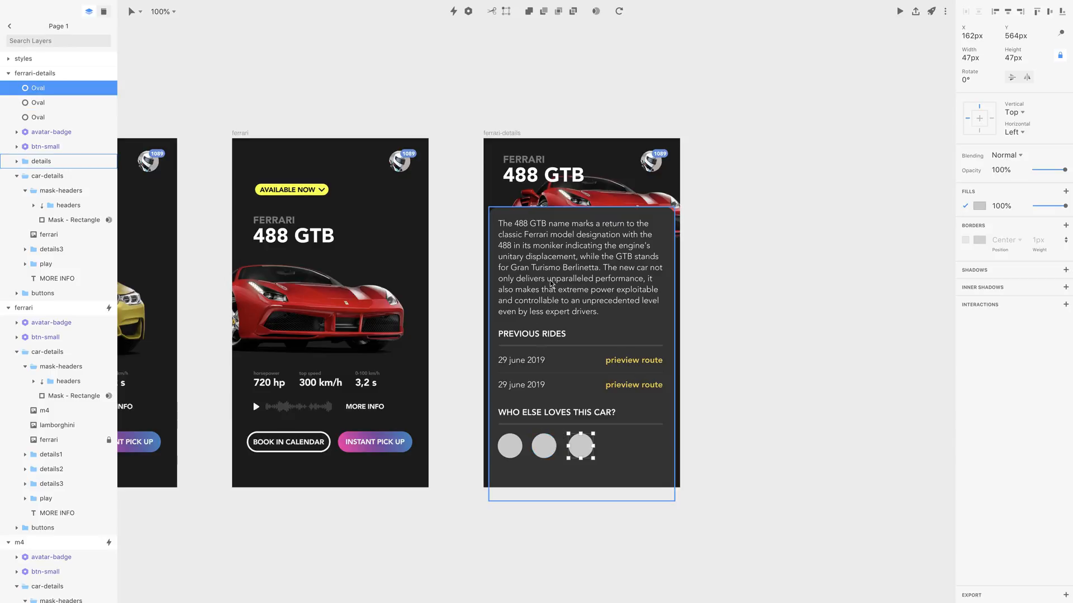
{"action": "mouse_move", "coordinate": [584, 383]}
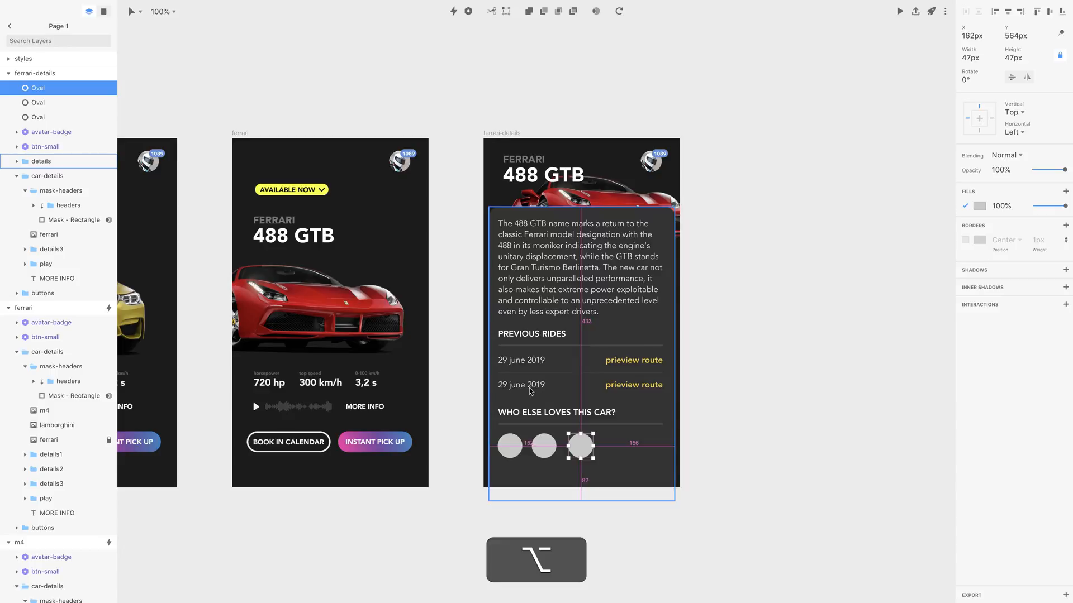
{"action": "mouse_move", "coordinate": [575, 324]}
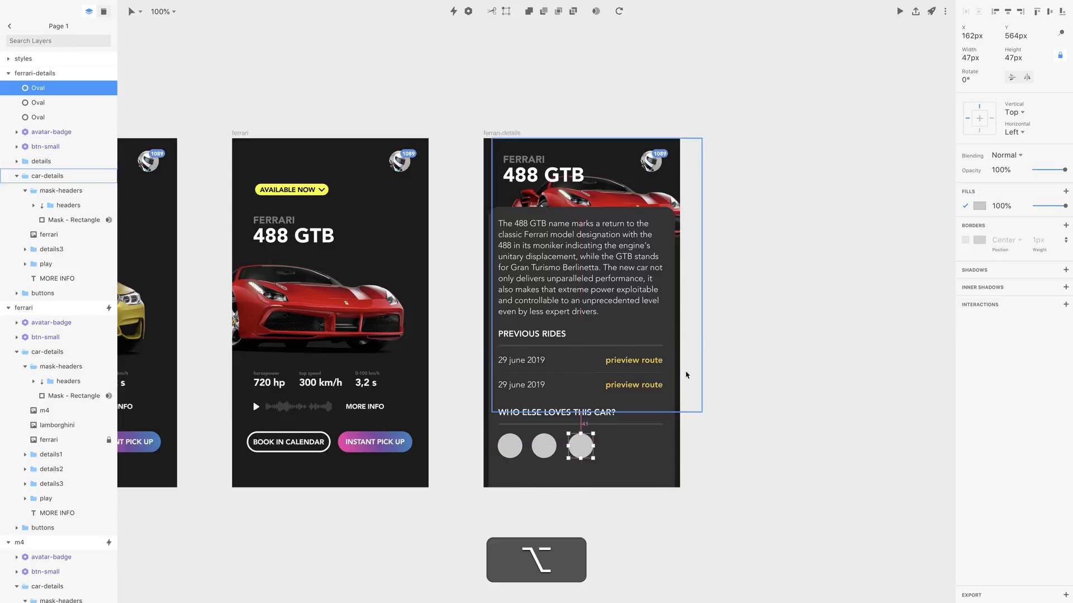
{"action": "mouse_move", "coordinate": [595, 458]}
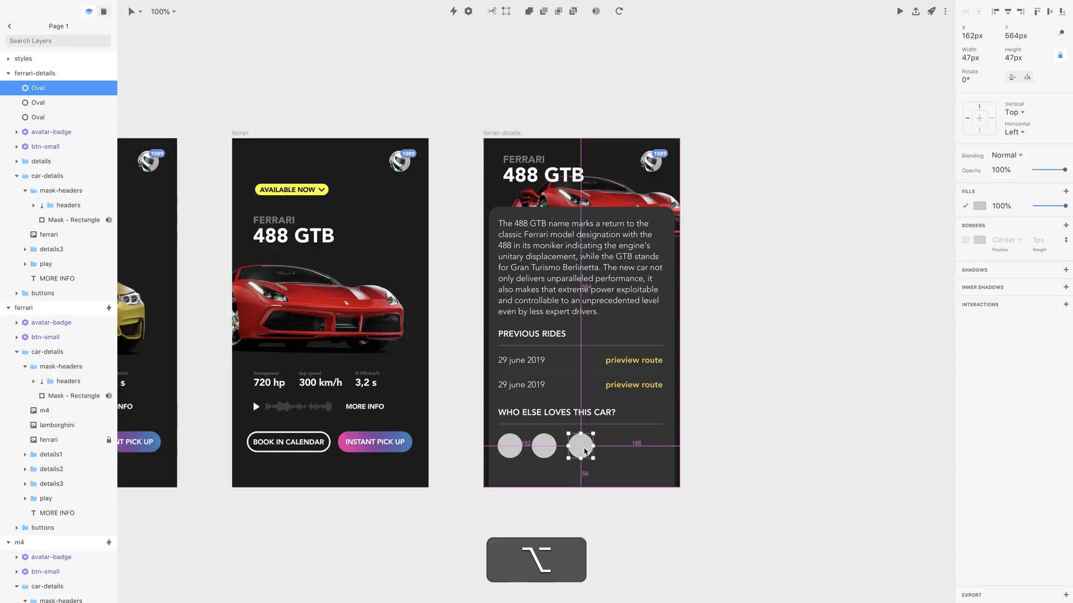
{"action": "left_click", "coordinate": [543, 446]}
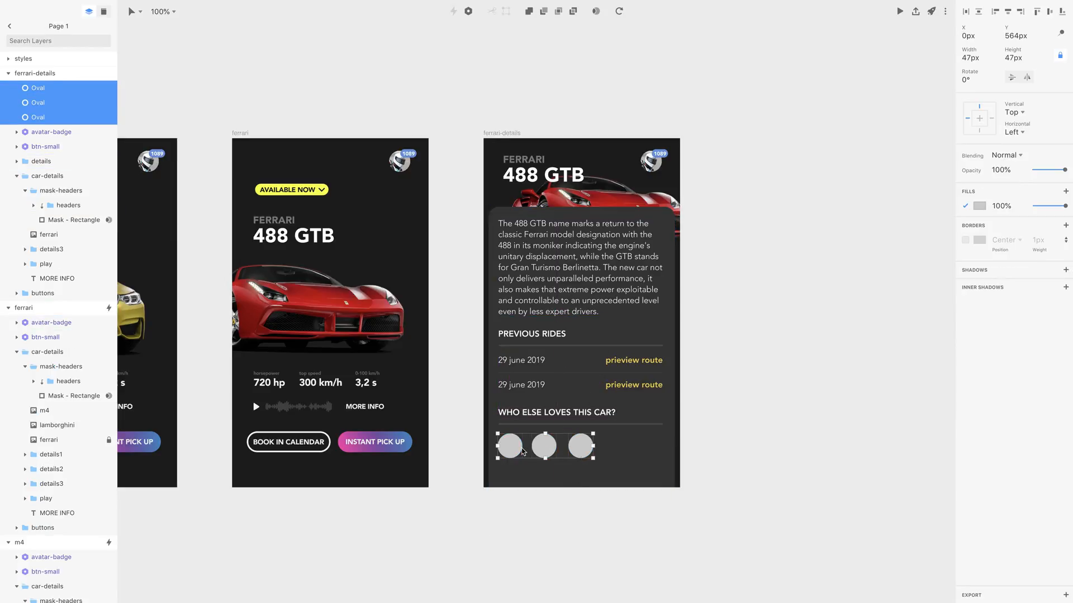
{"action": "mouse_move", "coordinate": [940, 119]}
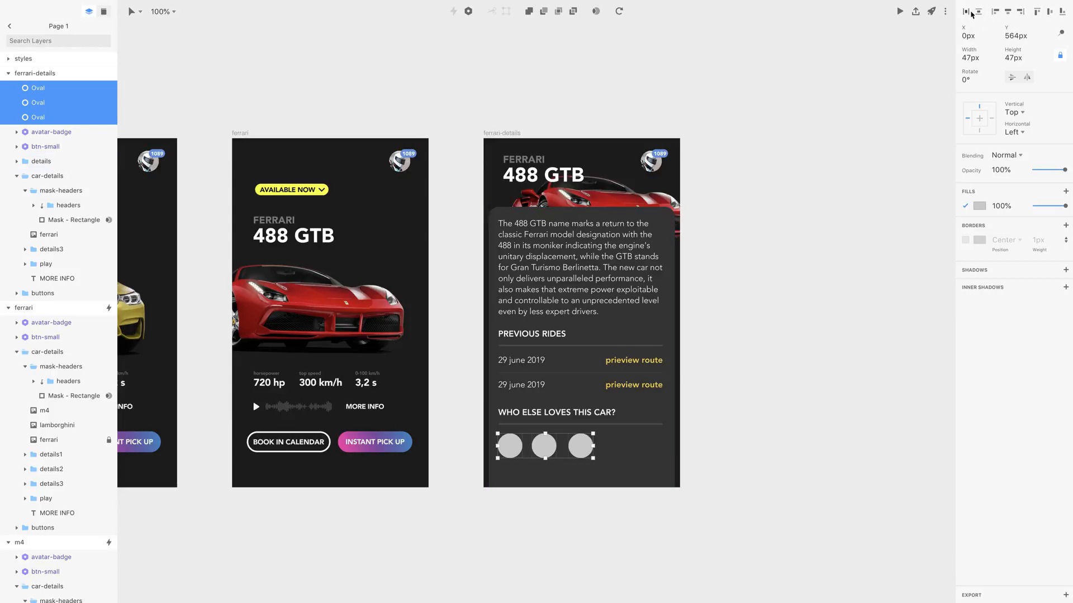
{"action": "mouse_move", "coordinate": [965, 11]}
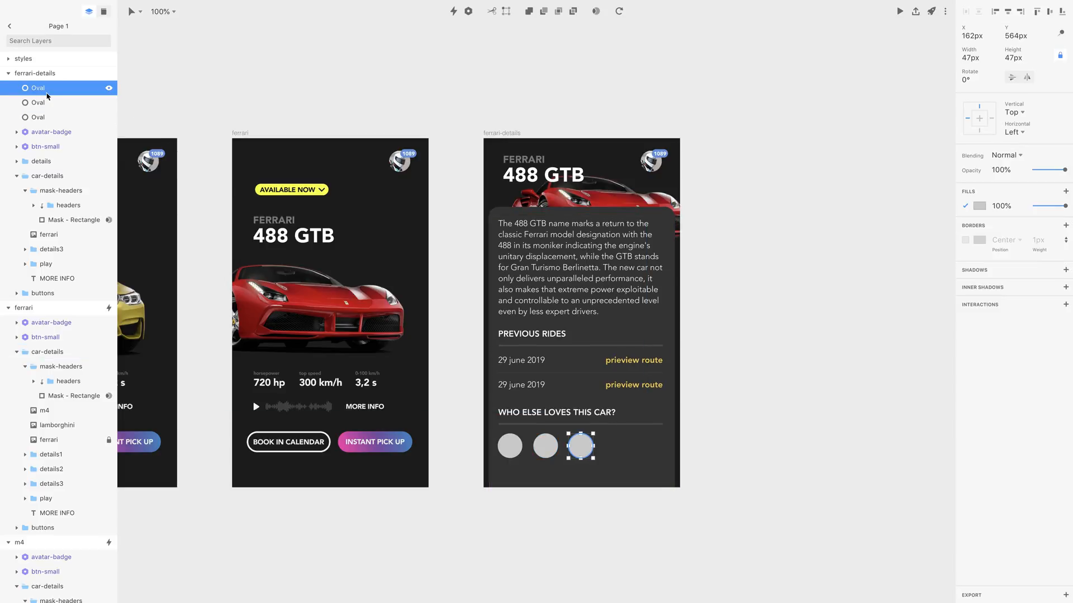
Select the first avatar Oval alone in the Layers panel, then clear the selection.
{"action": "left_click", "coordinate": [42, 161]}
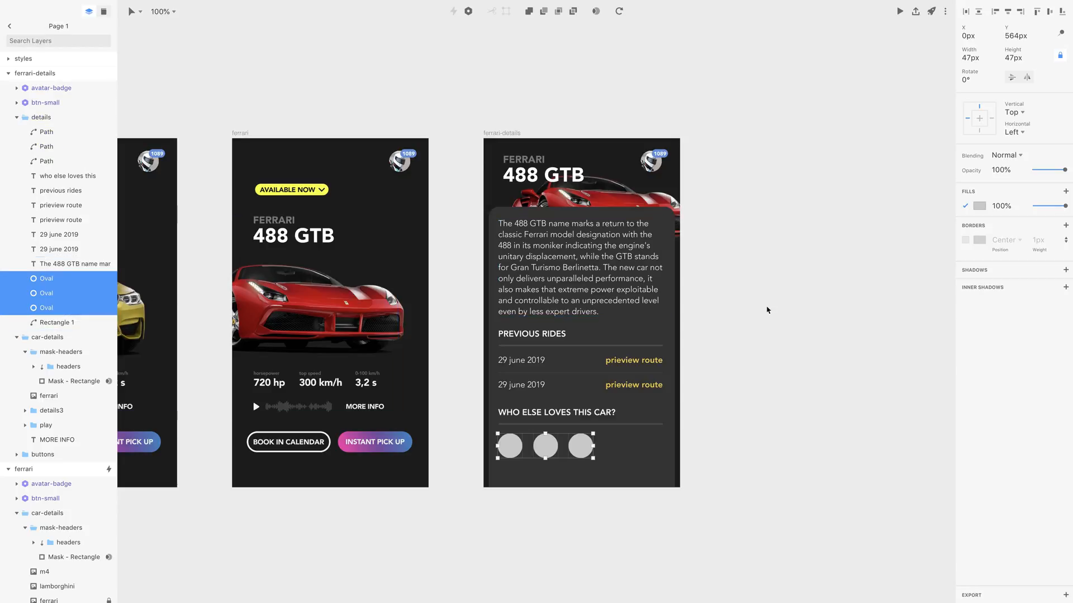
{"action": "left_click", "coordinate": [42, 117]}
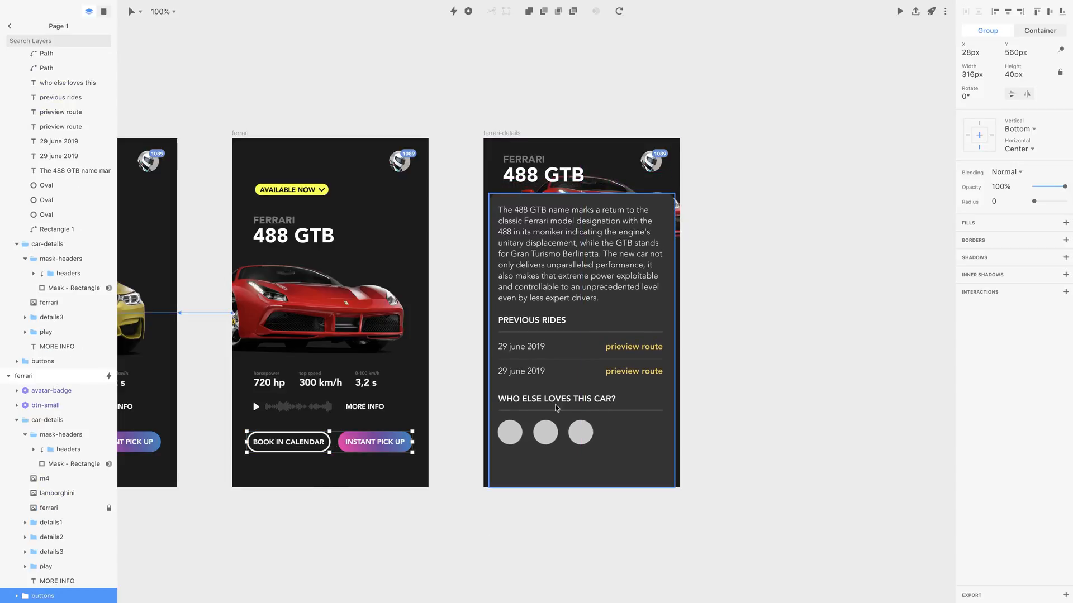
{"action": "mouse_move", "coordinate": [614, 457]}
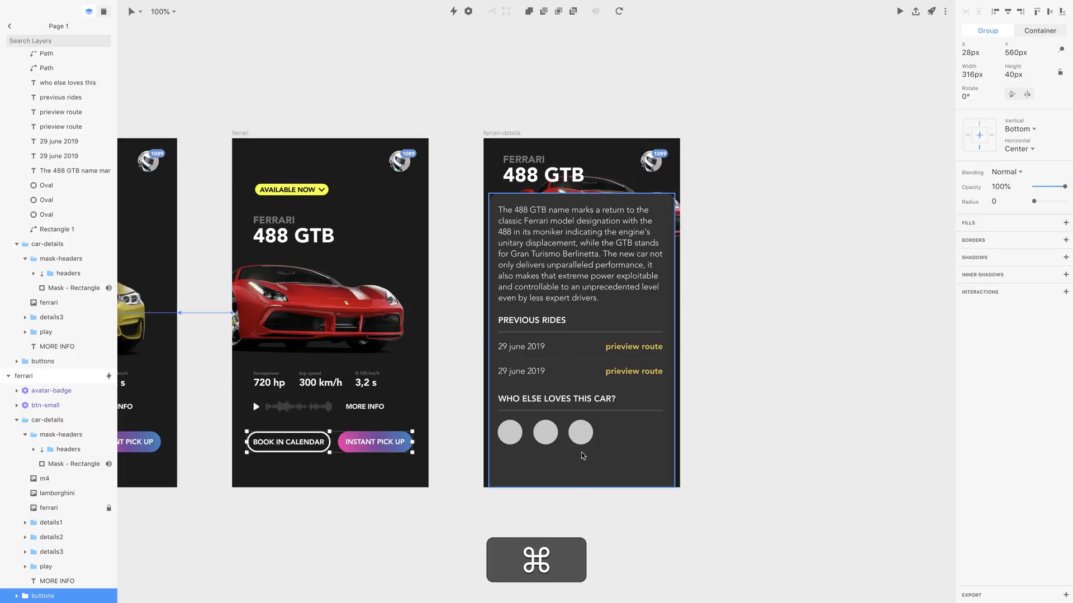
Paste the booking buttons group into details and rename its layers with a 1 suffix.
{"action": "key", "text": "cmd+v"}
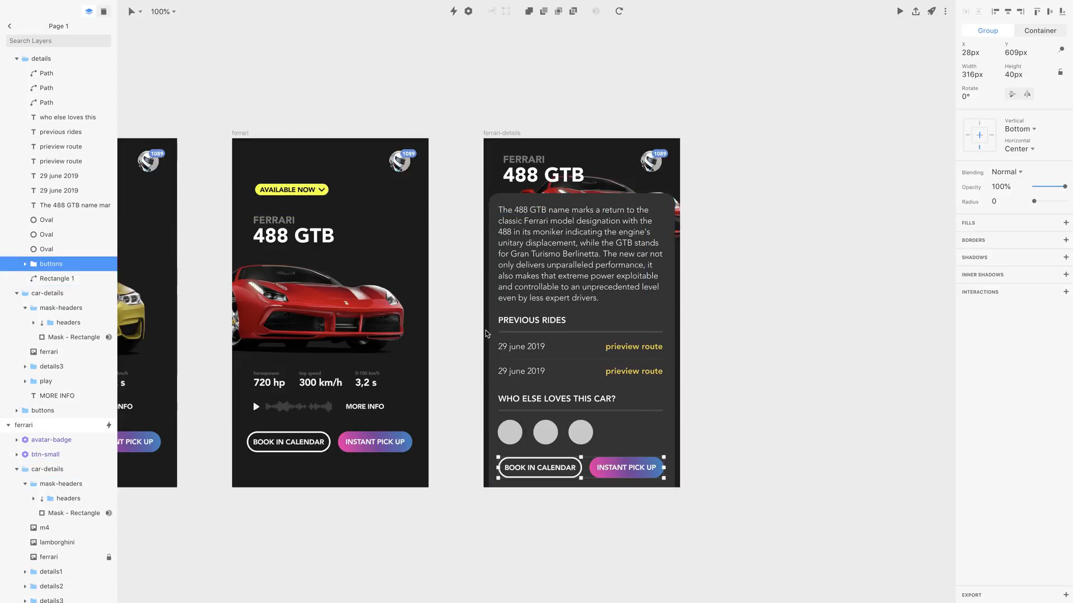
{"action": "mouse_move", "coordinate": [577, 546]}
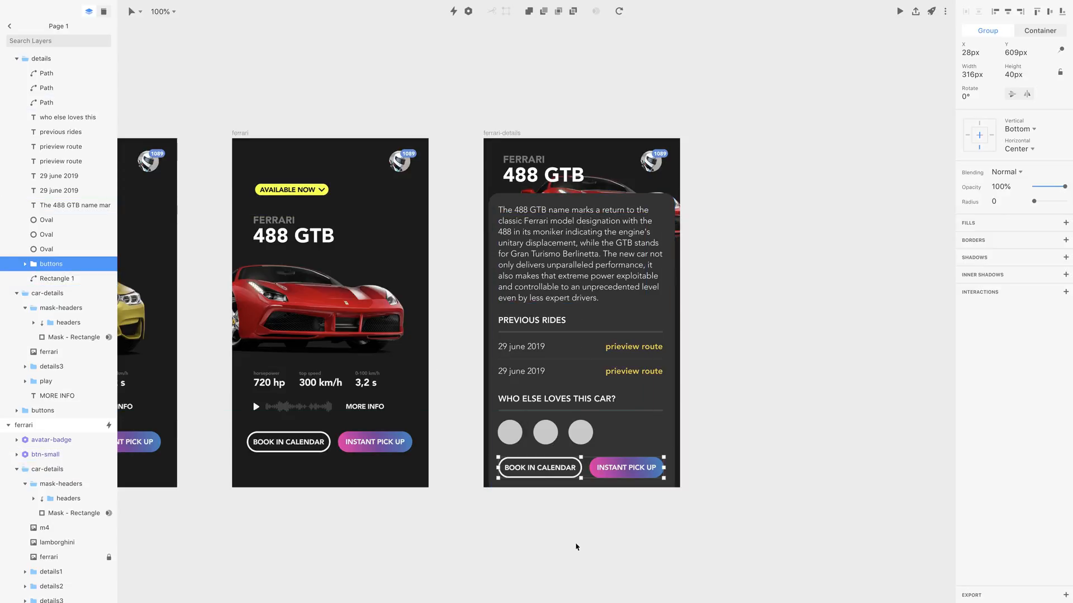
{"action": "mouse_move", "coordinate": [573, 493]}
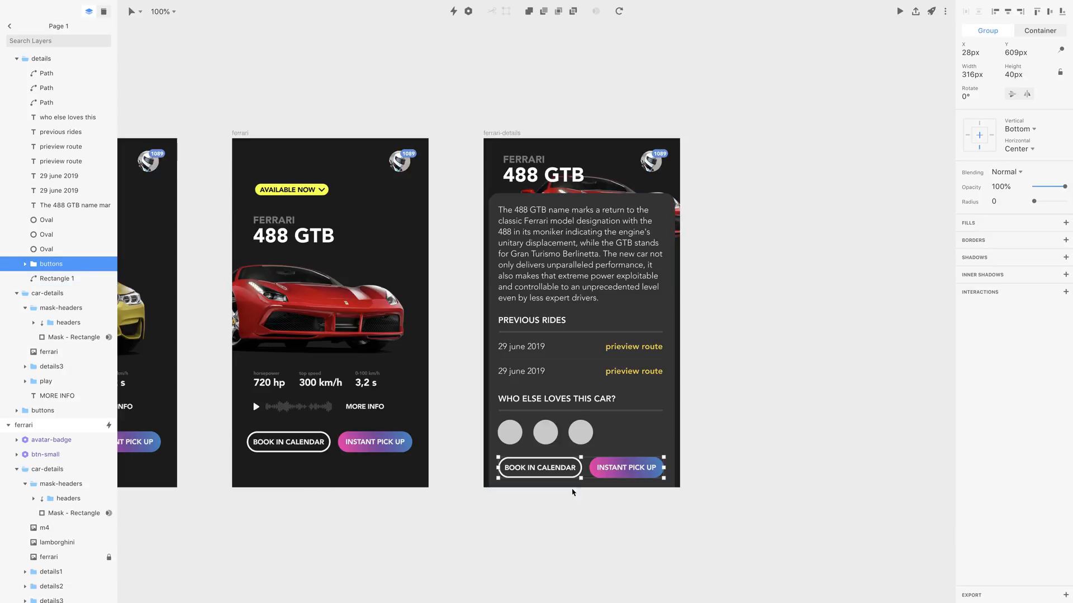
{"action": "left_click", "coordinate": [50, 264]}
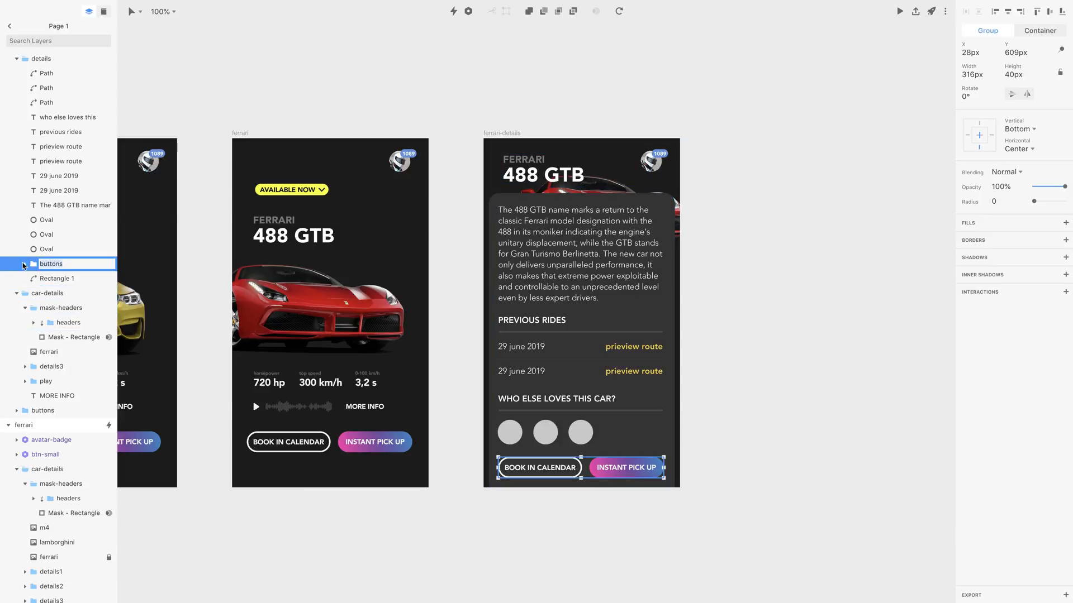
{"action": "left_click", "coordinate": [17, 263]}
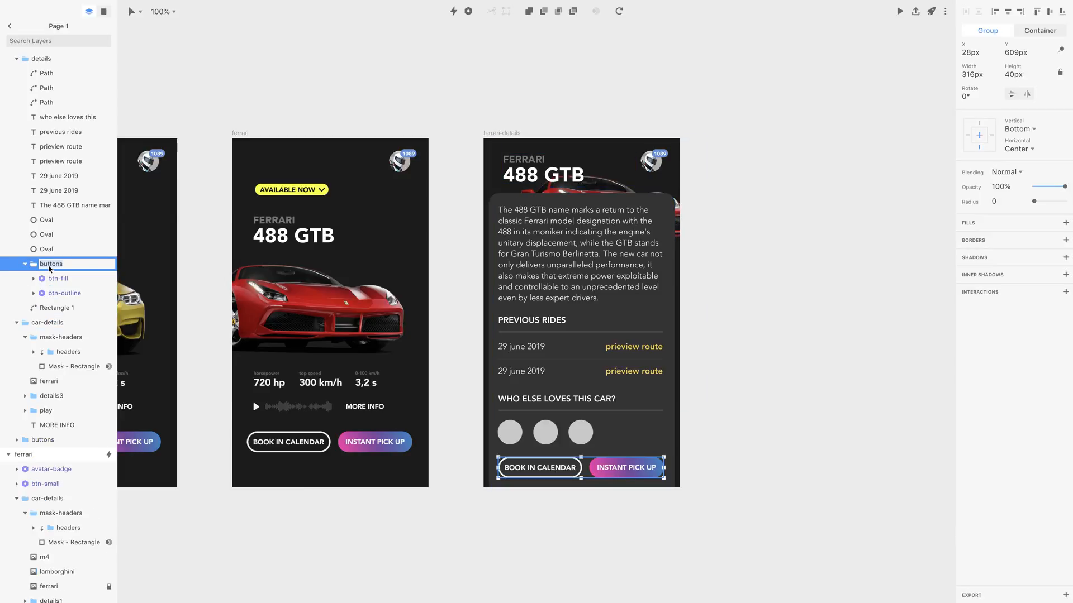
{"action": "left_click", "coordinate": [57, 278]}
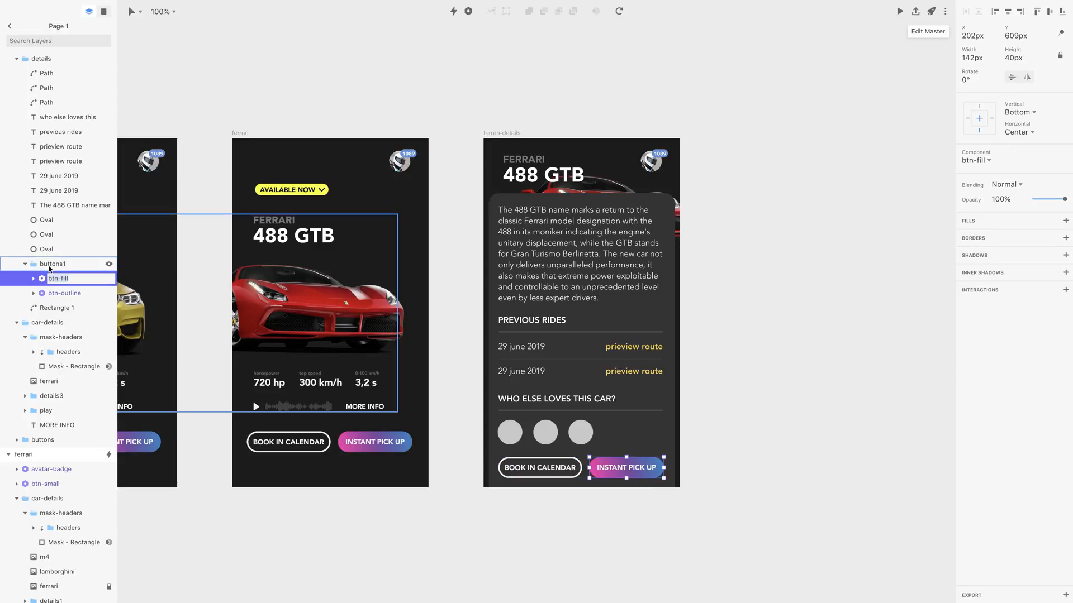
{"action": "left_click", "coordinate": [64, 293]}
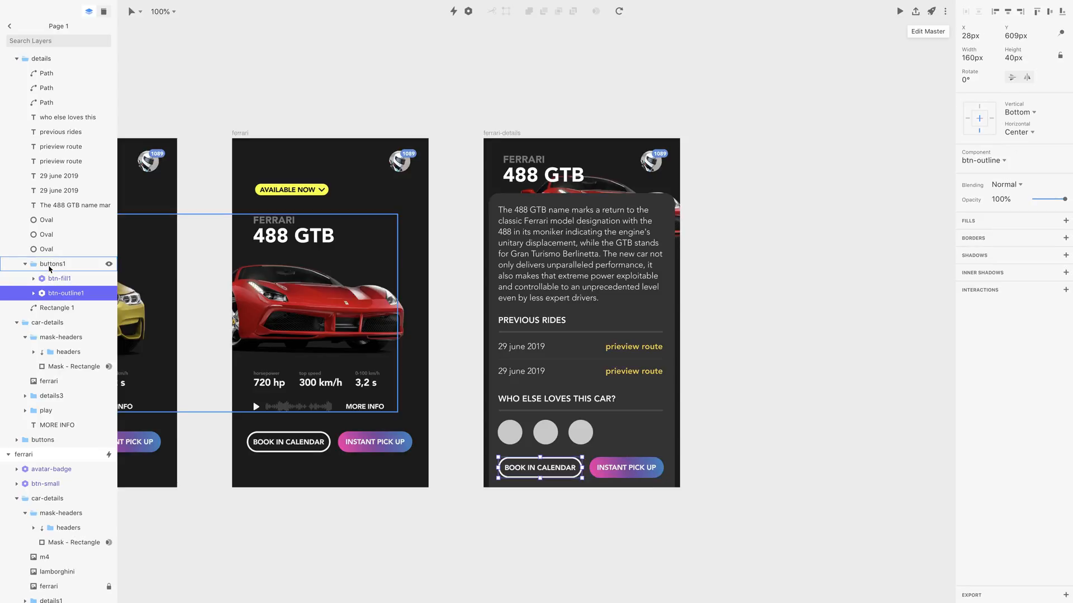
{"action": "left_click", "coordinate": [759, 241]}
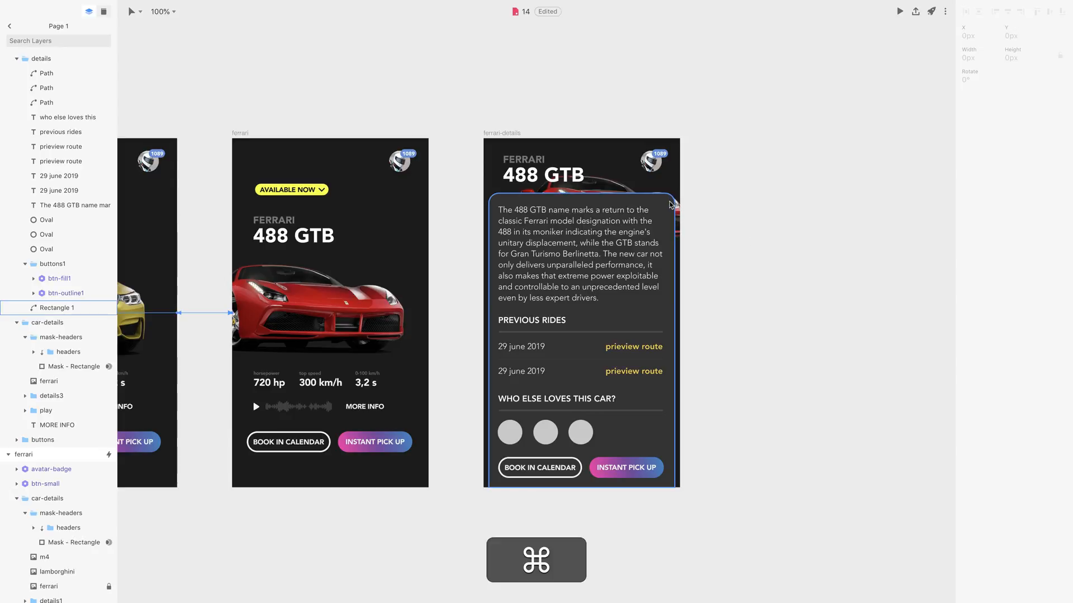
Give the details background Rectangle 1 a soft shadow with lowered colour opacity.
{"action": "left_click", "coordinate": [58, 308]}
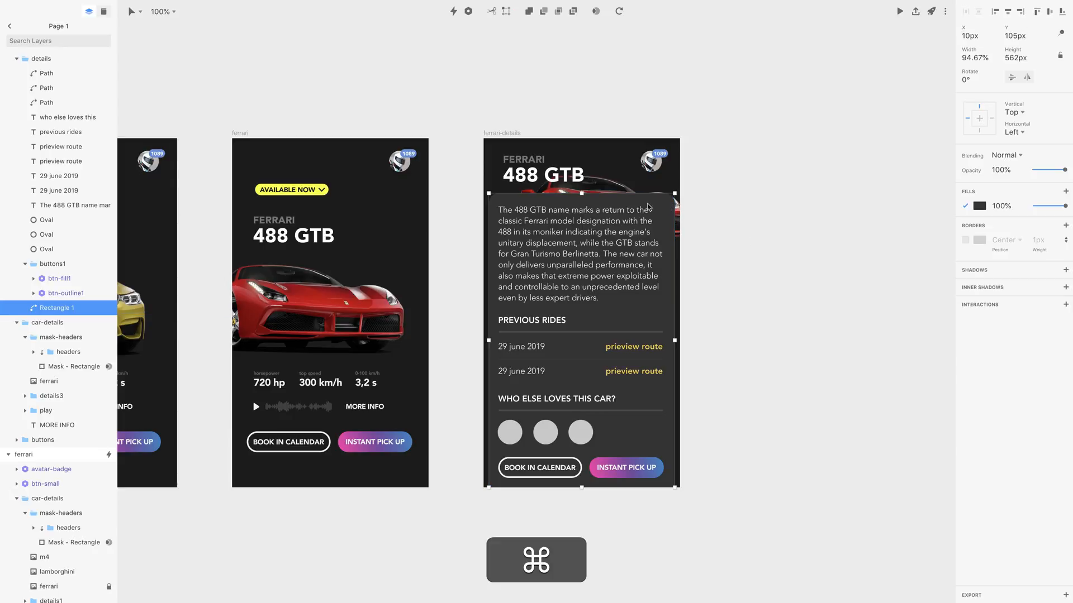
{"action": "mouse_move", "coordinate": [870, 200]}
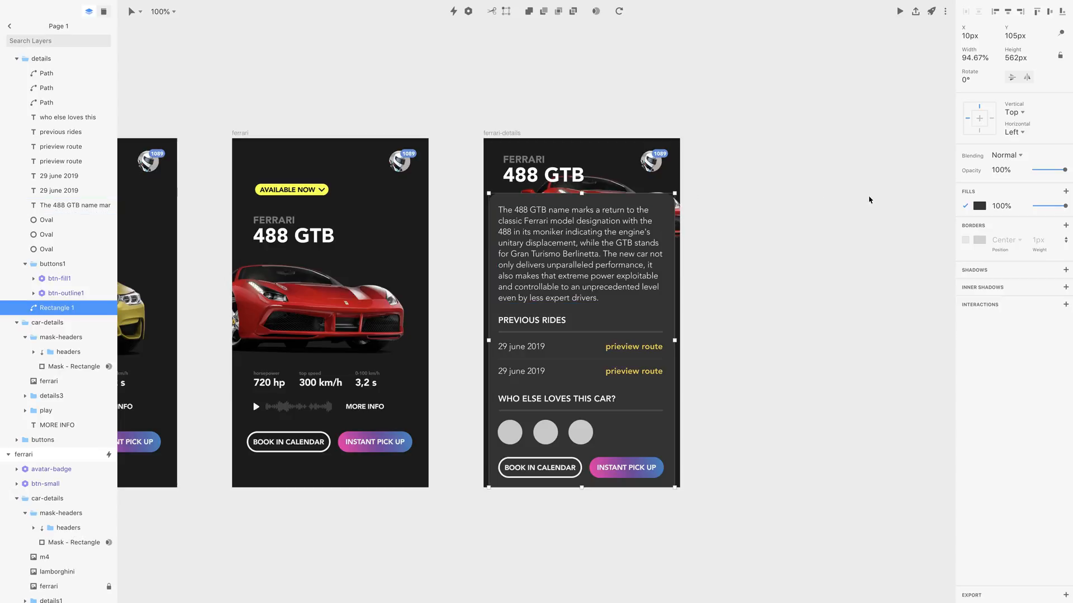
{"action": "mouse_move", "coordinate": [942, 327]}
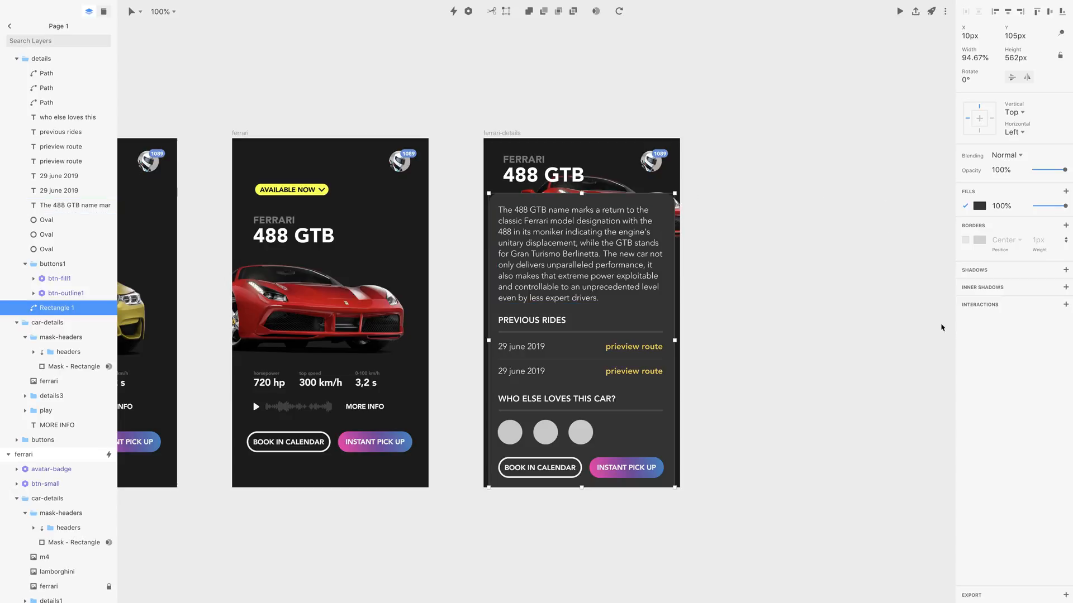
{"action": "mouse_move", "coordinate": [978, 272]}
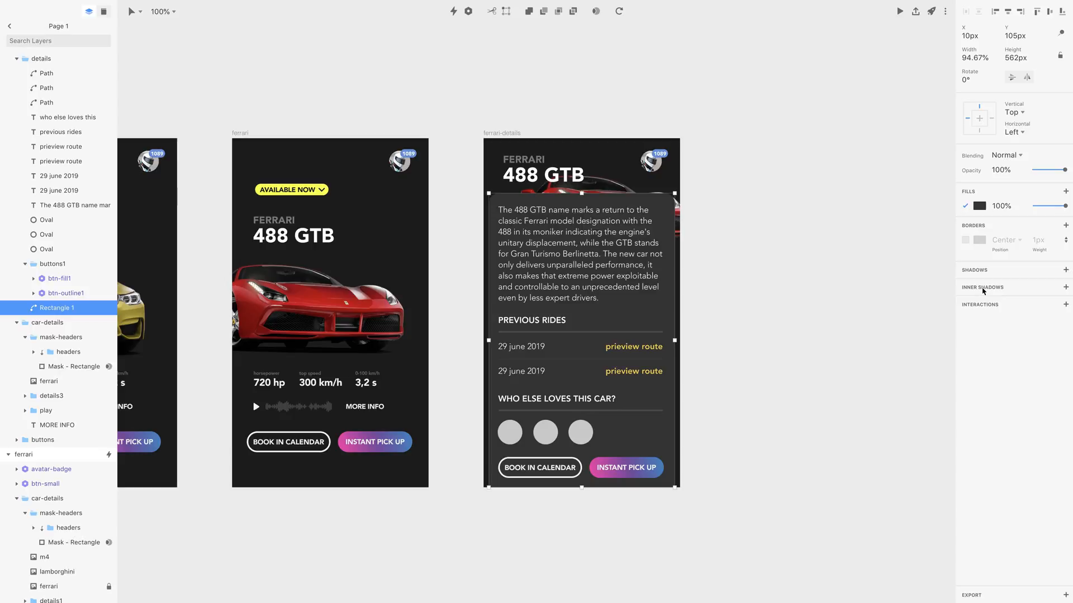
{"action": "mouse_move", "coordinate": [1054, 266]}
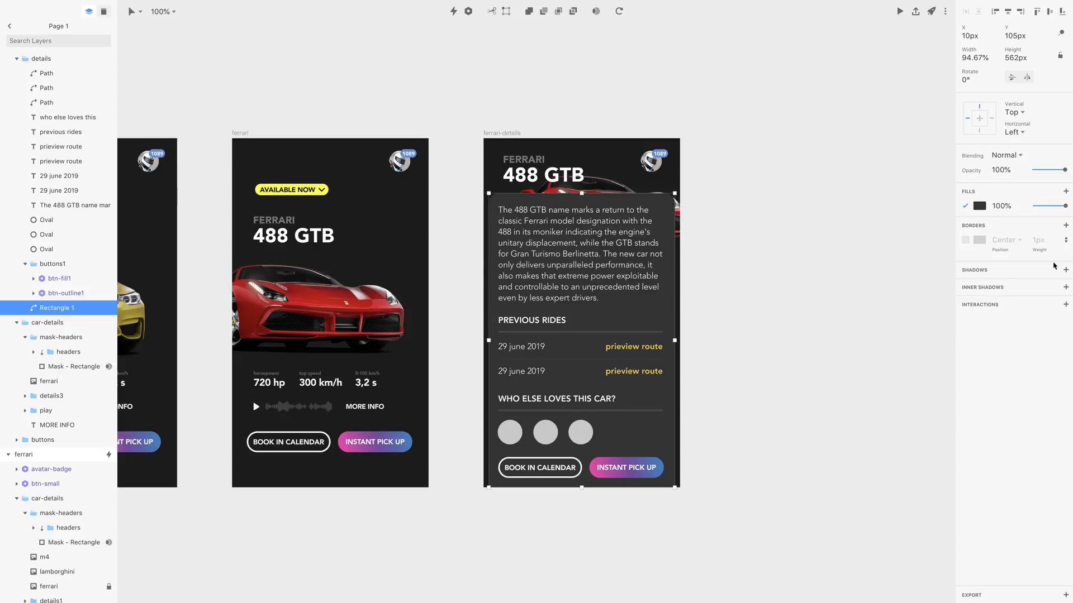
{"action": "left_click", "coordinate": [1065, 269]}
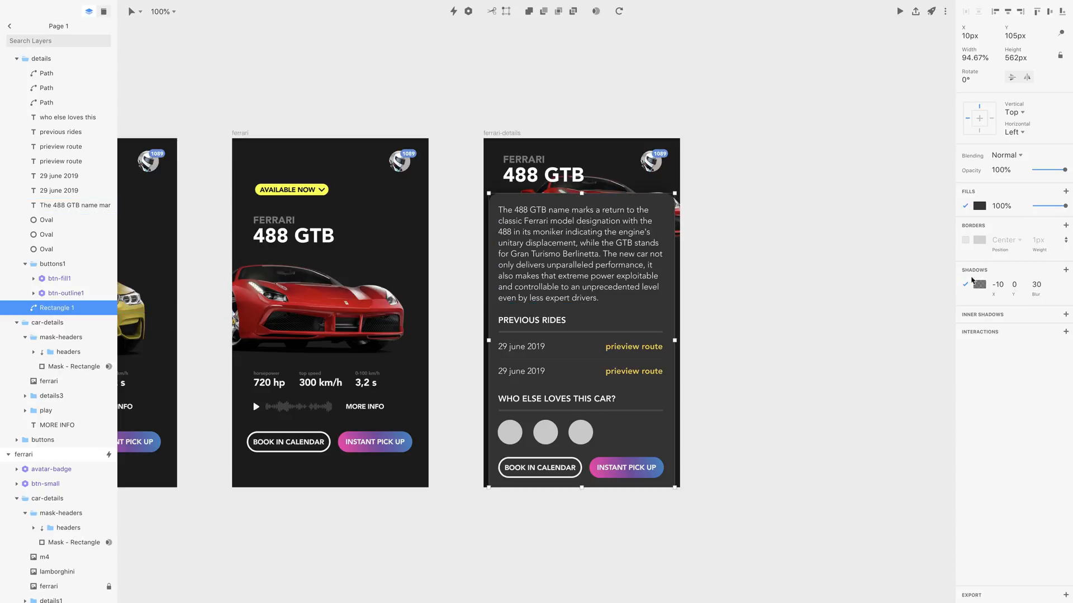
{"action": "left_click", "coordinate": [979, 284]}
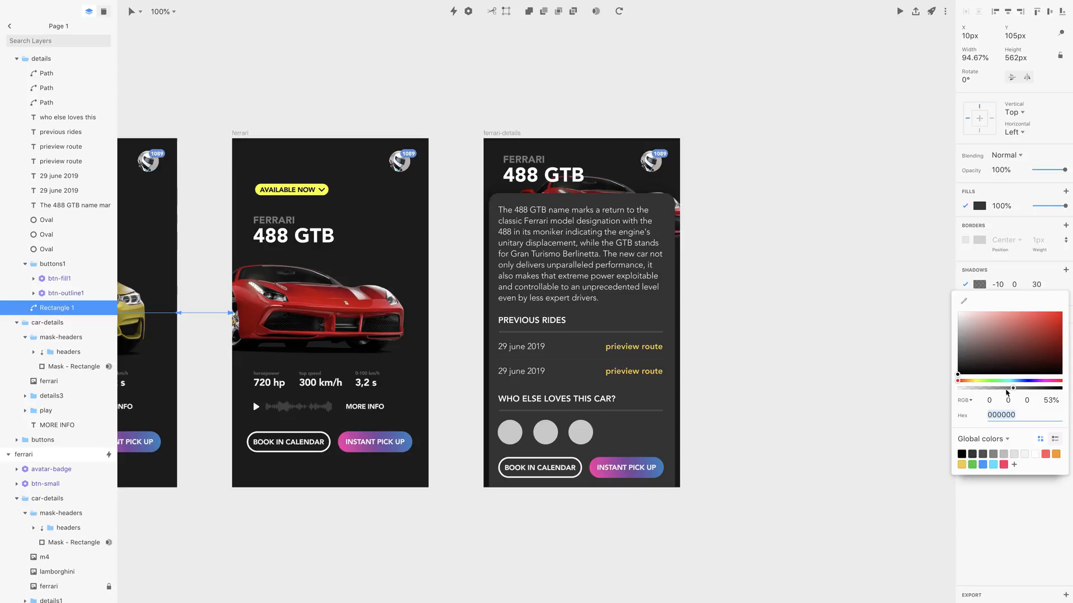
{"action": "left_click", "coordinate": [42, 58]}
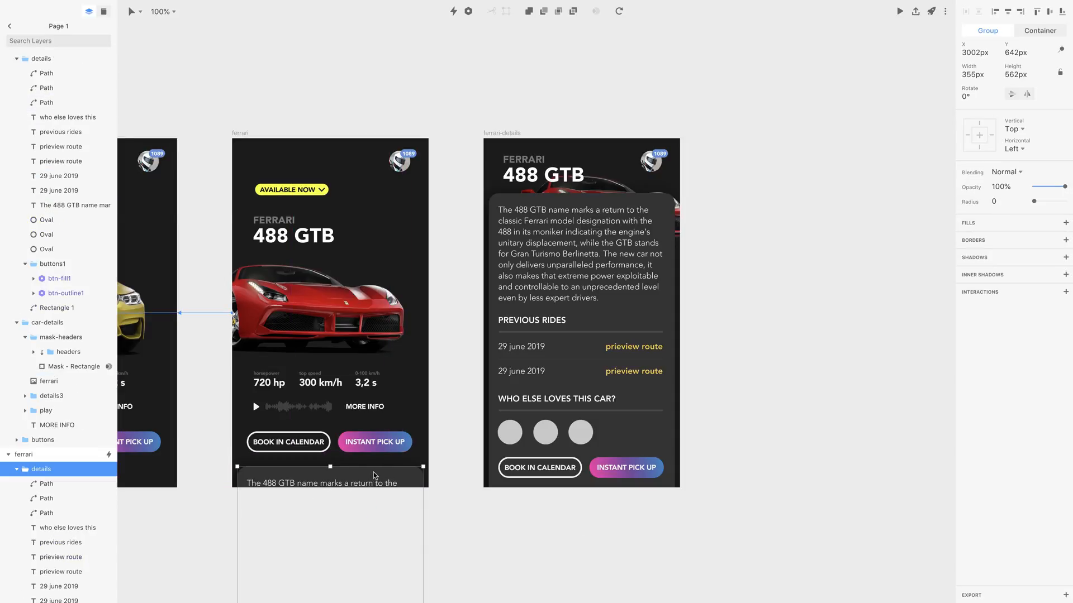
{"action": "mouse_move", "coordinate": [356, 477]}
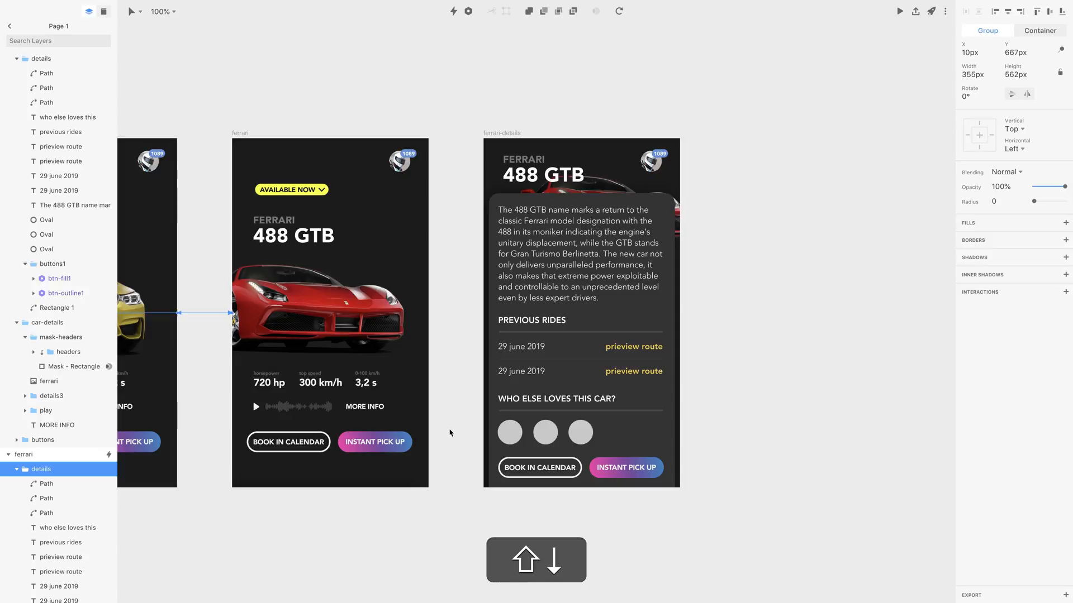
Resize the details group on ferrari-details downward past the artboard's bottom edge.
{"action": "left_click", "coordinate": [535, 560]}
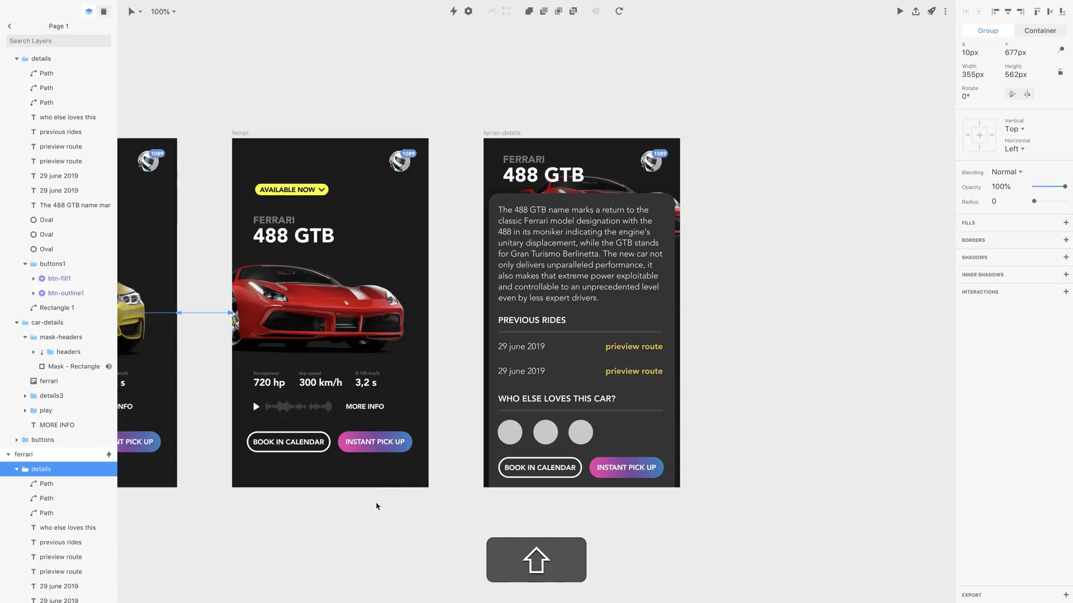
{"action": "left_click", "coordinate": [42, 468]}
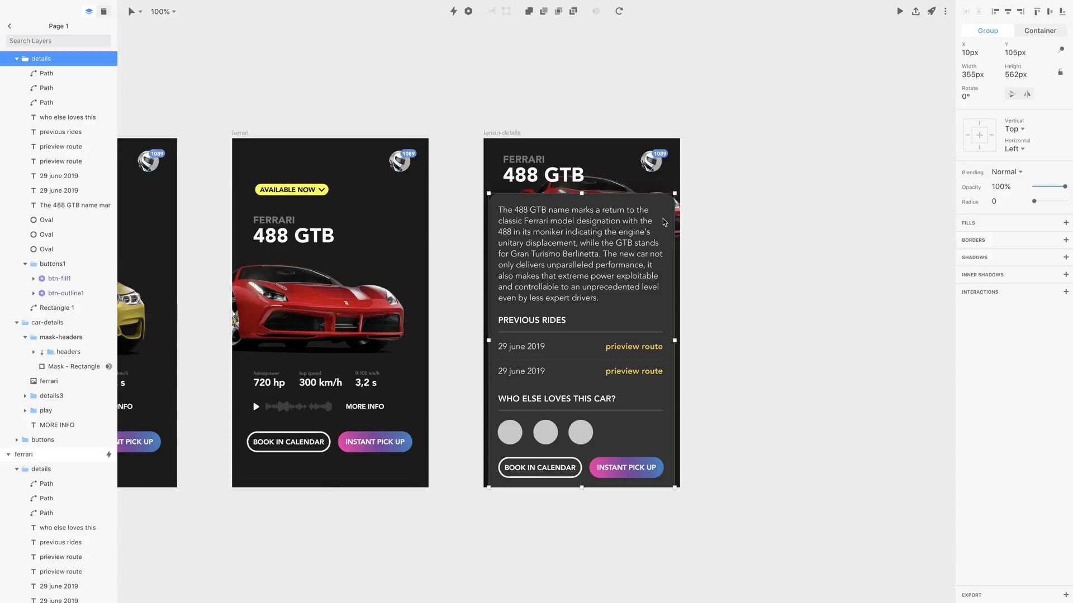
{"action": "mouse_move", "coordinate": [641, 278]}
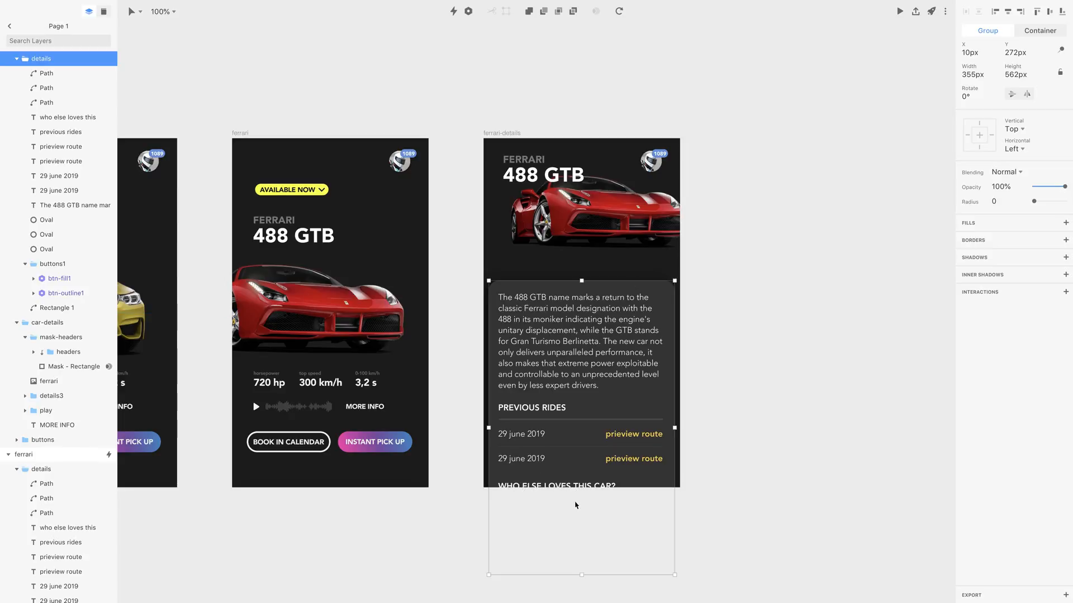
{"action": "mouse_move", "coordinate": [583, 350]}
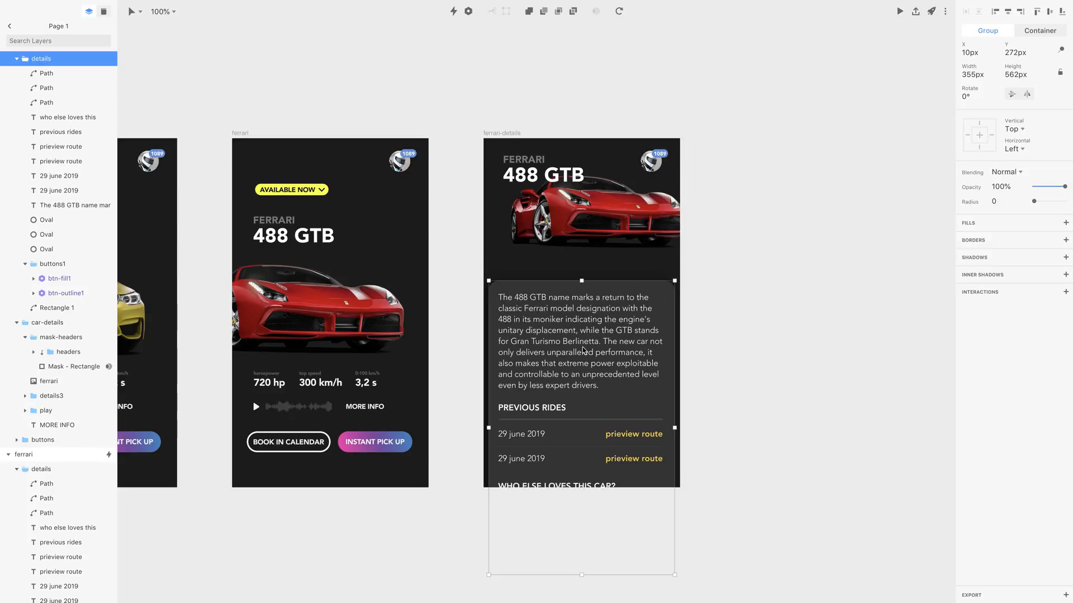
{"action": "left_click", "coordinate": [48, 381]}
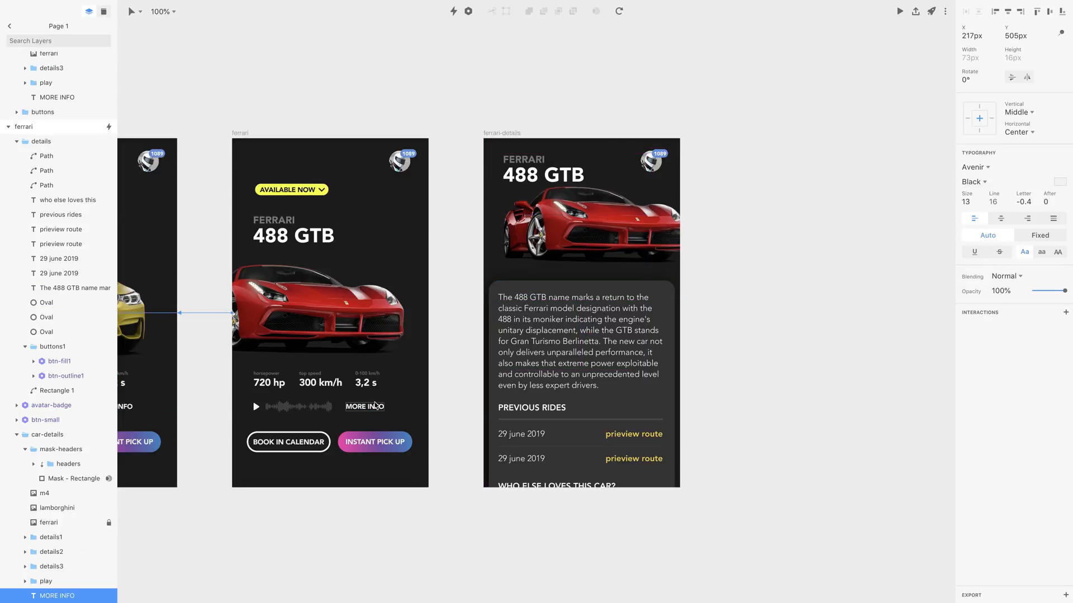
{"action": "mouse_move", "coordinate": [377, 413]}
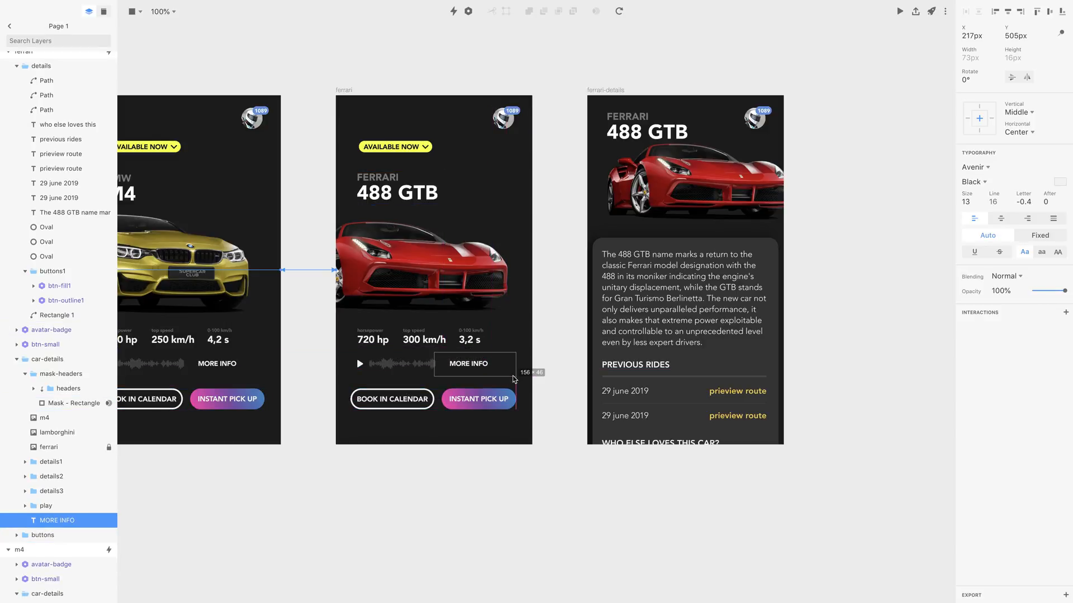
Draw a transparent 'hit area' rectangle over MORE INFO linking to ferrari-details on Tap with a Motion transition.
{"action": "left_click", "coordinate": [468, 363]}
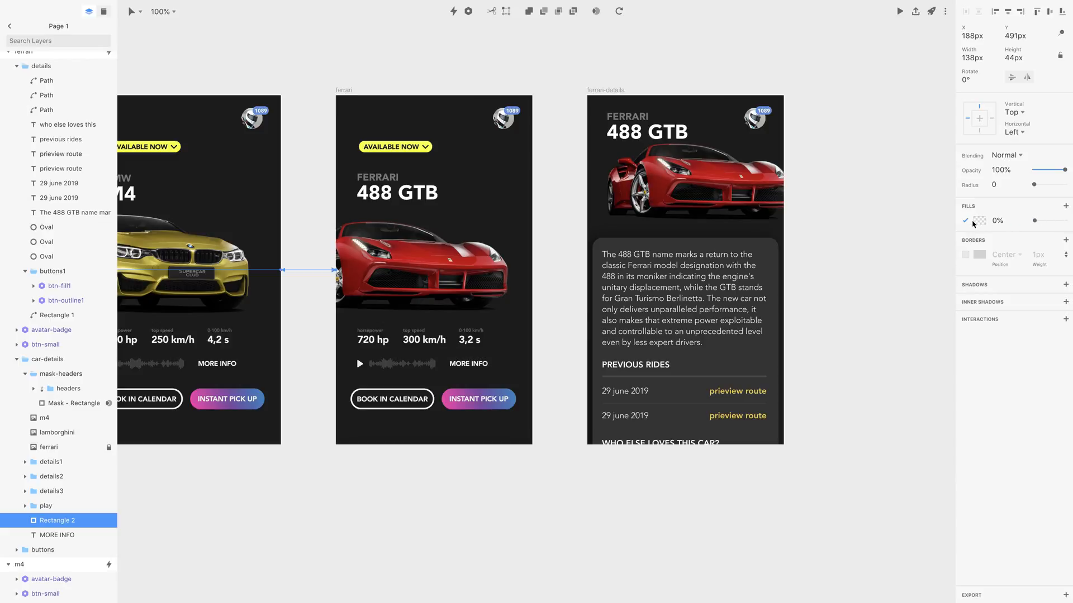
{"action": "double_click", "coordinate": [57, 521]}
{"action": "type", "text": "hit area"}
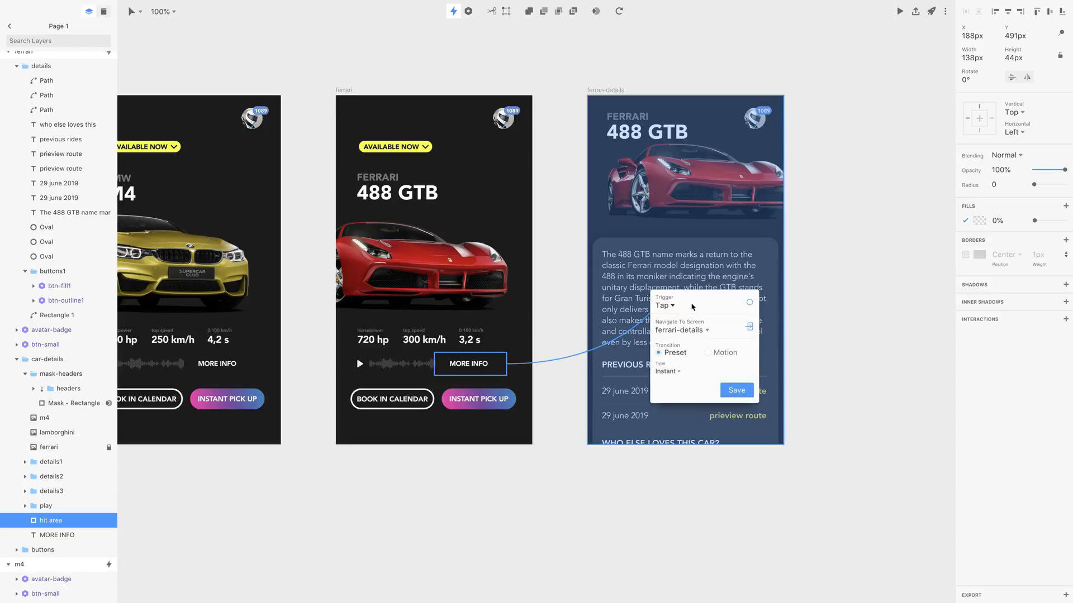
{"action": "mouse_move", "coordinate": [705, 352]}
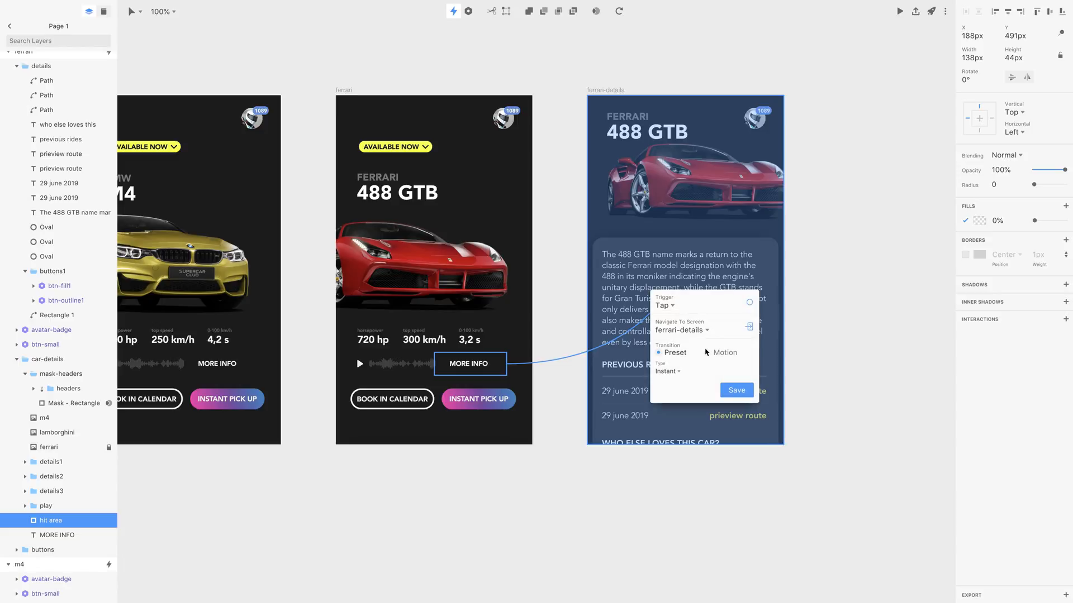
{"action": "left_click", "coordinate": [723, 352]}
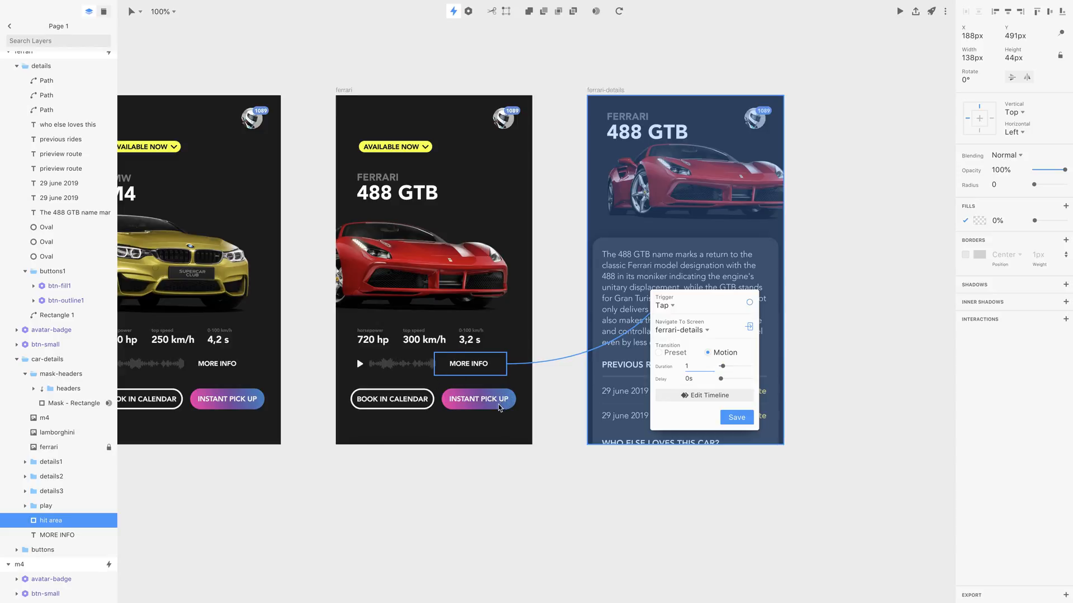
{"action": "mouse_move", "coordinate": [643, 189]}
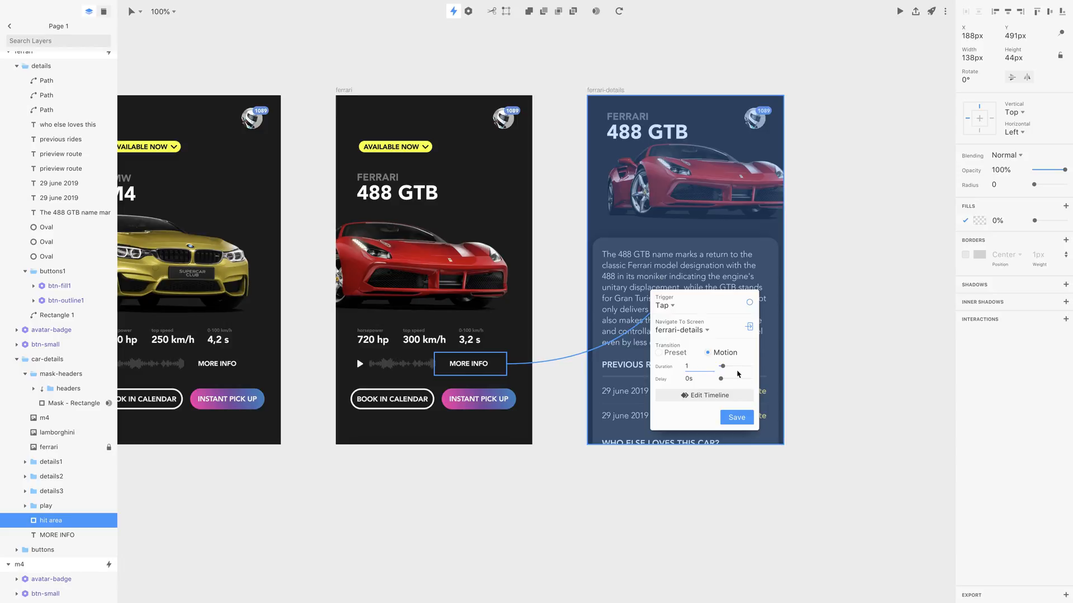
{"action": "left_click", "coordinate": [702, 395]}
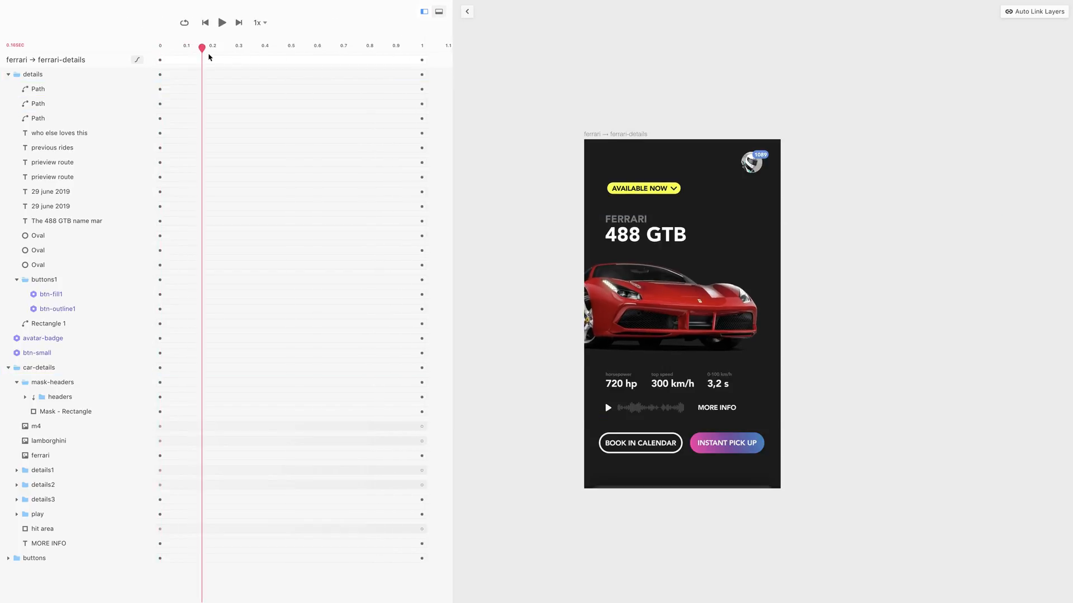
Scrub the transition preview and Auto Link Layers between the ferrari and ferrari-details screens.
{"action": "left_click_drag", "start_coordinate": [203, 49], "coordinate": [361, 49]}
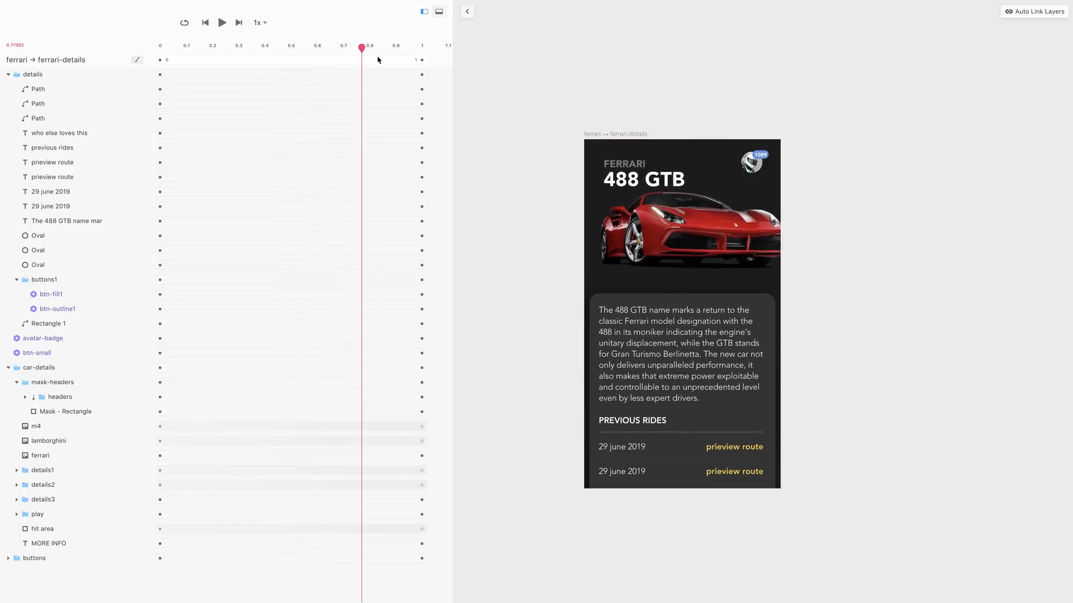
{"action": "left_click_drag", "start_coordinate": [361, 45], "coordinate": [379, 46]}
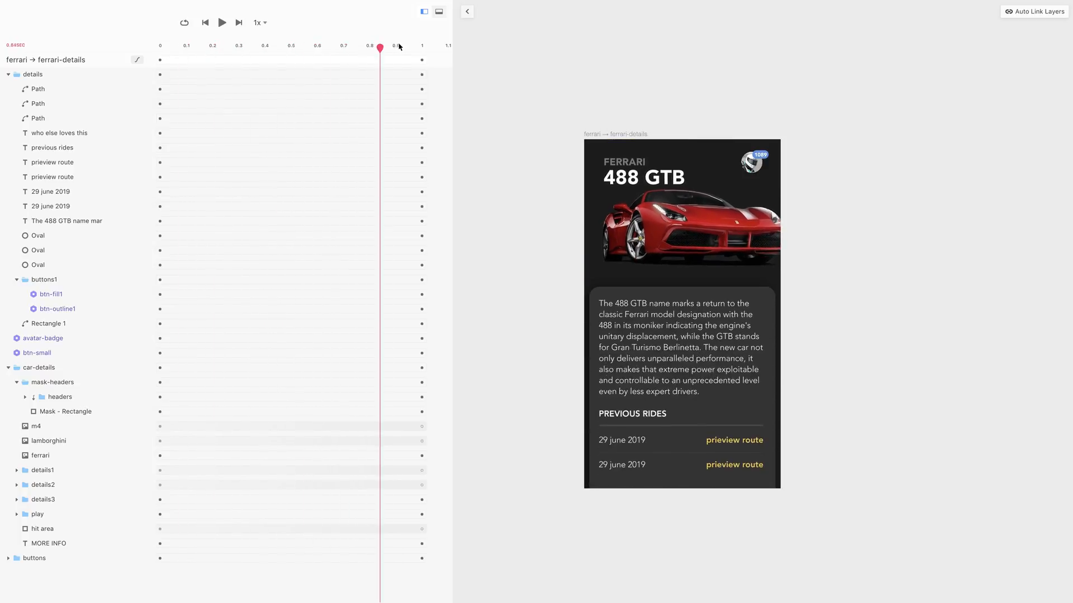
{"action": "left_click_drag", "start_coordinate": [380, 46], "coordinate": [290, 46]}
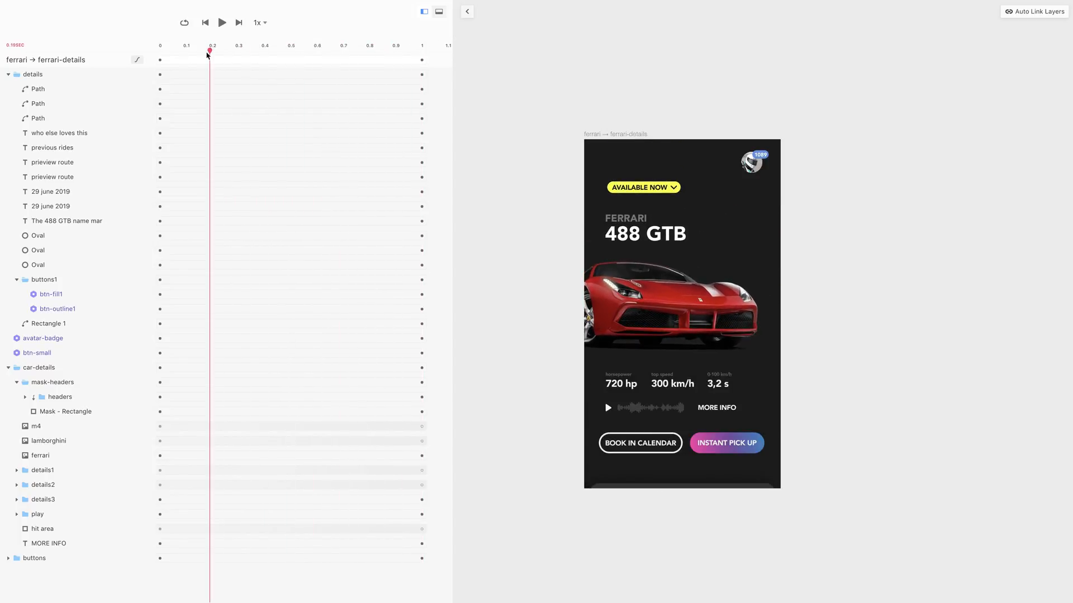
{"action": "left_click", "coordinate": [8, 74]}
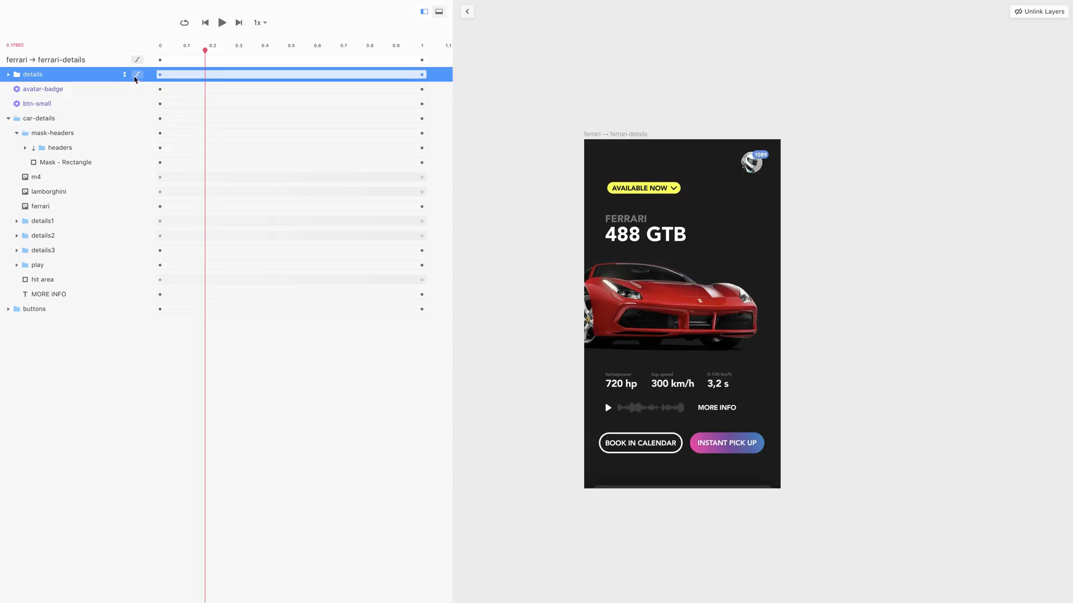
{"action": "left_click", "coordinate": [136, 74]}
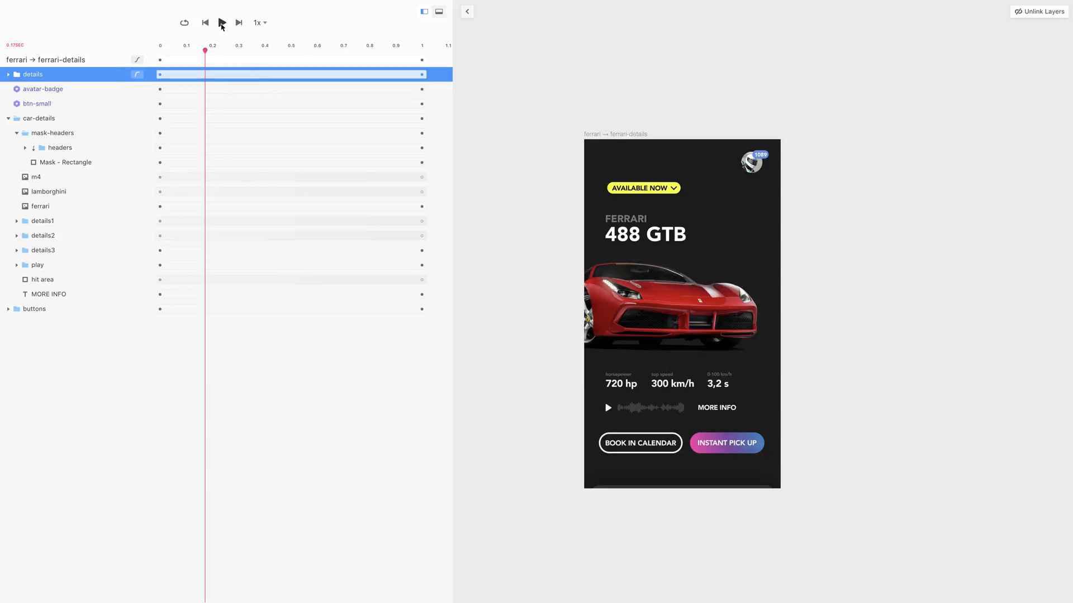
Delay the details card's animation start, preview the transition, and close the timeline.
{"action": "left_click", "coordinate": [221, 22]}
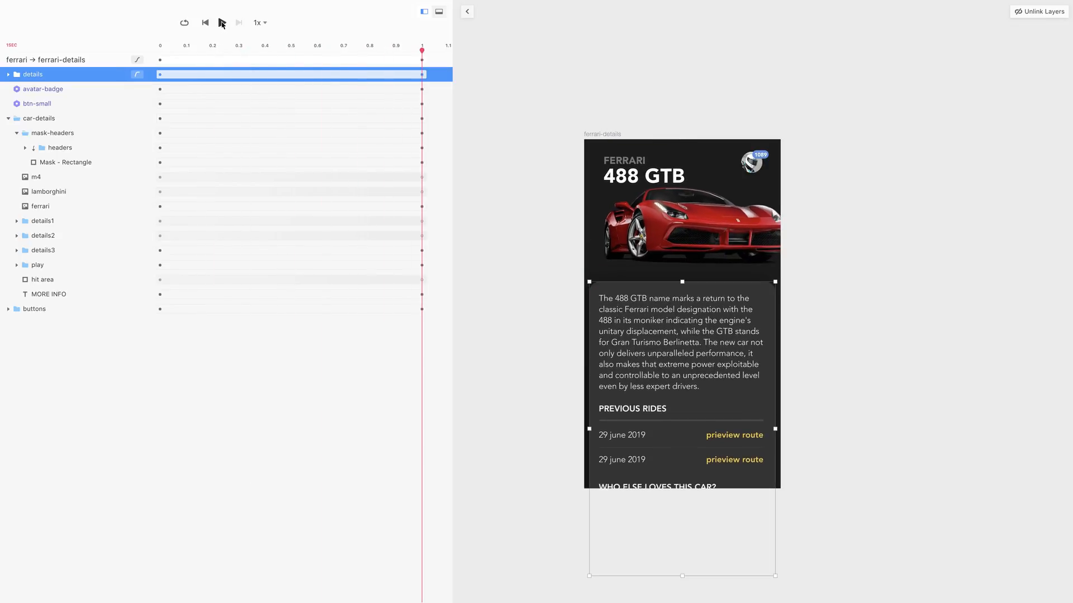
{"action": "left_click", "coordinate": [238, 23]}
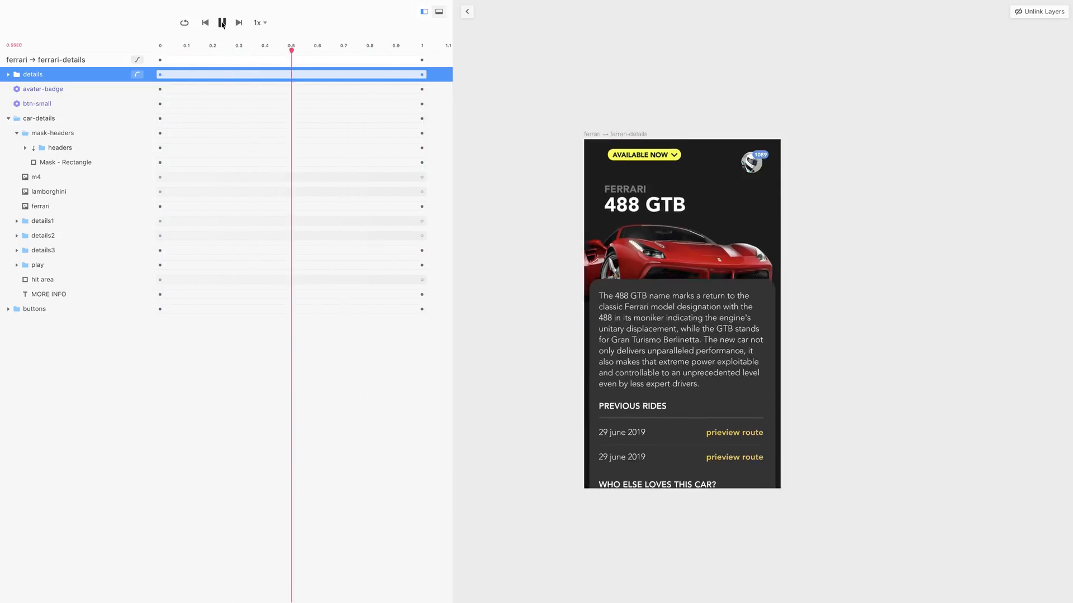
{"action": "left_click", "coordinate": [221, 23]}
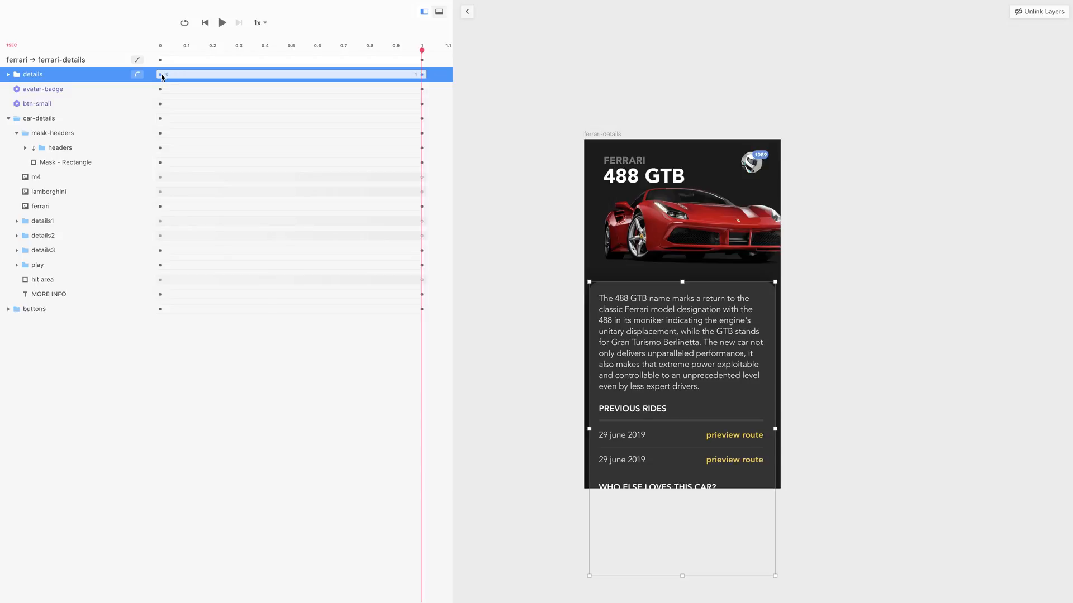
{"action": "left_click_drag", "start_coordinate": [159, 74], "coordinate": [225, 74]}
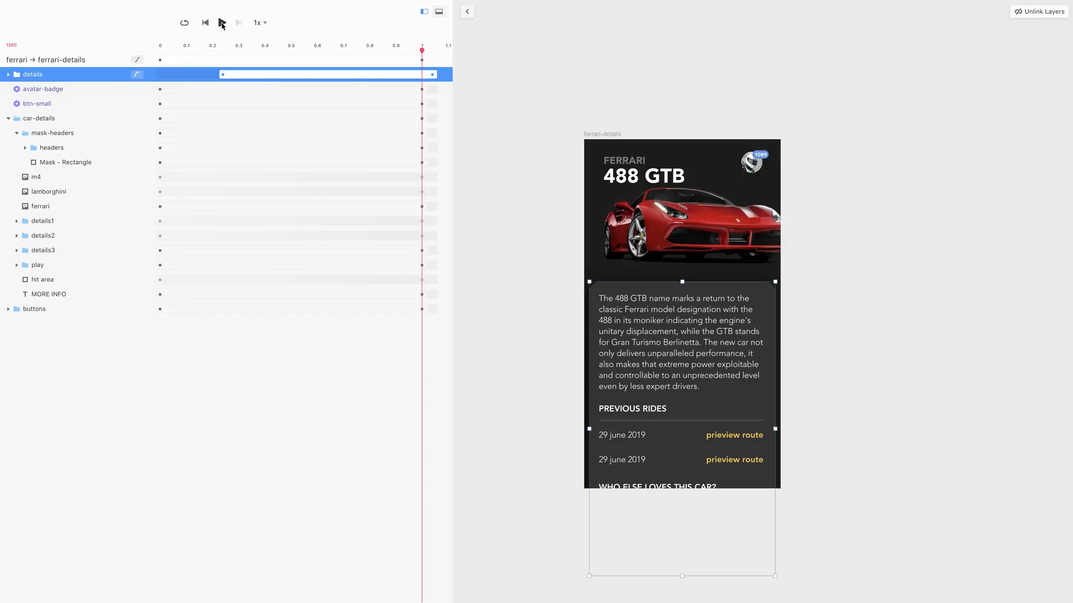
{"action": "left_click", "coordinate": [221, 22]}
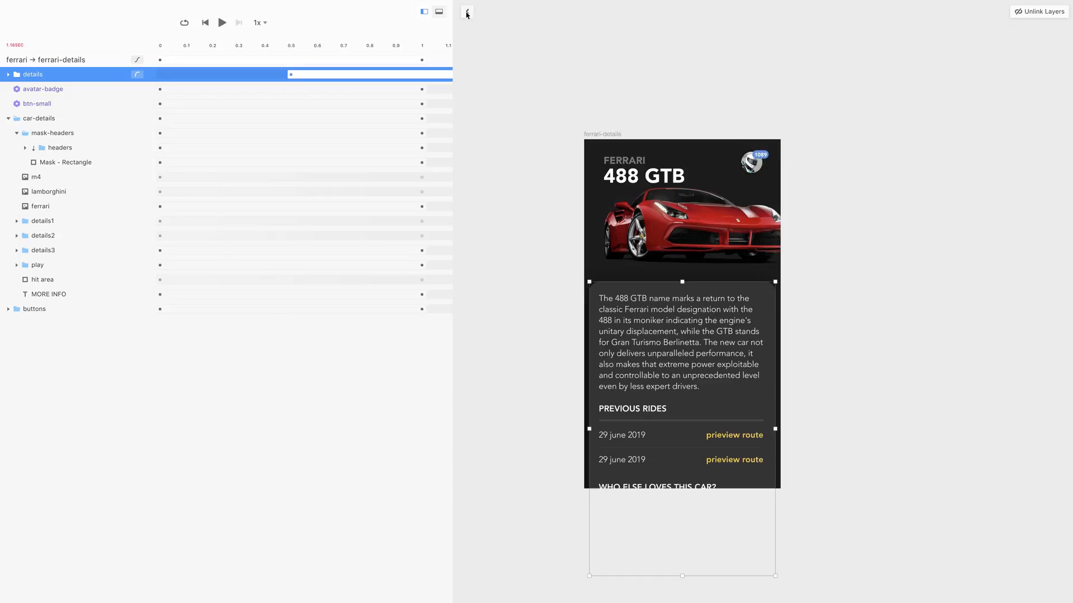
{"action": "left_click", "coordinate": [466, 11]}
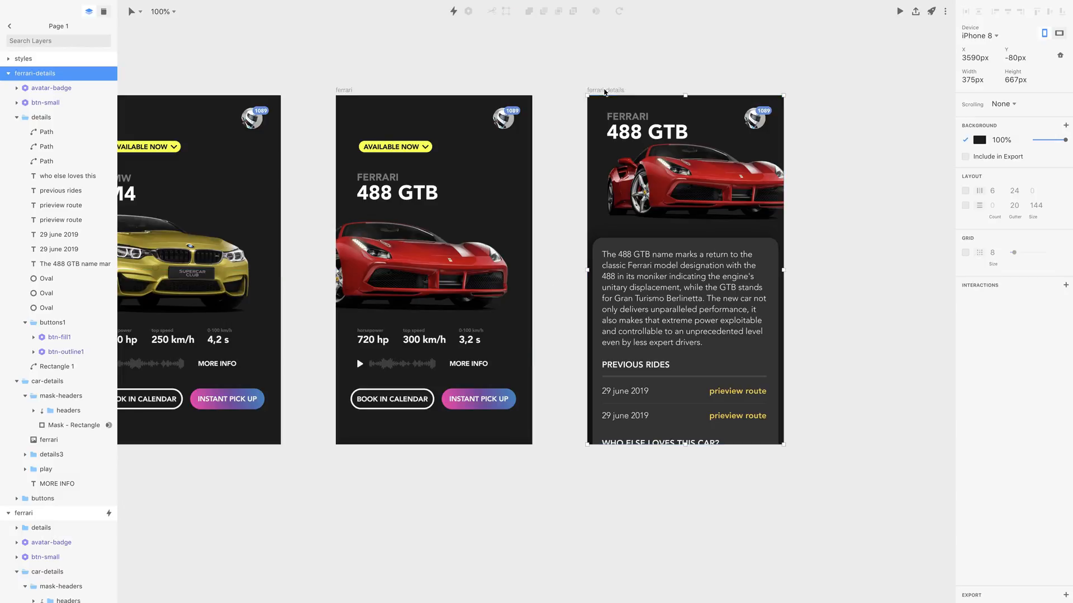
{"action": "mouse_move", "coordinate": [688, 446]}
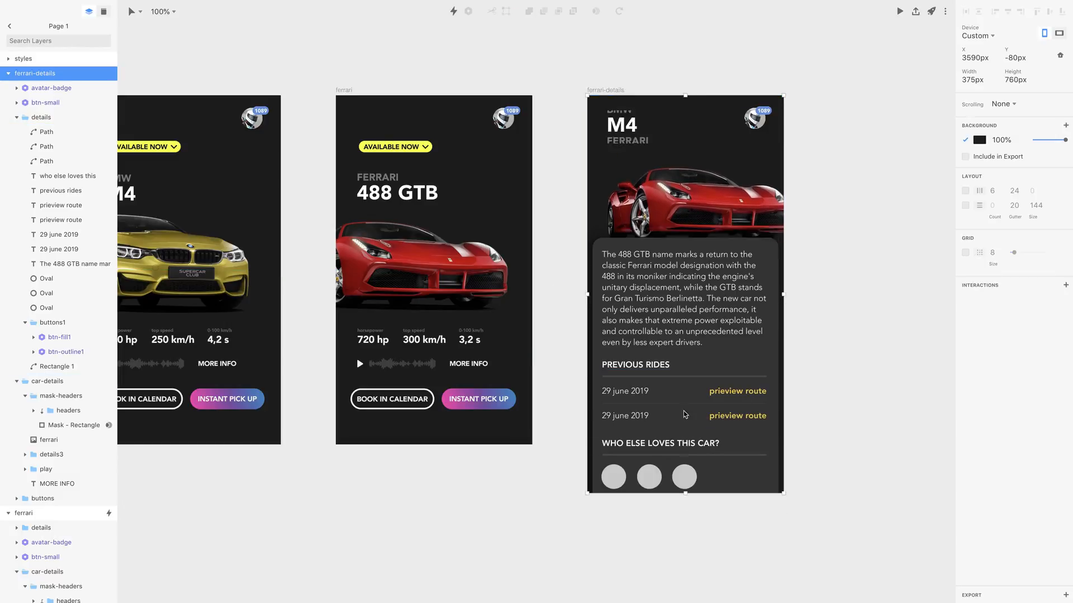
Undo the height change, reselect the ferrari-details artboard and make the buttons1 group visible.
{"action": "key", "text": "cmd+z"}
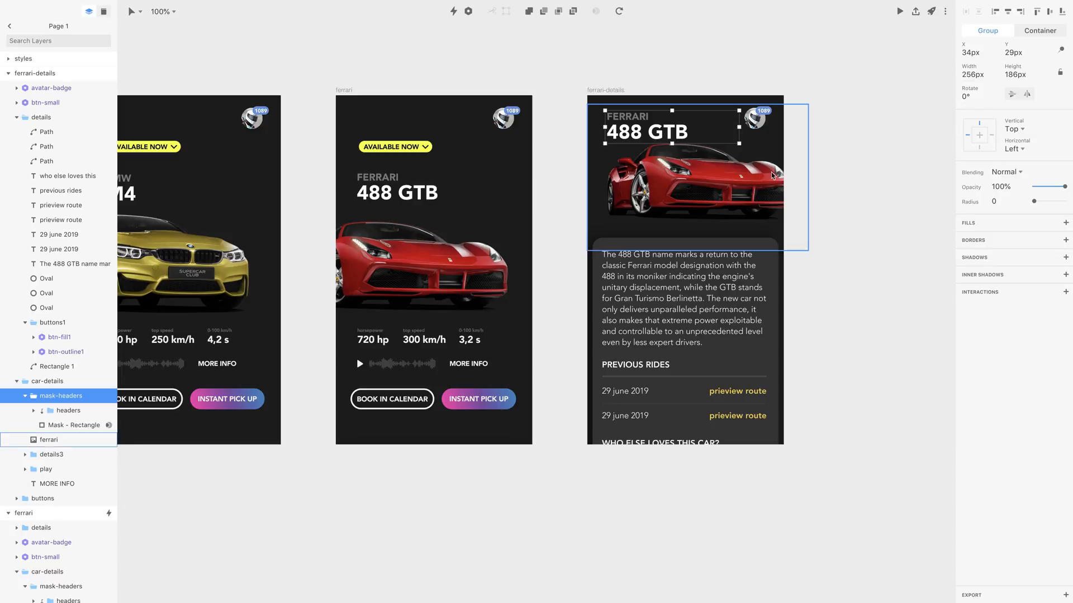
{"action": "left_click", "coordinate": [48, 439]}
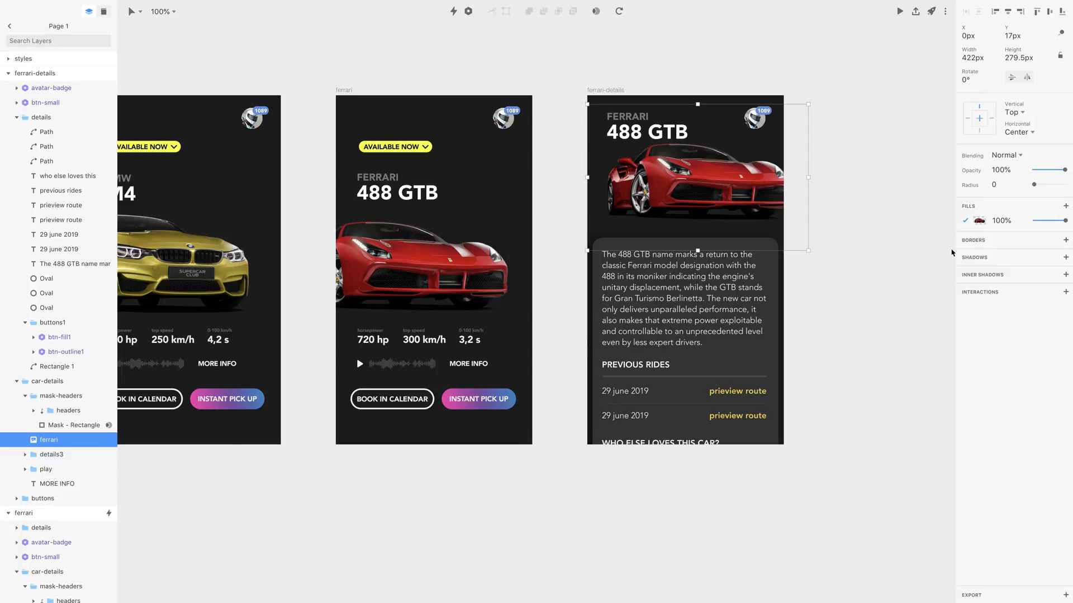
{"action": "left_click", "coordinate": [36, 74]}
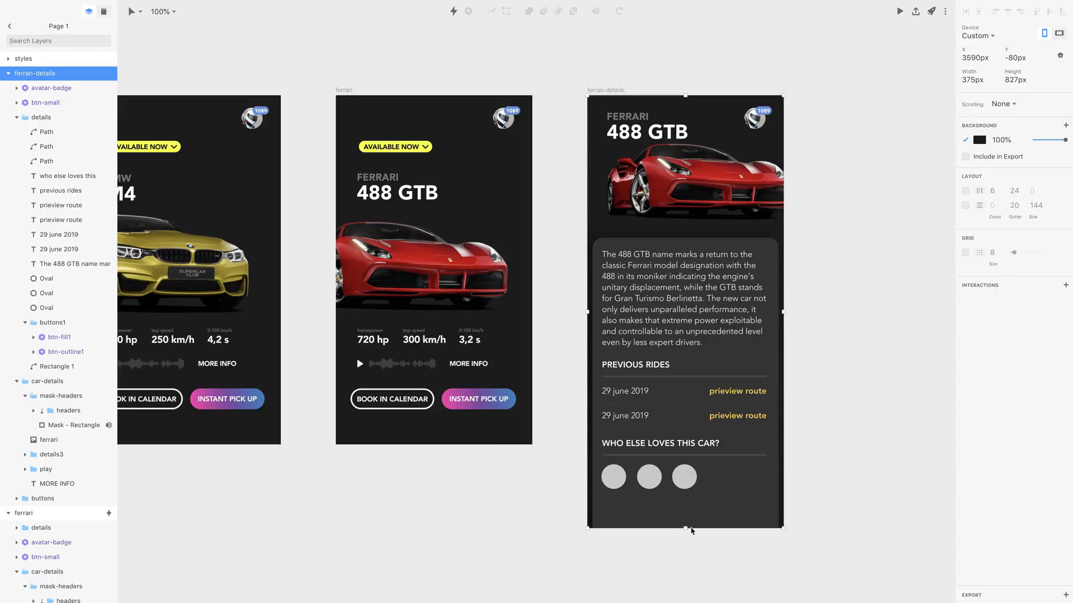
{"action": "left_click", "coordinate": [47, 307]}
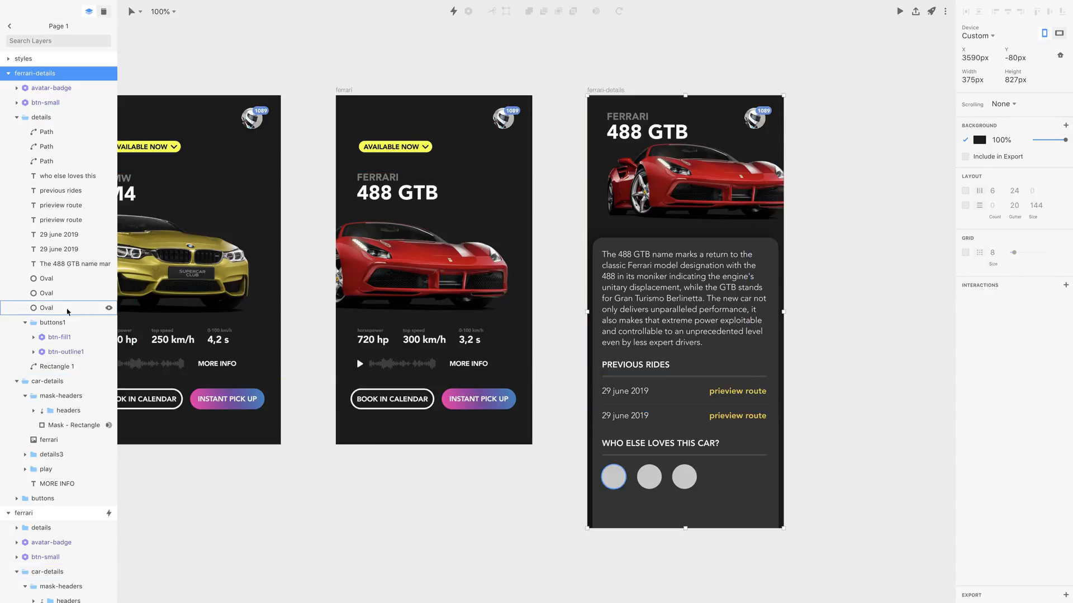
{"action": "left_click", "coordinate": [52, 322]}
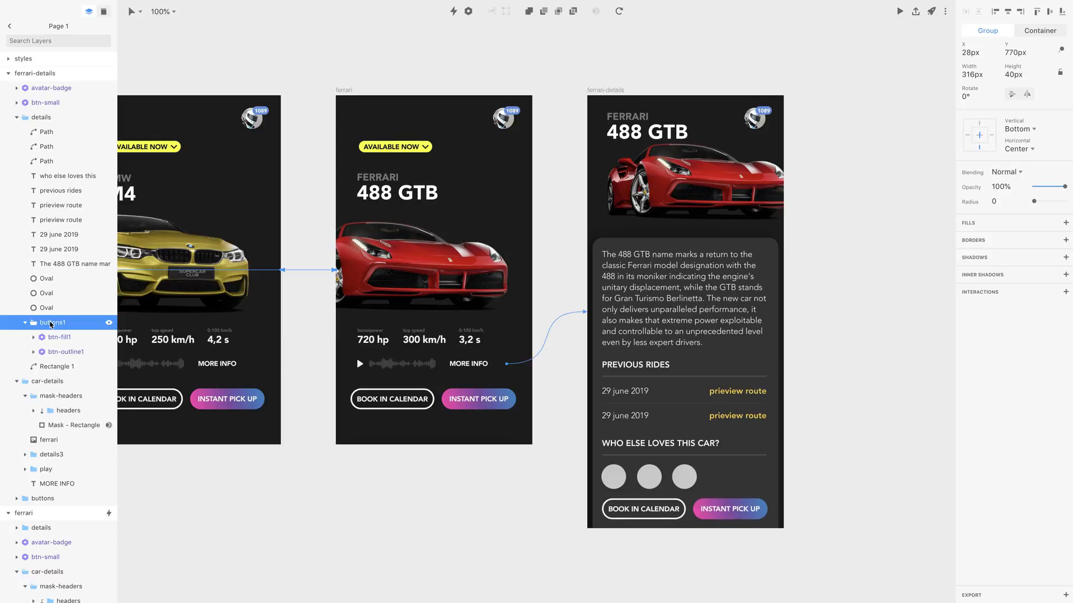
{"action": "mouse_move", "coordinate": [817, 398]}
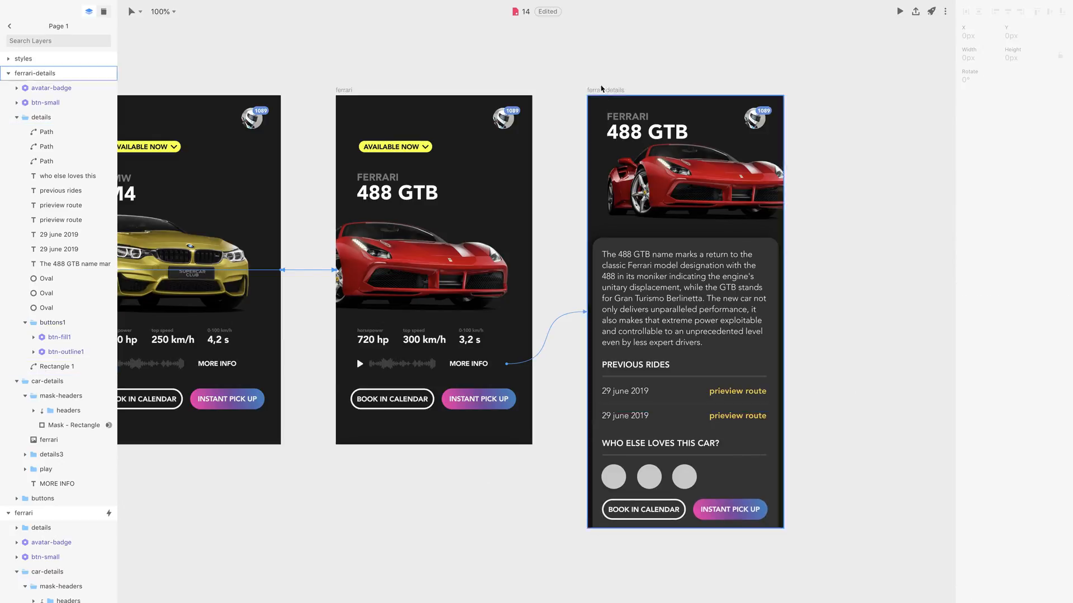
Set the ferrari-details artboard's Scrolling to Vertical and start the preview.
{"action": "left_click", "coordinate": [683, 304]}
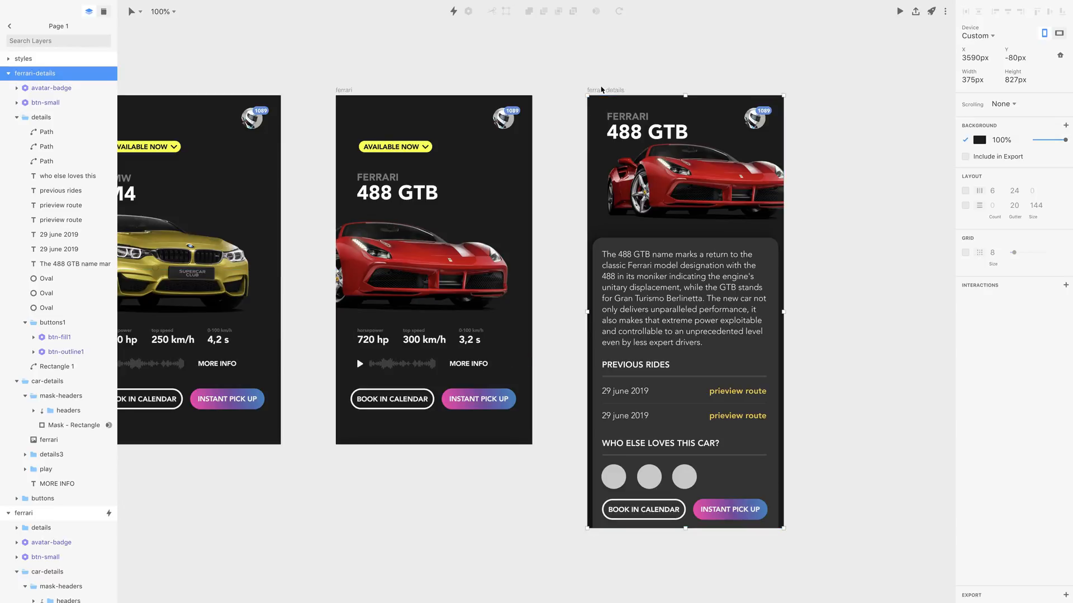
{"action": "mouse_move", "coordinate": [953, 95]}
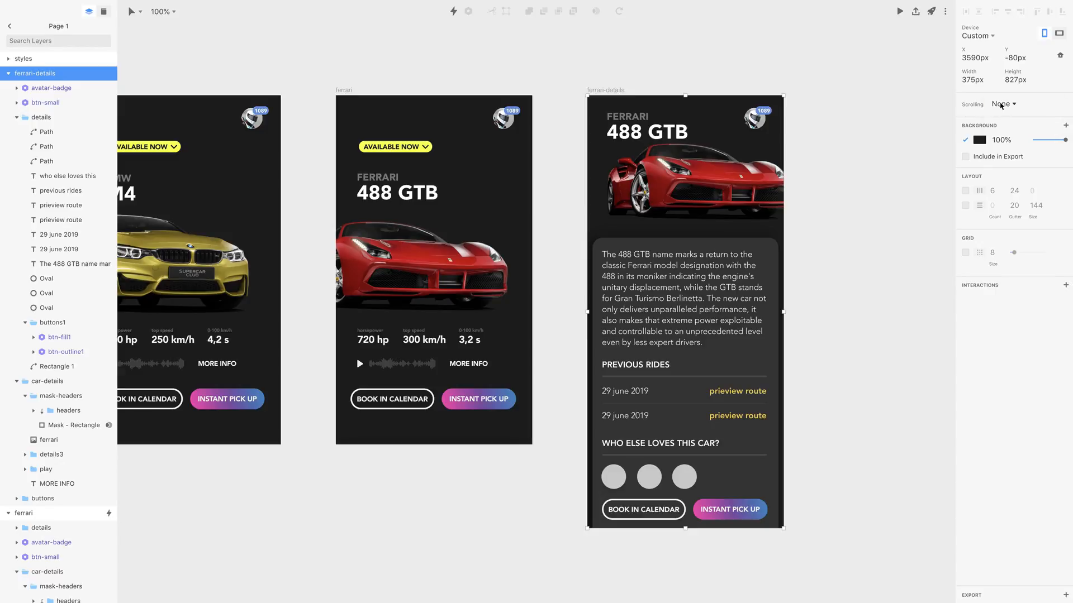
{"action": "left_click", "coordinate": [1003, 104]}
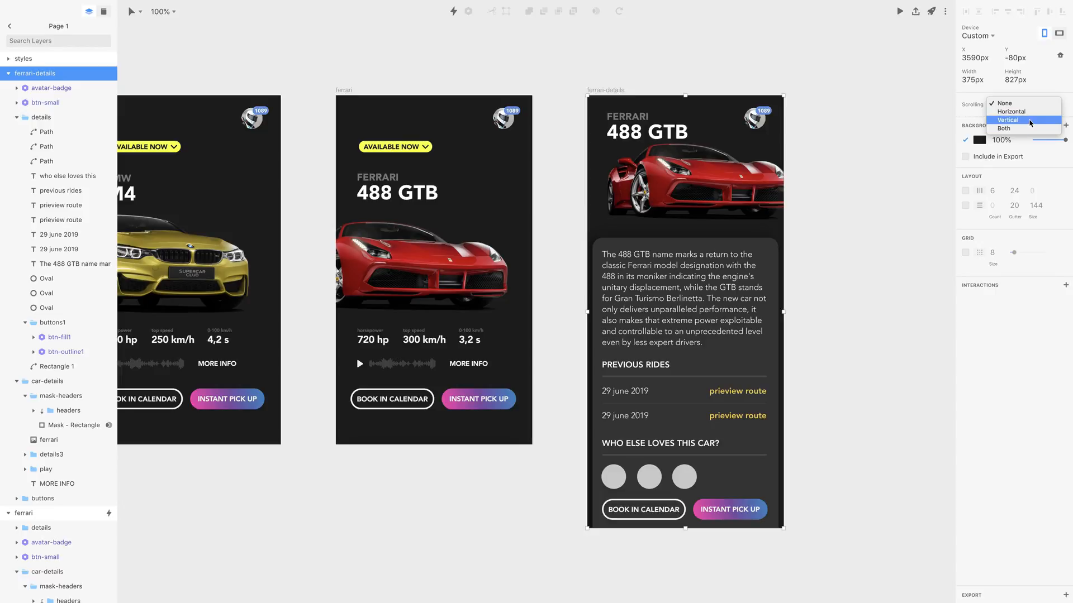
{"action": "left_click", "coordinate": [1008, 121]}
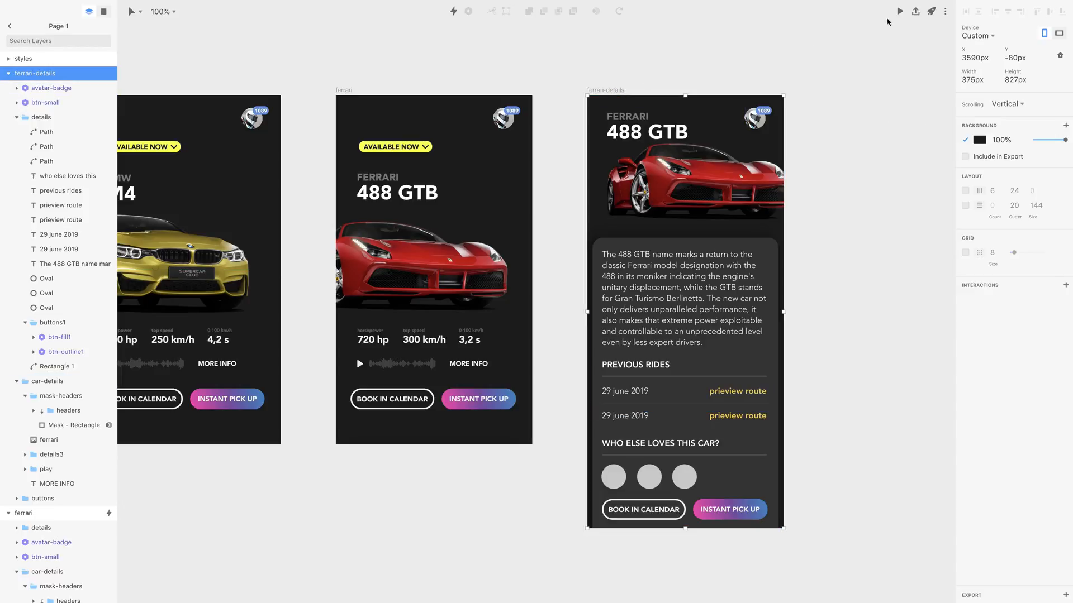
{"action": "left_click", "coordinate": [898, 11]}
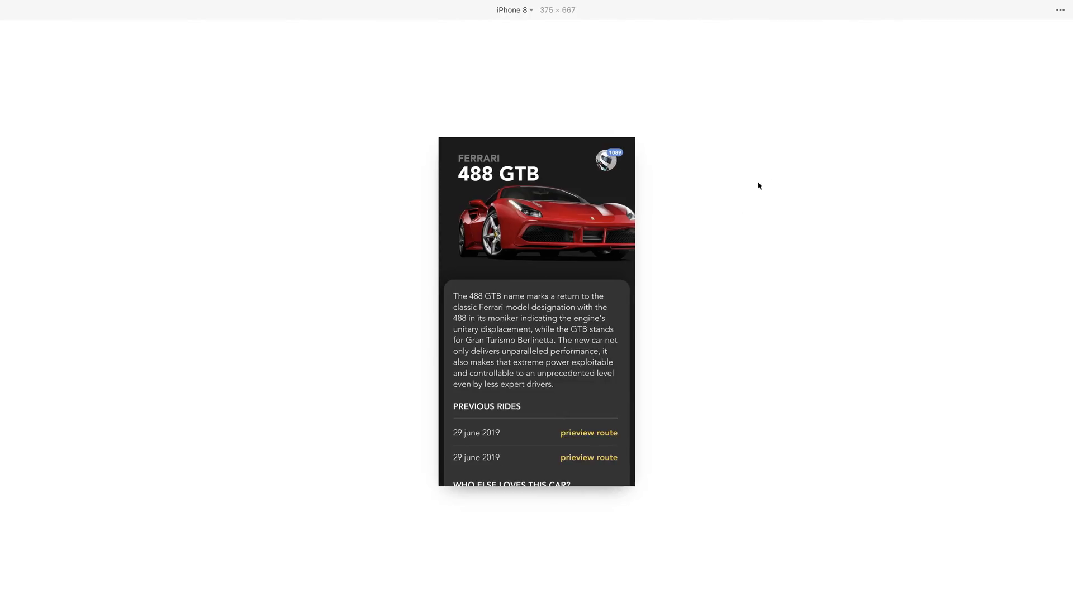
{"action": "scroll", "scroll_direction": "down", "scroll_amount": 3}
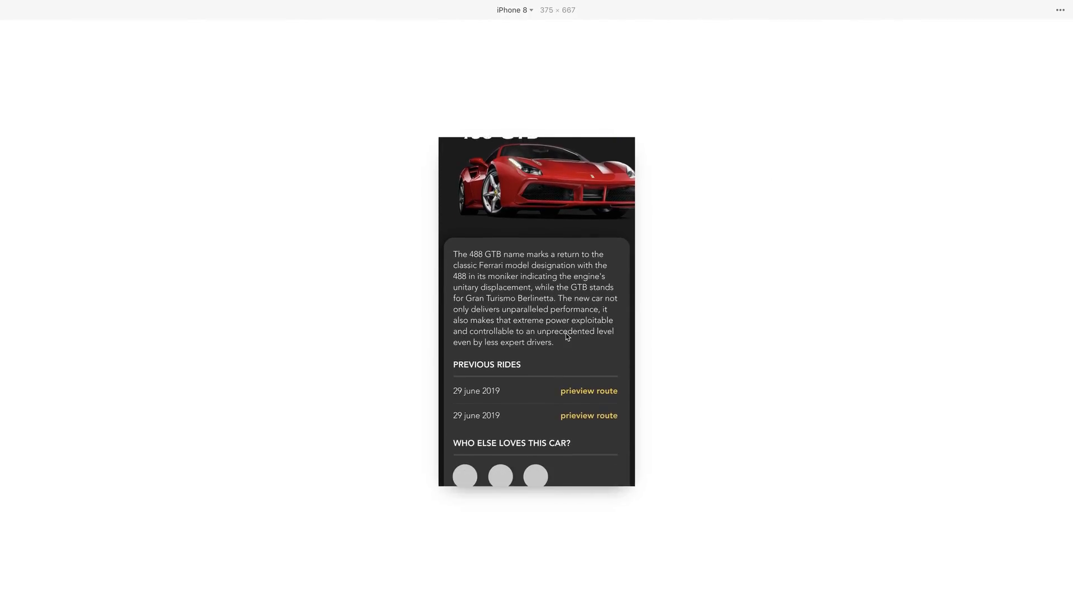
{"action": "scroll", "scroll_direction": "down", "scroll_amount": 3}
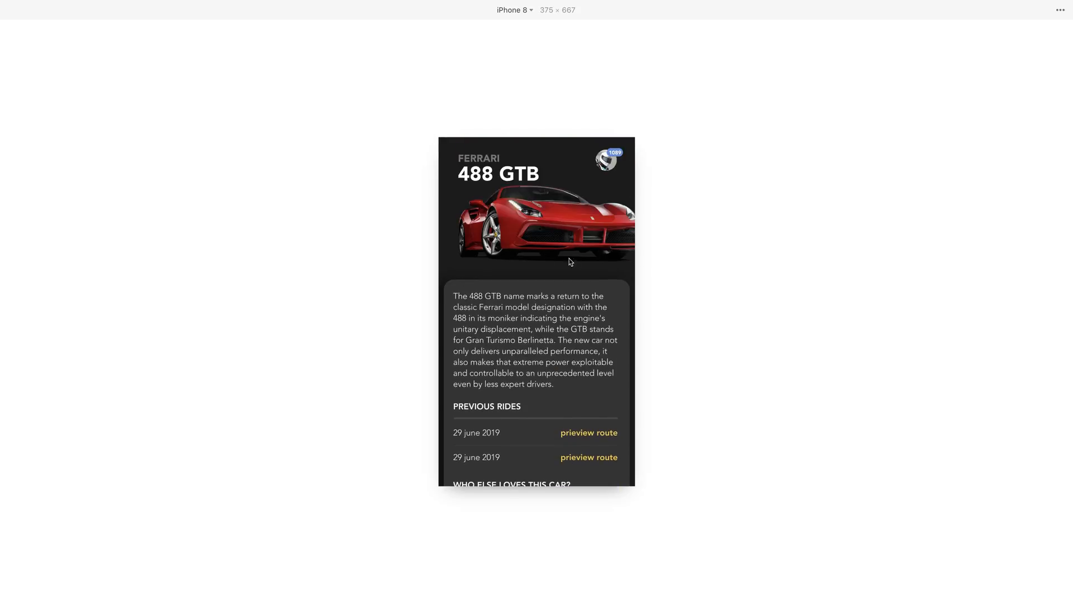
{"action": "mouse_move", "coordinate": [555, 236]}
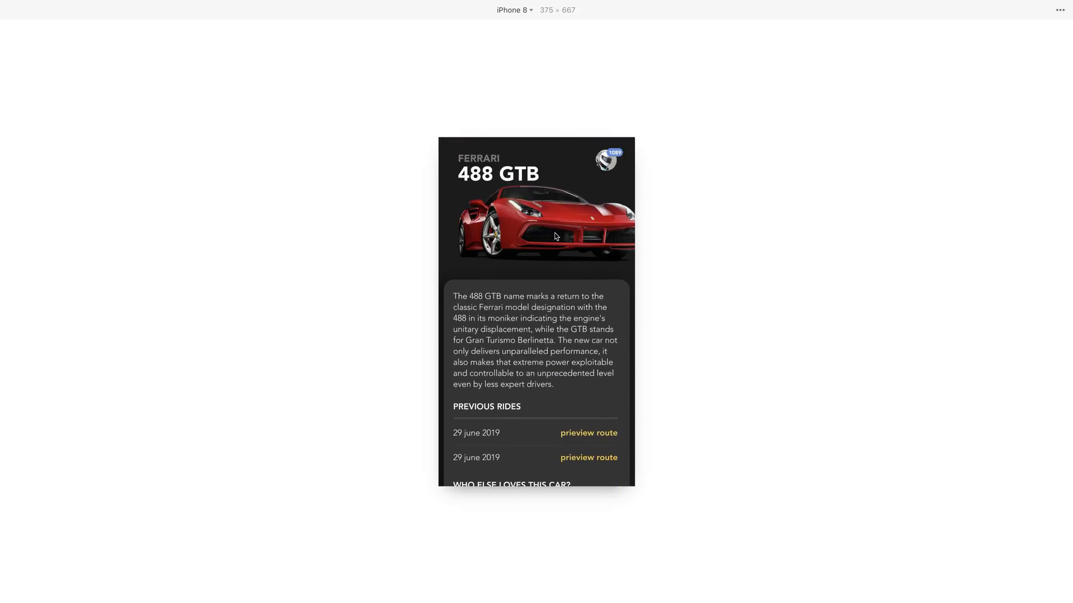
{"action": "mouse_move", "coordinate": [567, 246]}
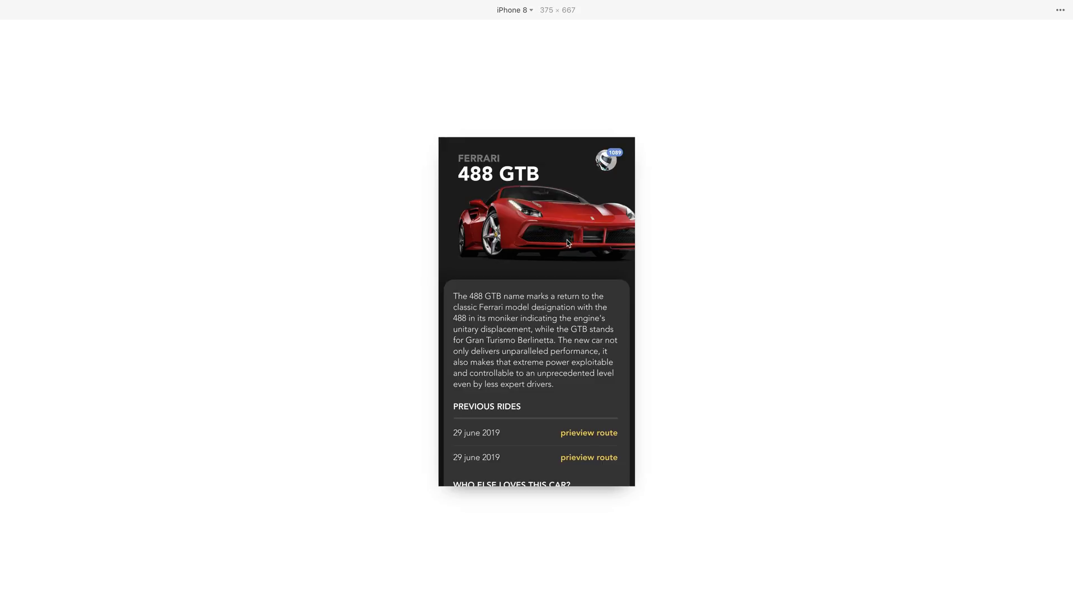
{"action": "mouse_move", "coordinate": [543, 438]}
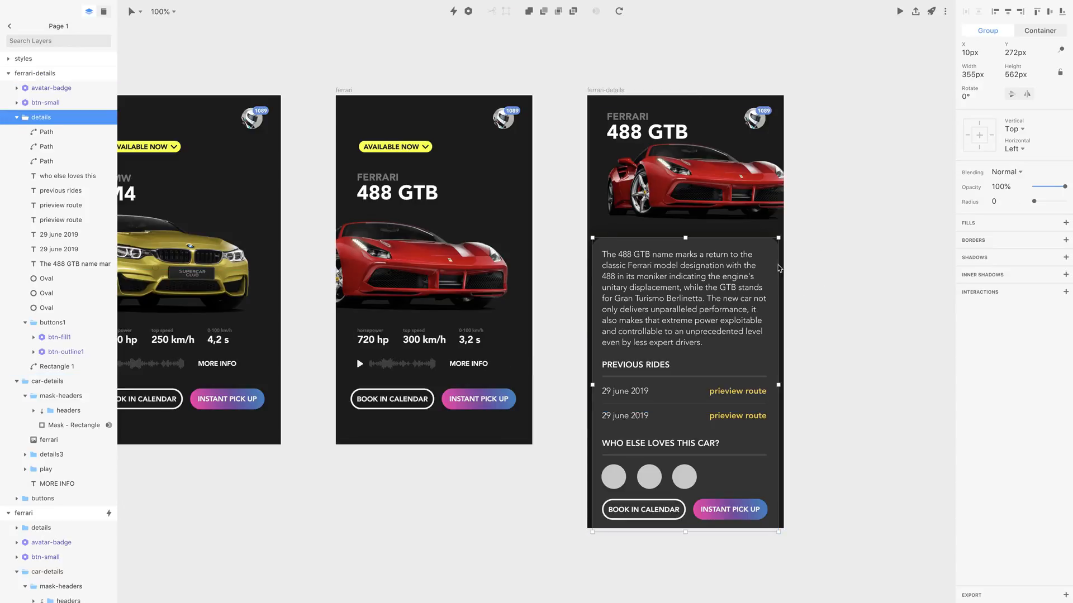
{"action": "mouse_move", "coordinate": [751, 346]}
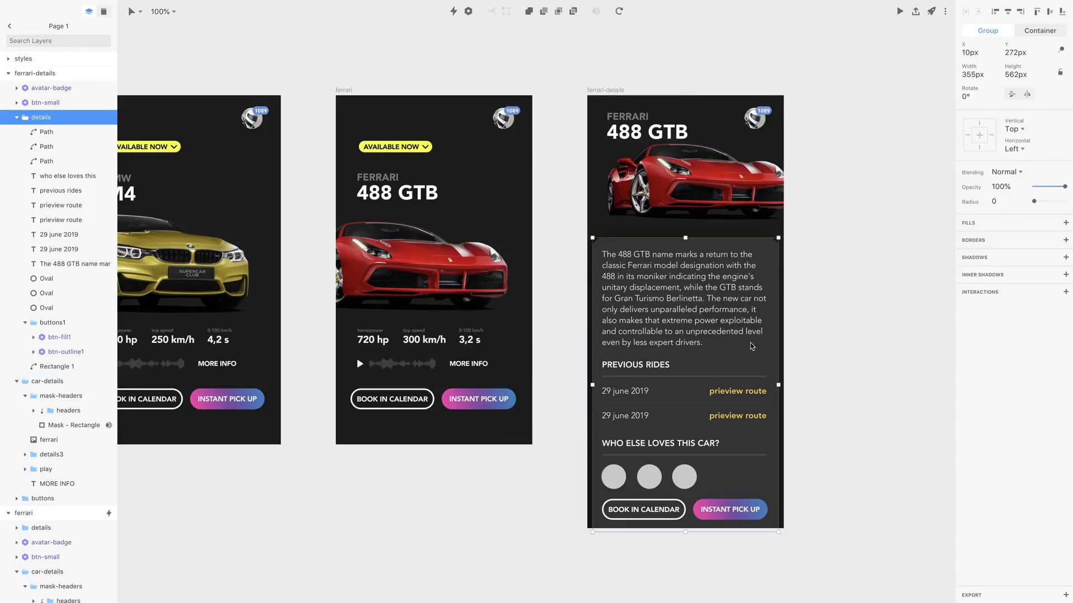
Select mask-headers, the ferrari car image and avatar-badge together for fixing in place.
{"action": "left_click", "coordinate": [681, 181]}
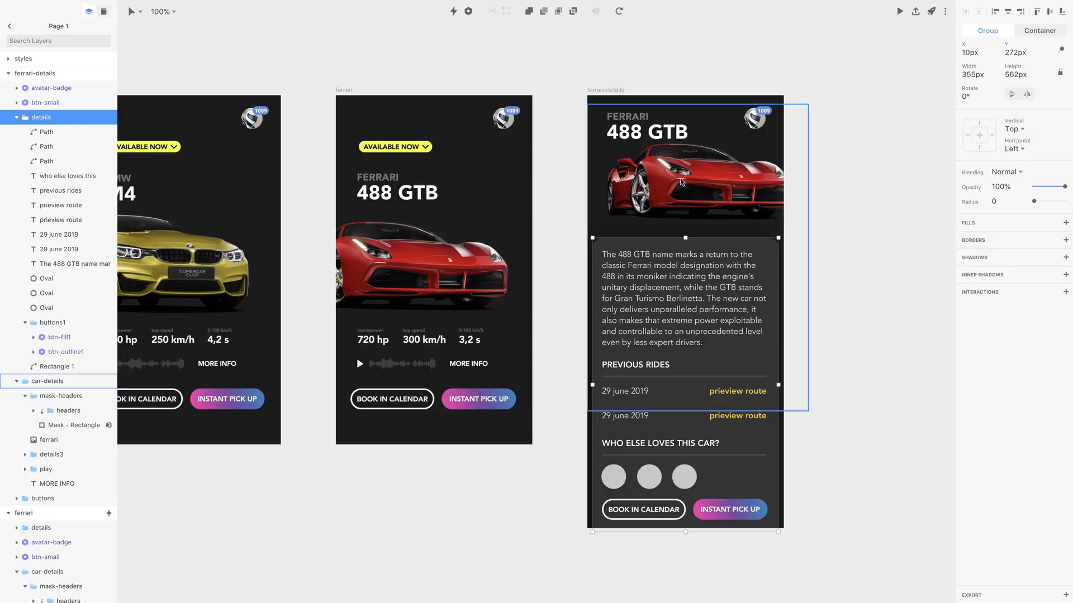
{"action": "left_click", "coordinate": [645, 132]}
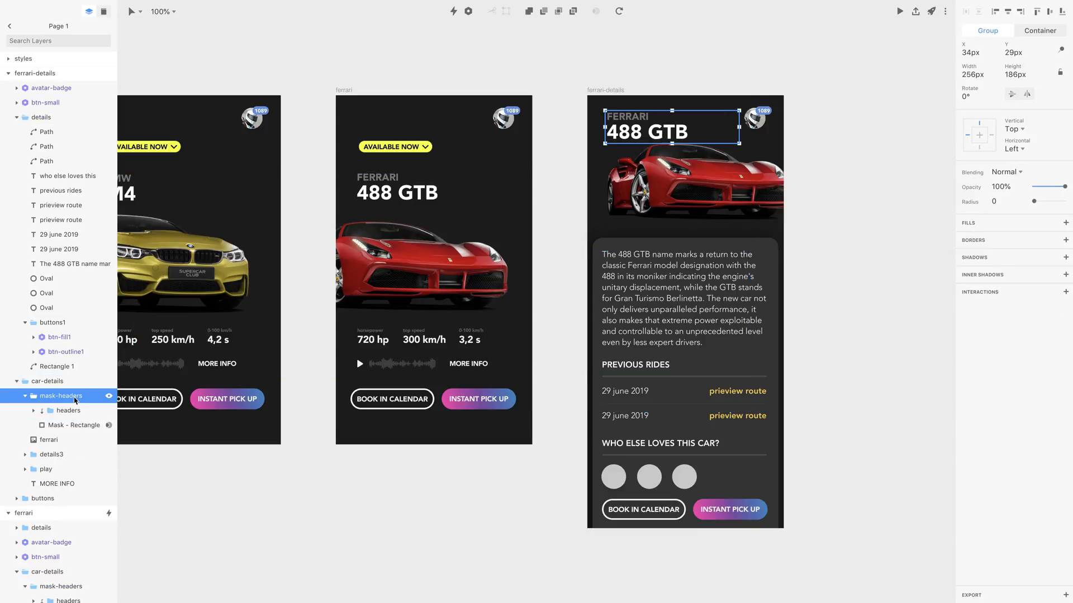
{"action": "left_click", "coordinate": [49, 439]}
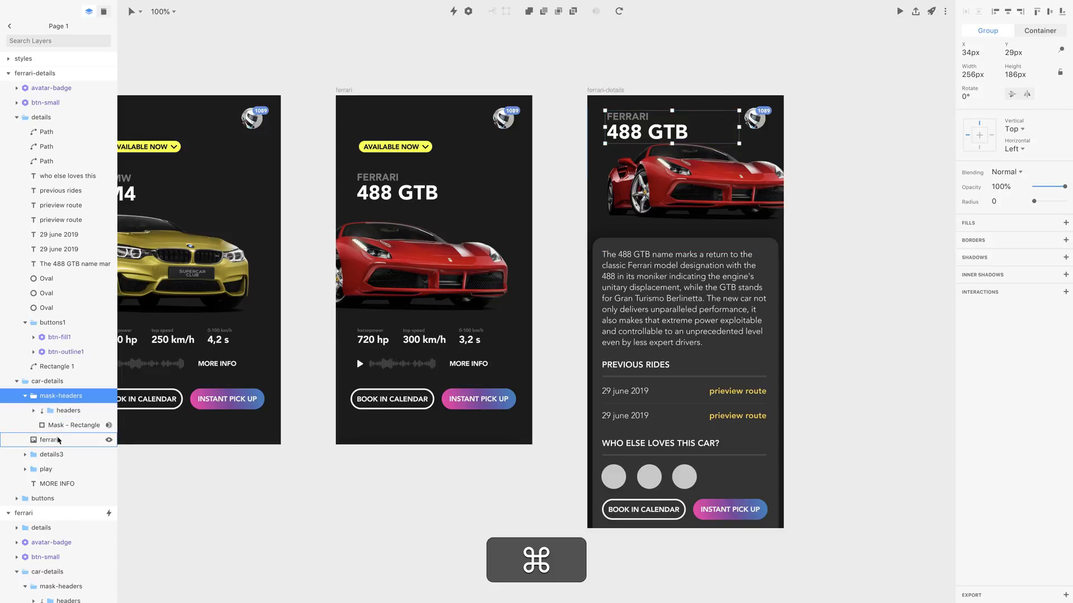
{"action": "left_click", "coordinate": [49, 441]}
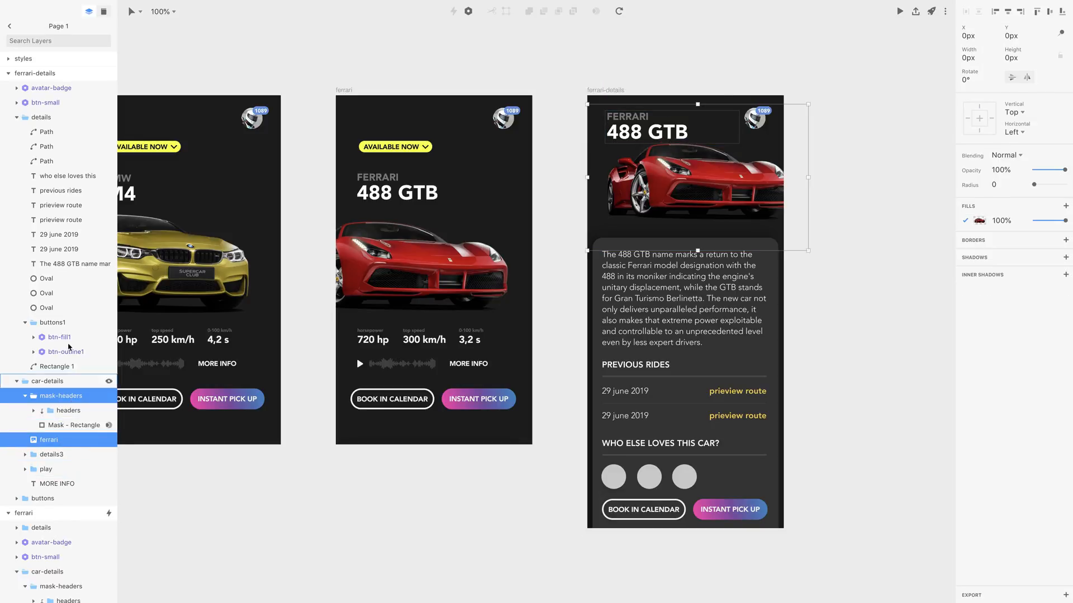
{"action": "left_click", "coordinate": [51, 88]}
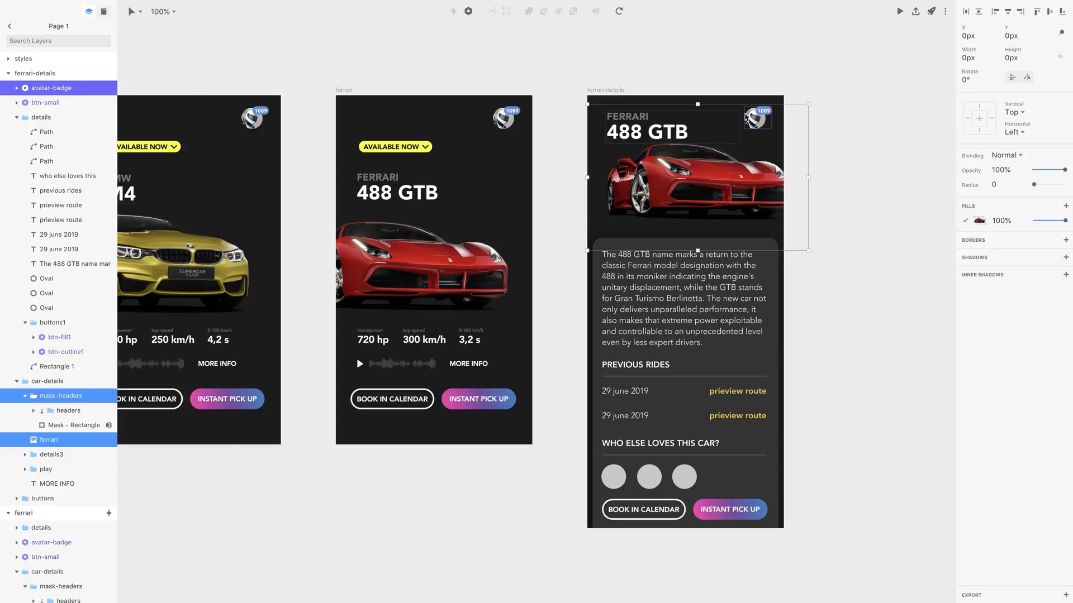
{"action": "mouse_move", "coordinate": [736, 205]}
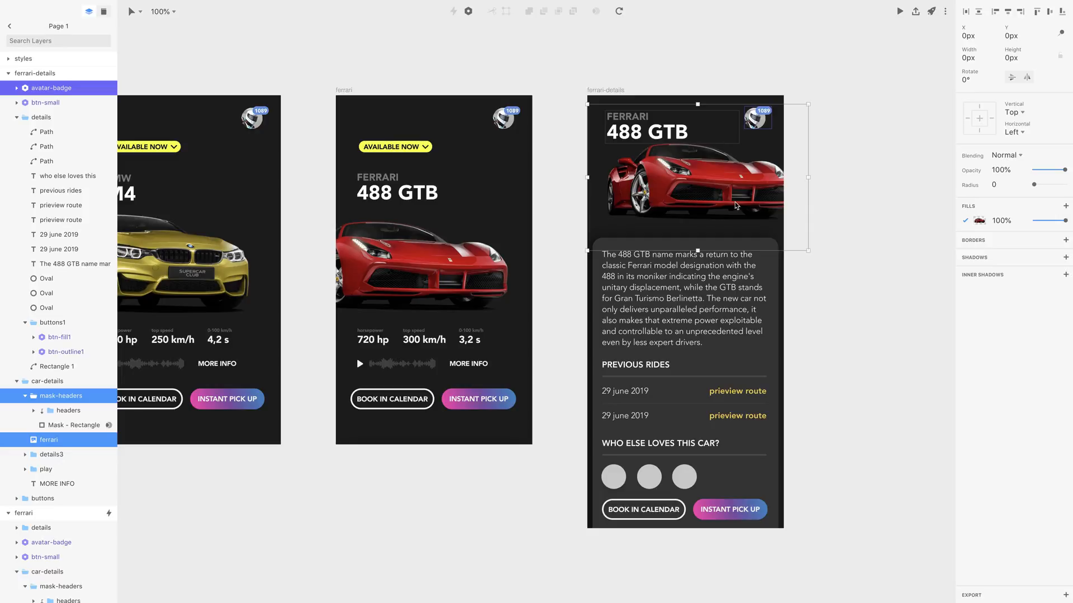
{"action": "mouse_move", "coordinate": [1046, 52]}
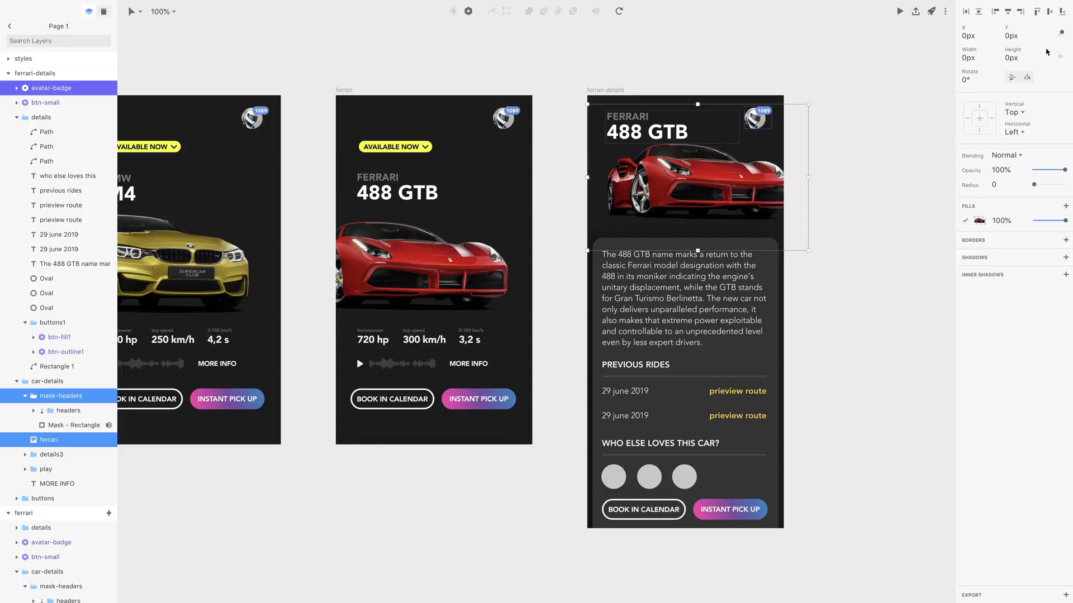
{"action": "mouse_move", "coordinate": [1062, 33]}
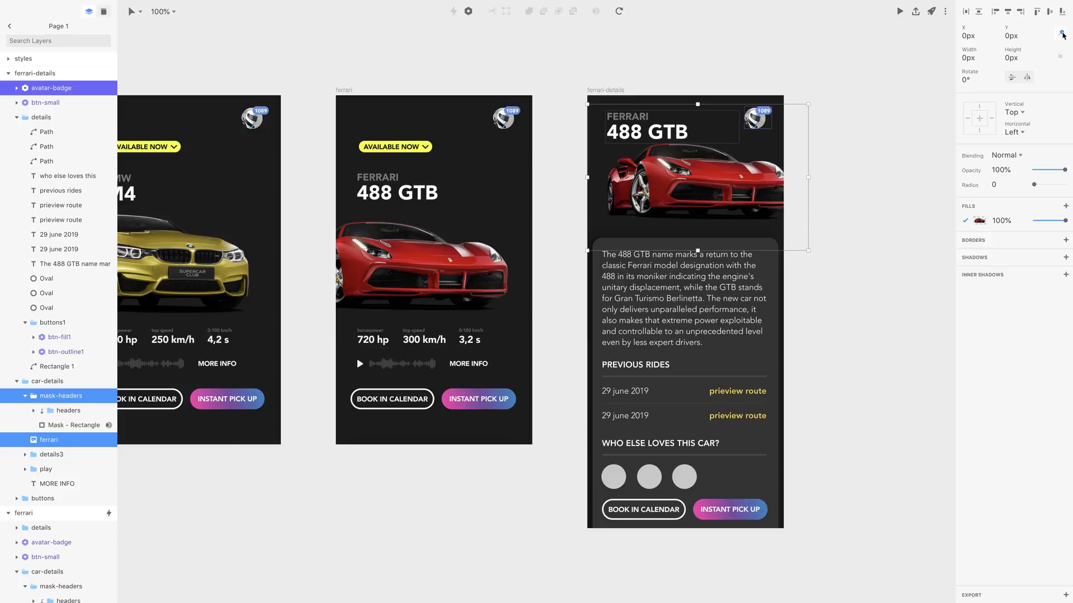
{"action": "mouse_move", "coordinate": [901, 163]}
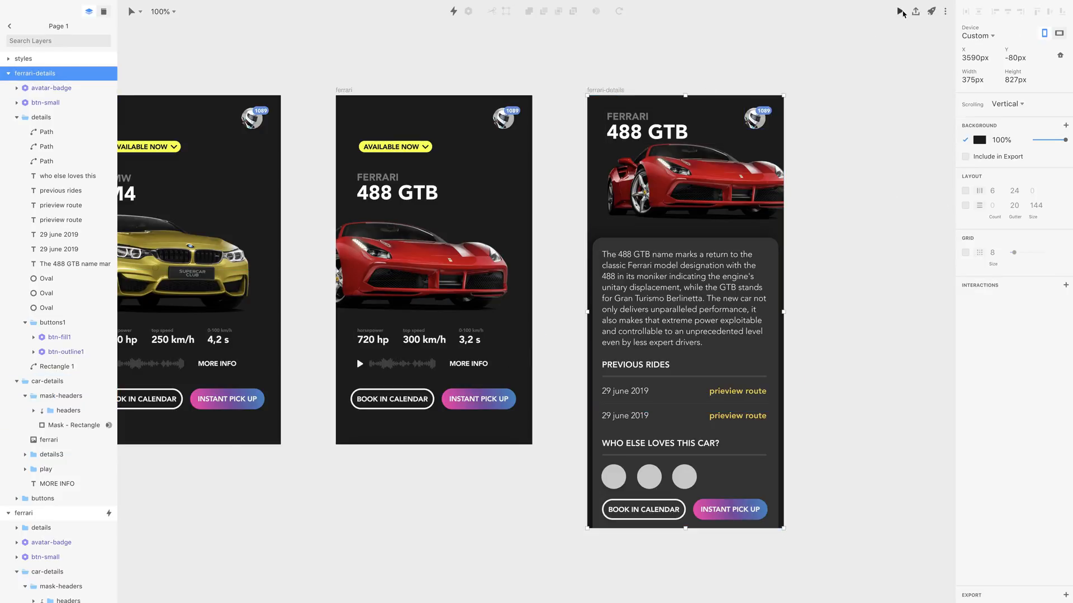
{"action": "left_click", "coordinate": [928, 12]}
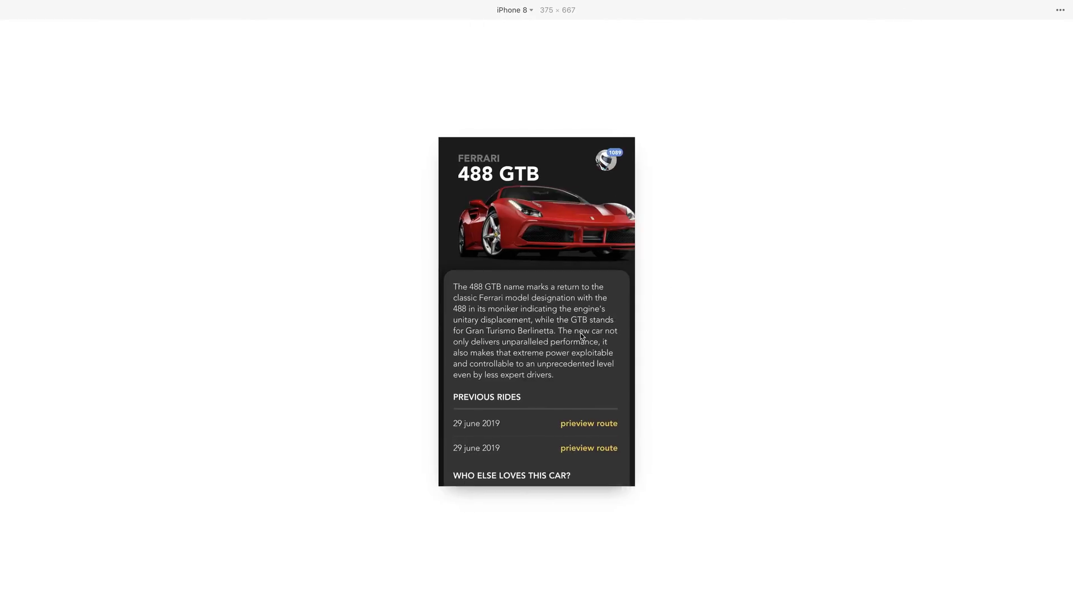
{"action": "scroll", "scroll_direction": "down", "scroll_amount": 3}
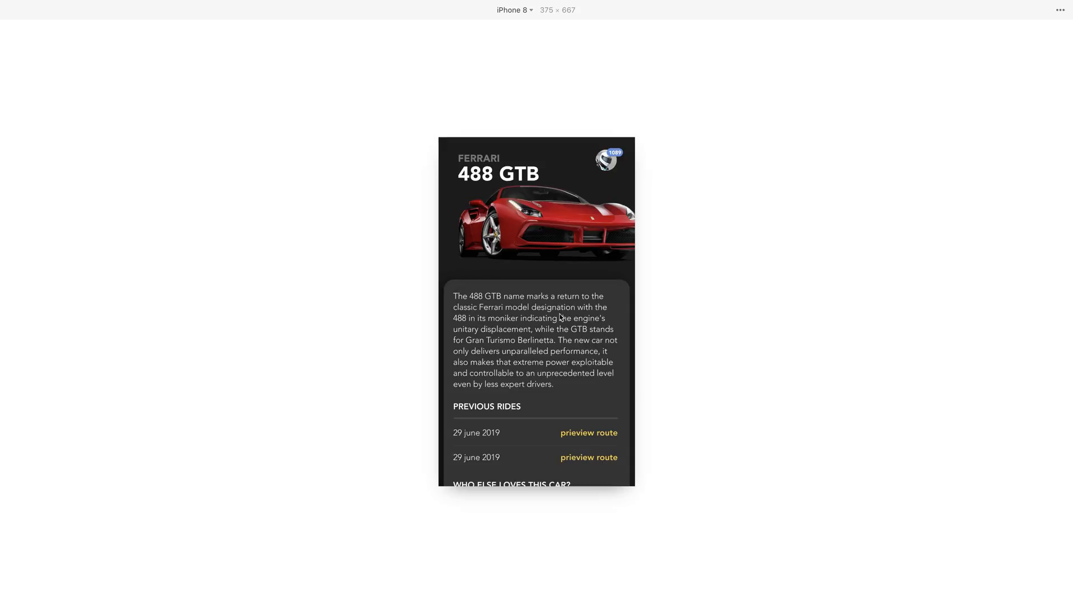
{"action": "scroll", "scroll_direction": "down", "scroll_amount": 3}
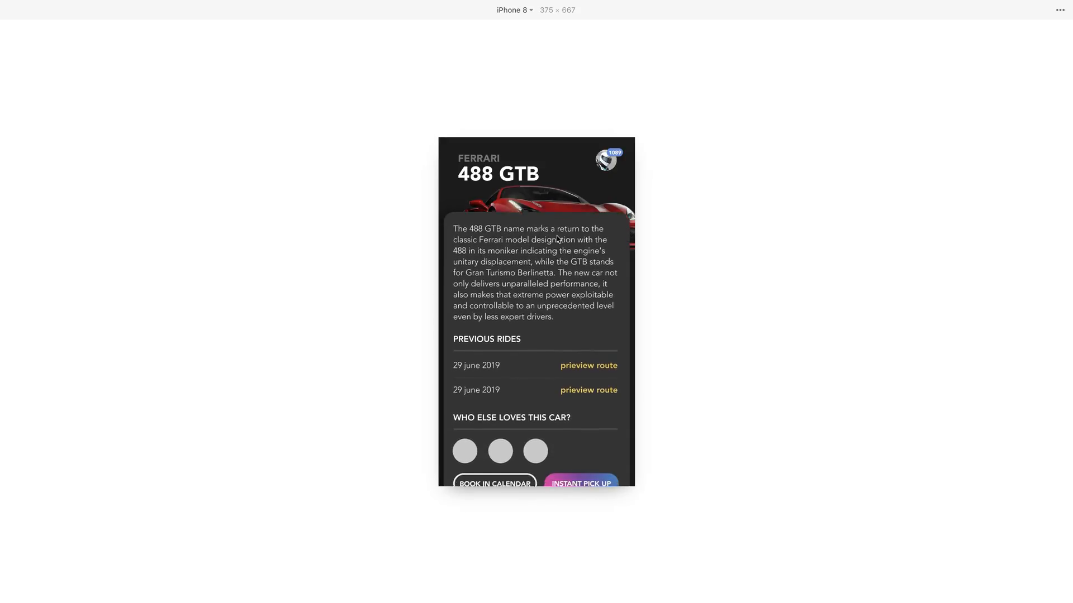
{"action": "scroll", "scroll_direction": "up", "scroll_amount": 3}
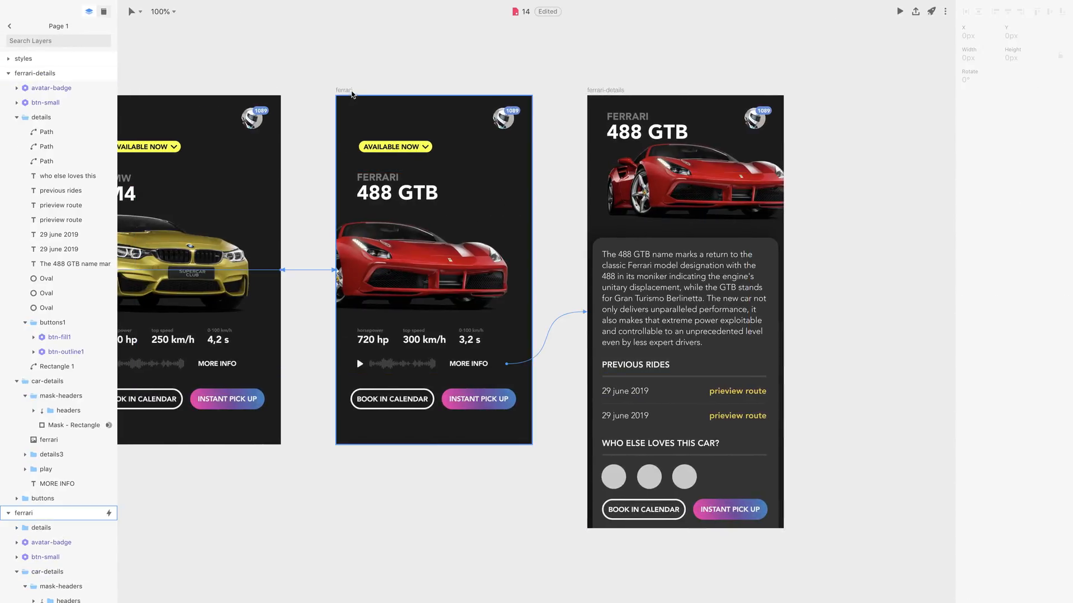
{"action": "key", "text": "cmd+p"}
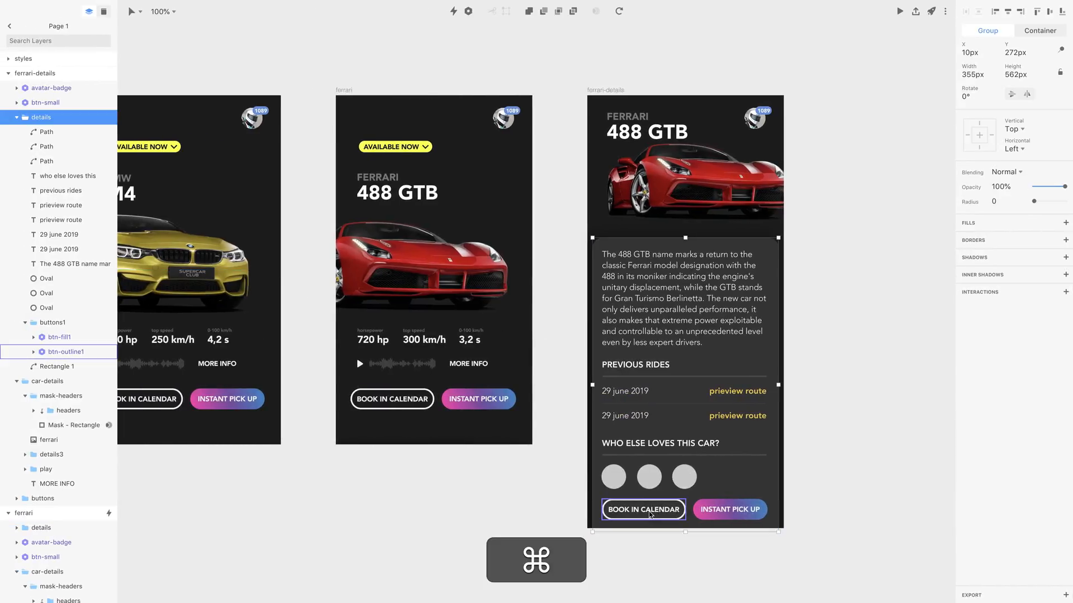
Detach both booking buttons from their components and preview the ferrari screen with Cmd+P.
{"action": "left_click", "coordinate": [59, 337]}
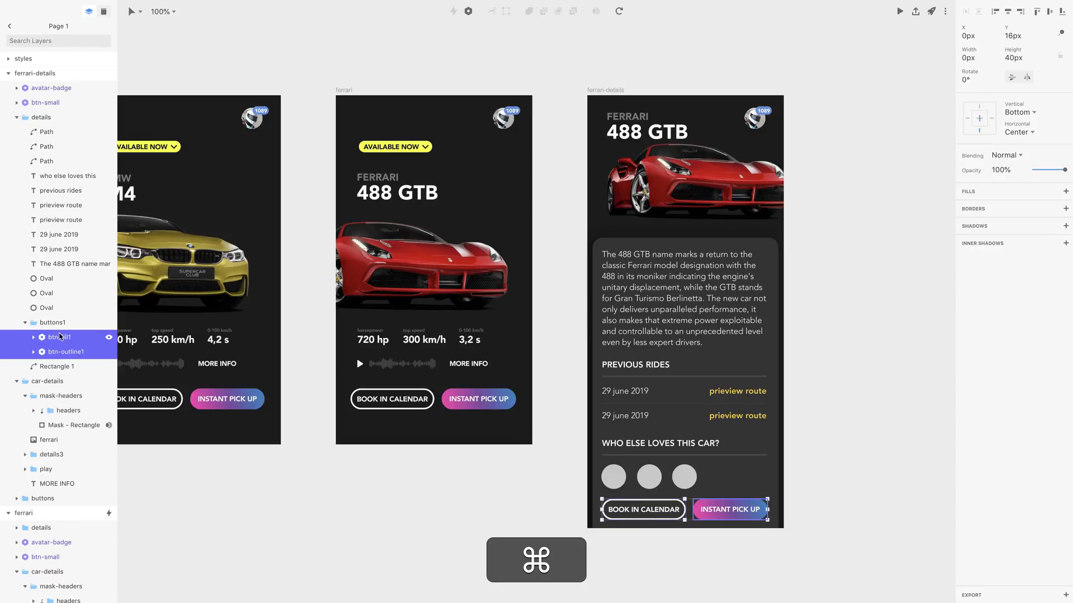
{"action": "right_click", "coordinate": [59, 338]}
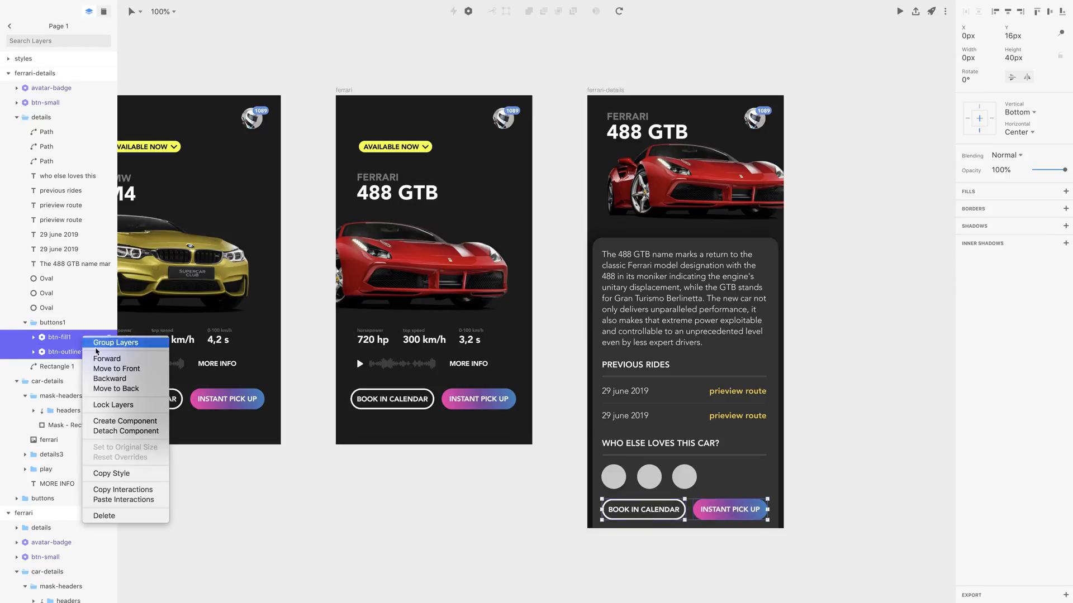
{"action": "mouse_move", "coordinate": [125, 432]}
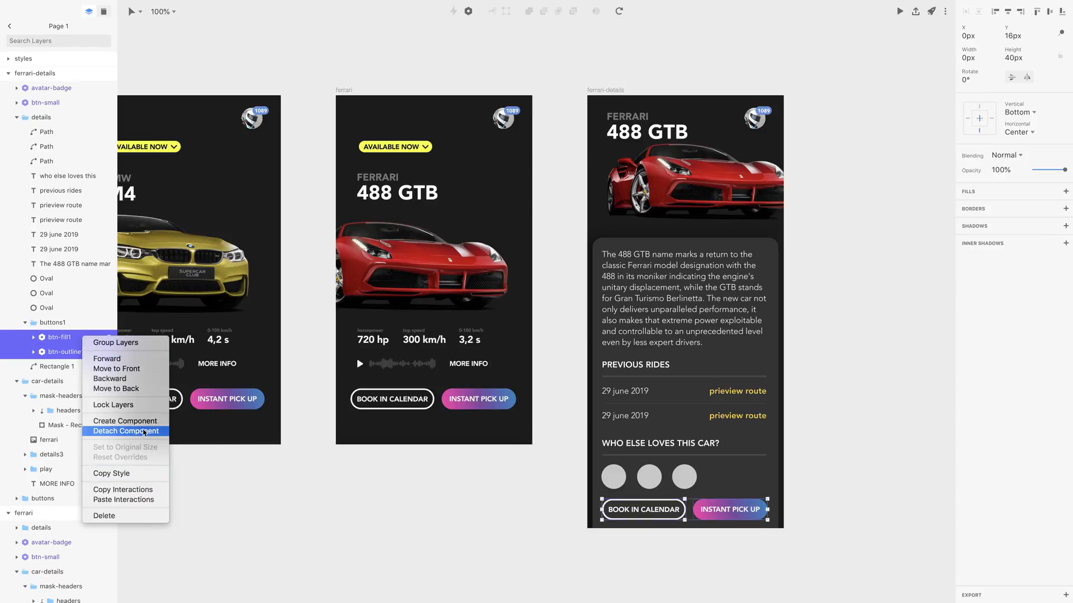
{"action": "left_click", "coordinate": [126, 432]}
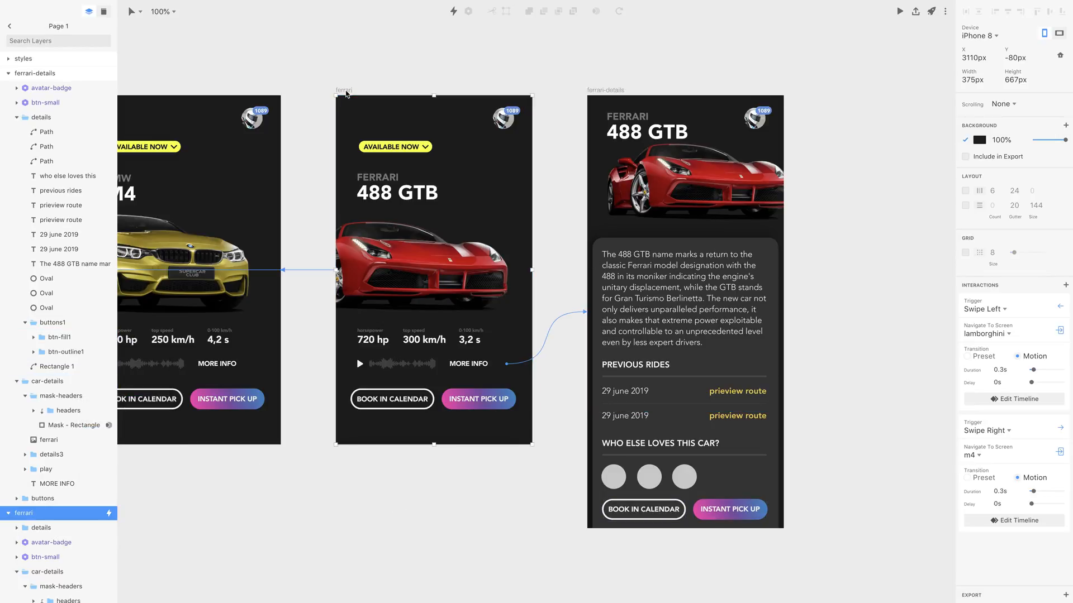
{"action": "key", "text": "cmd+p"}
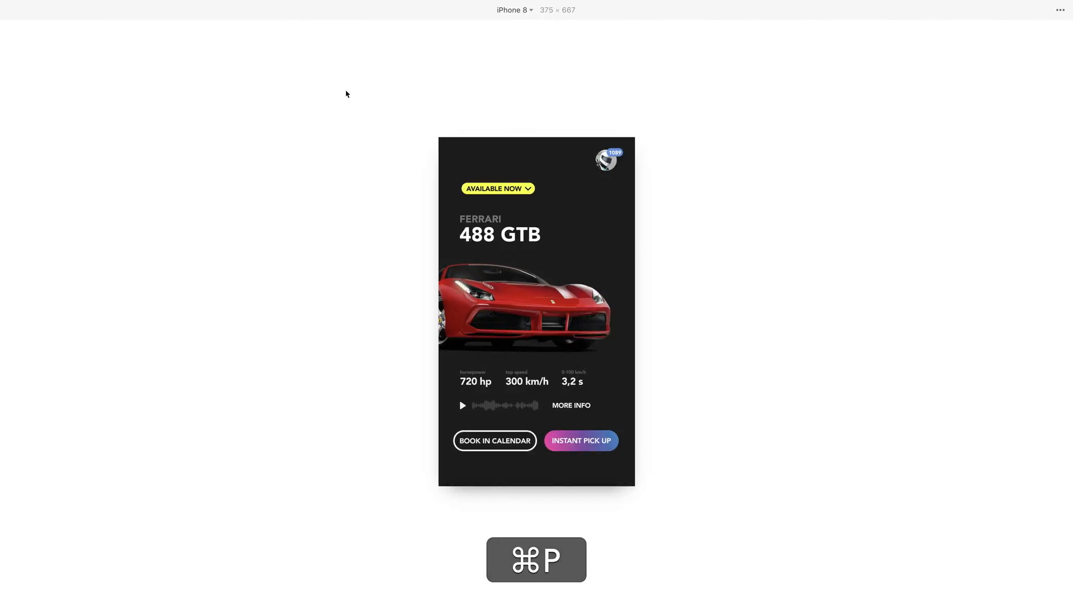